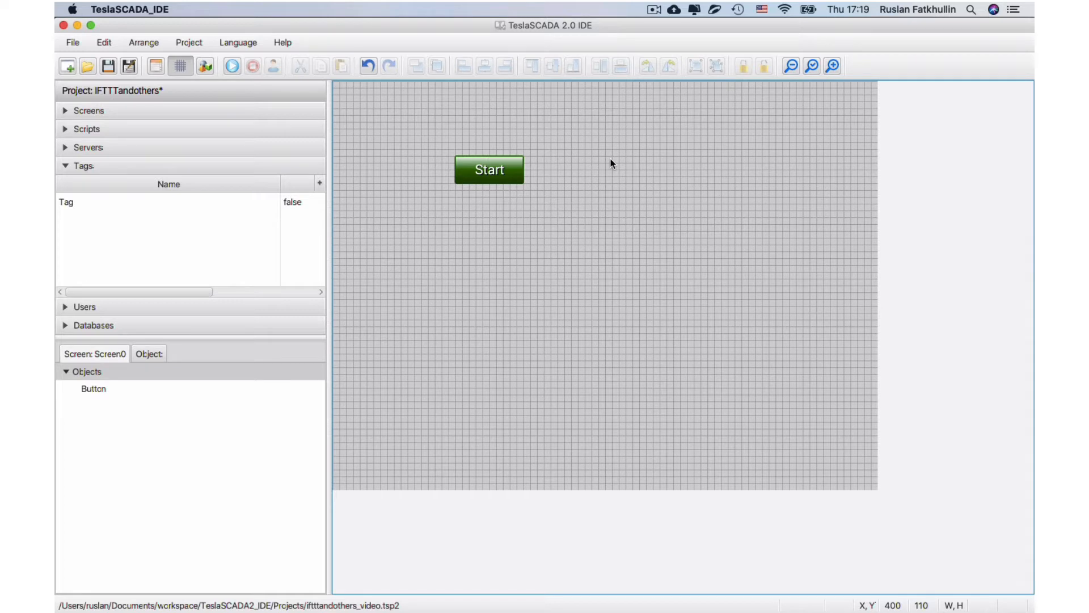
mouse_move(602, 199)
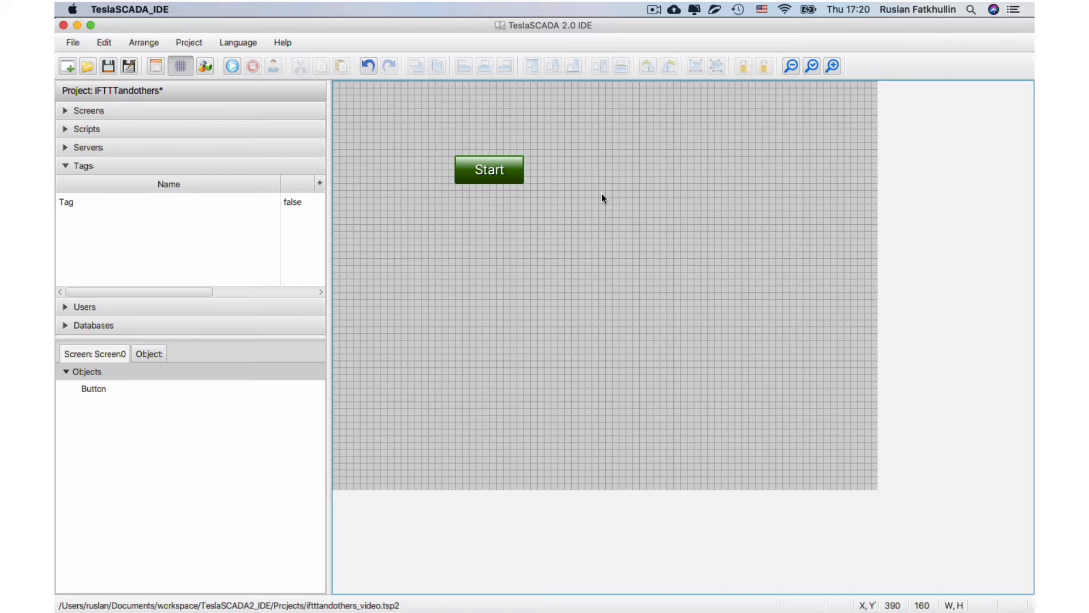
mouse_move(525, 545)
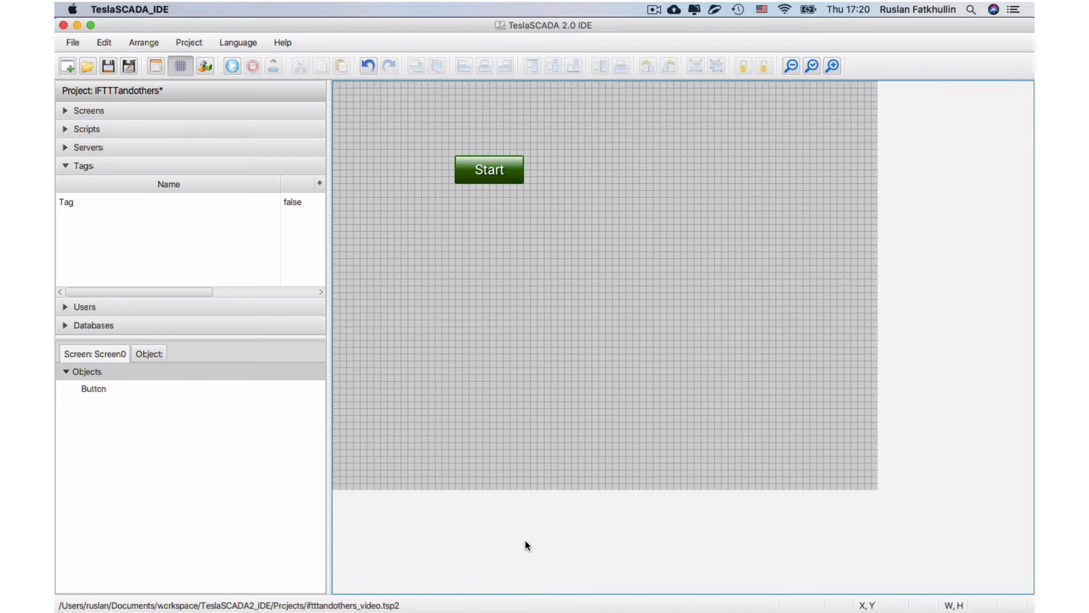
mouse_move(290, 590)
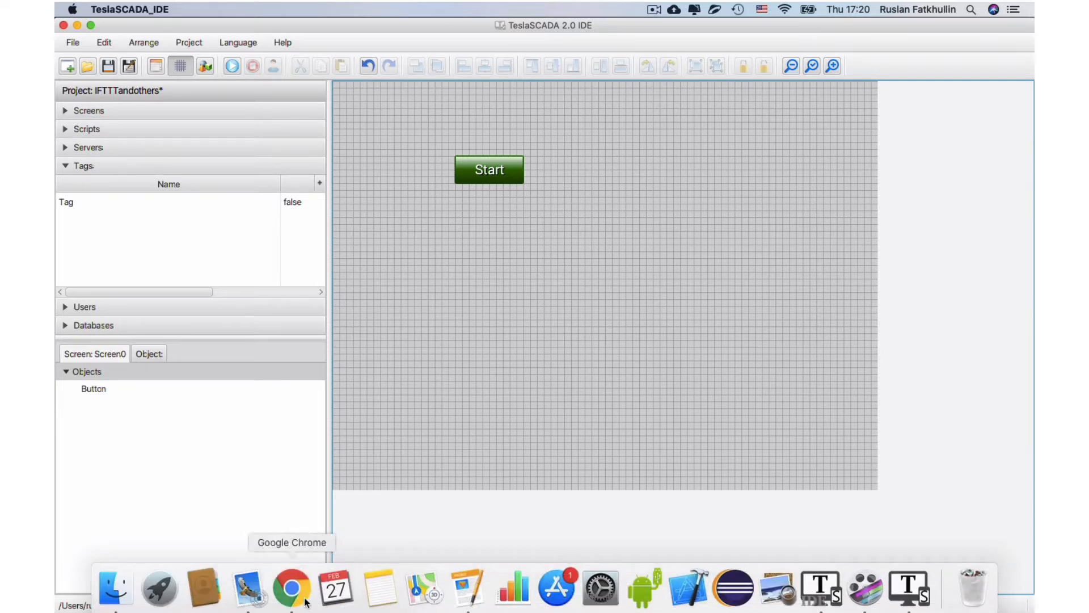
Step: Open Beebotte's IFTTT channel to view its channel token and Google Assistant resource
click(291, 588)
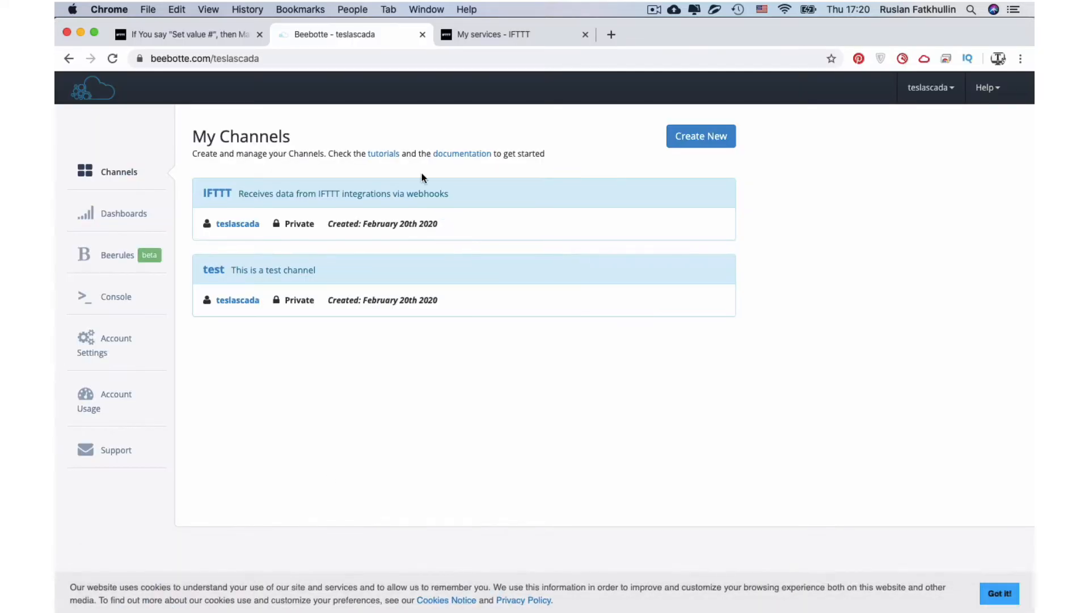
mouse_move(303, 185)
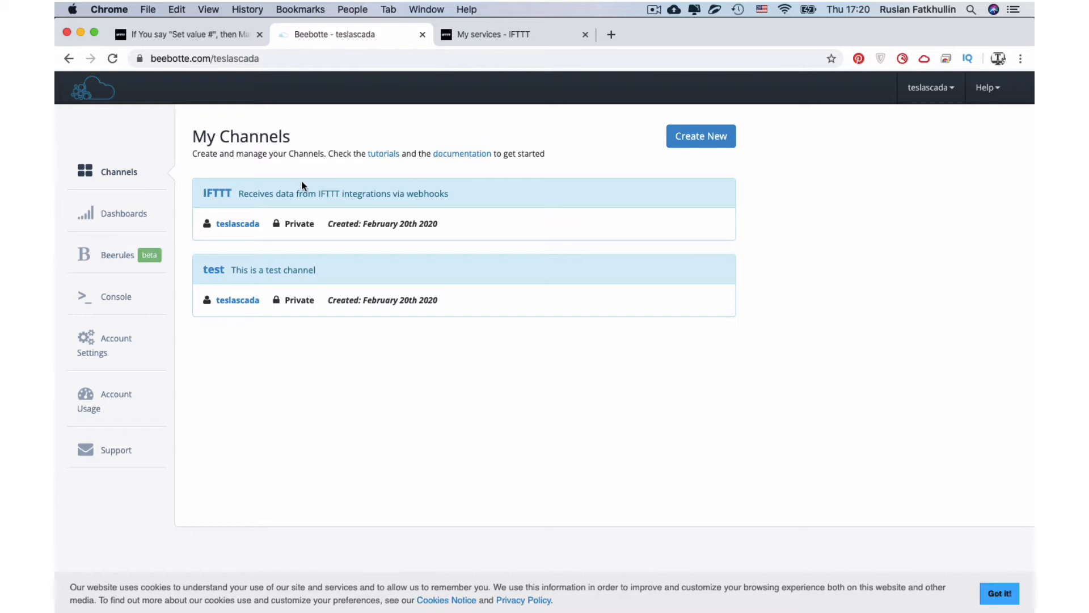
click(216, 193)
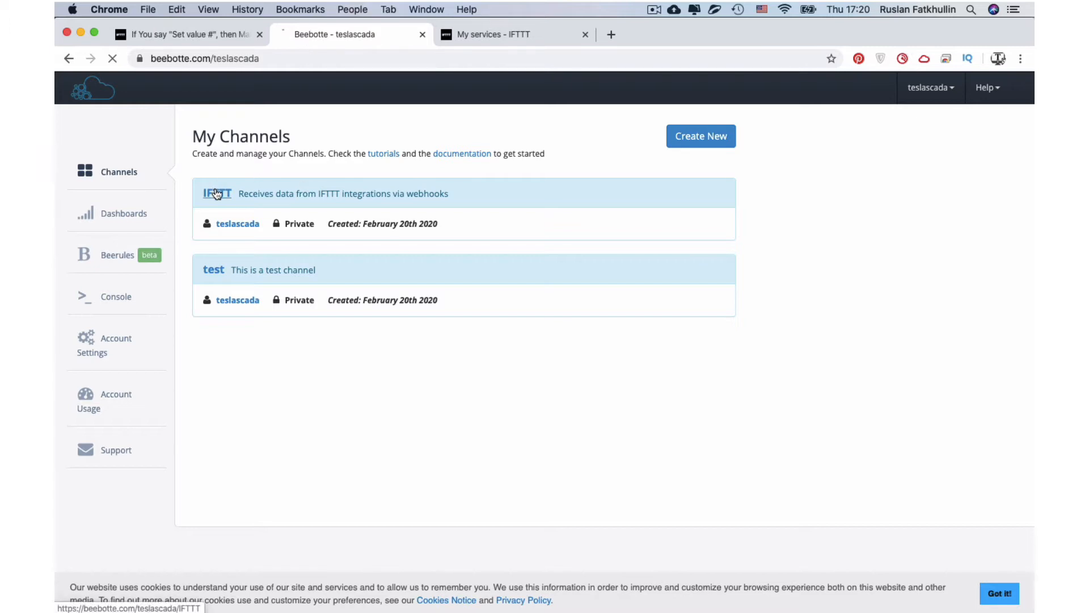
click(217, 193)
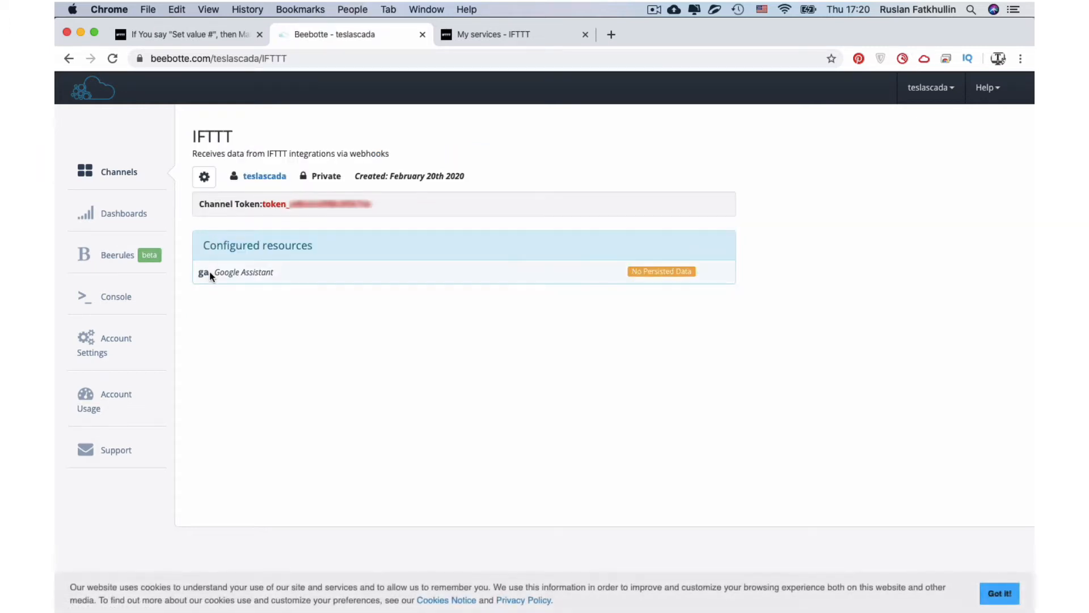
mouse_move(269, 204)
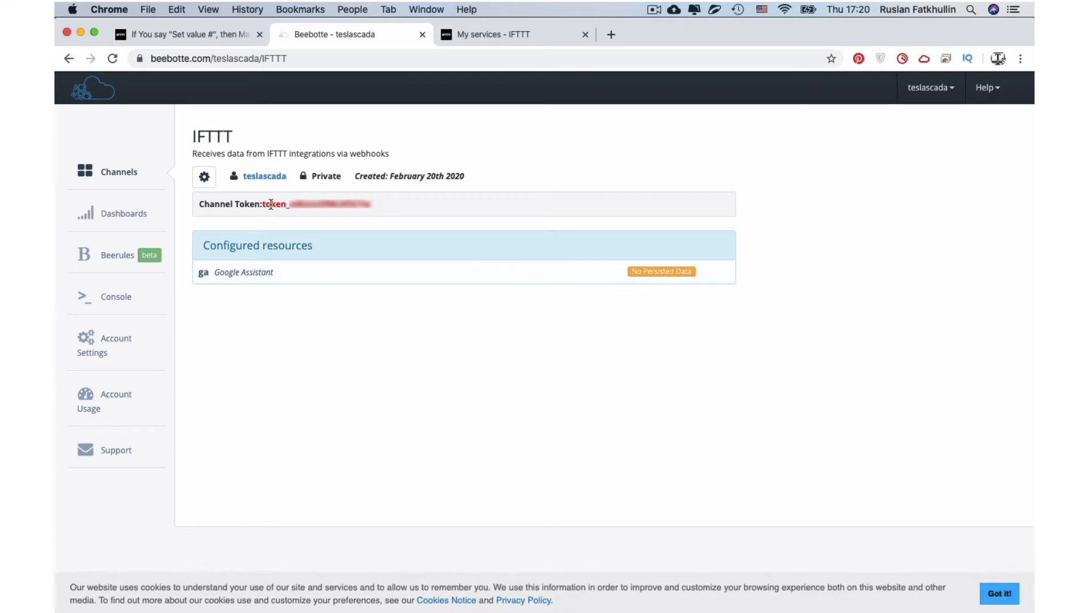
mouse_move(203, 7)
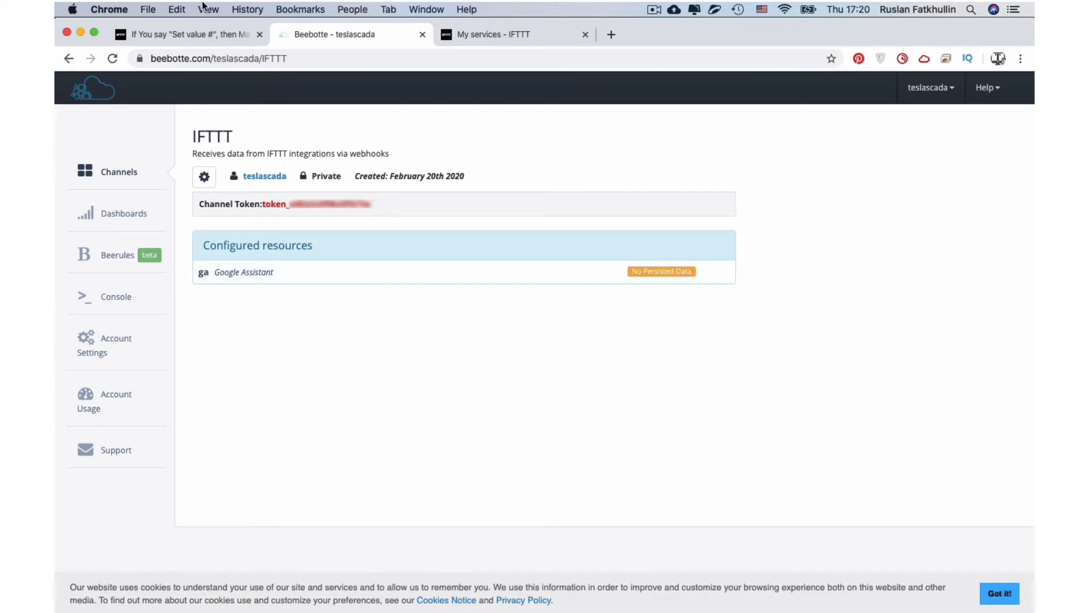
click(493, 34)
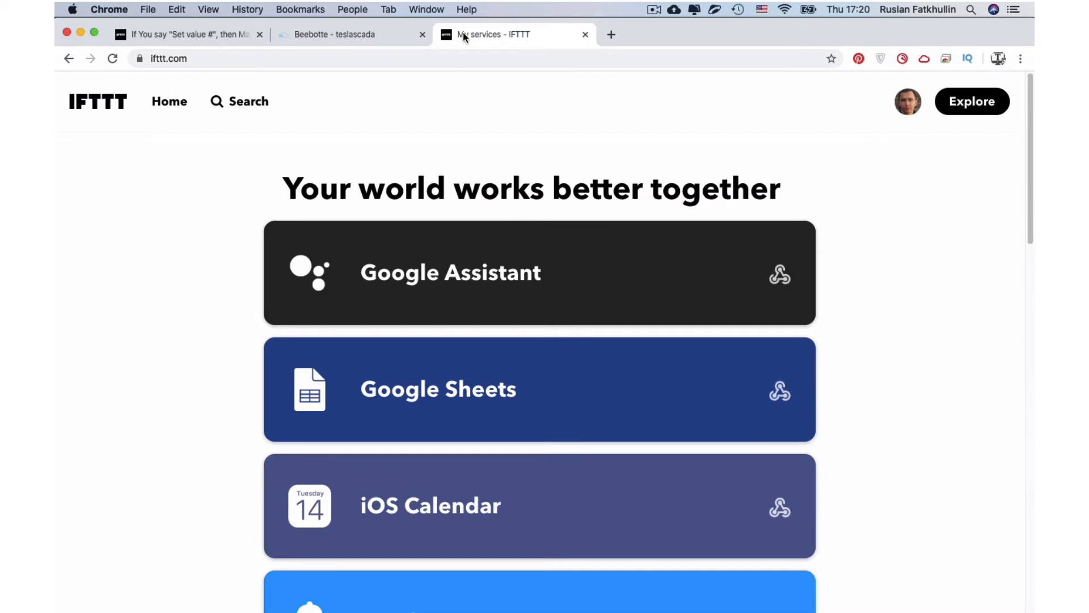
mouse_move(470, 43)
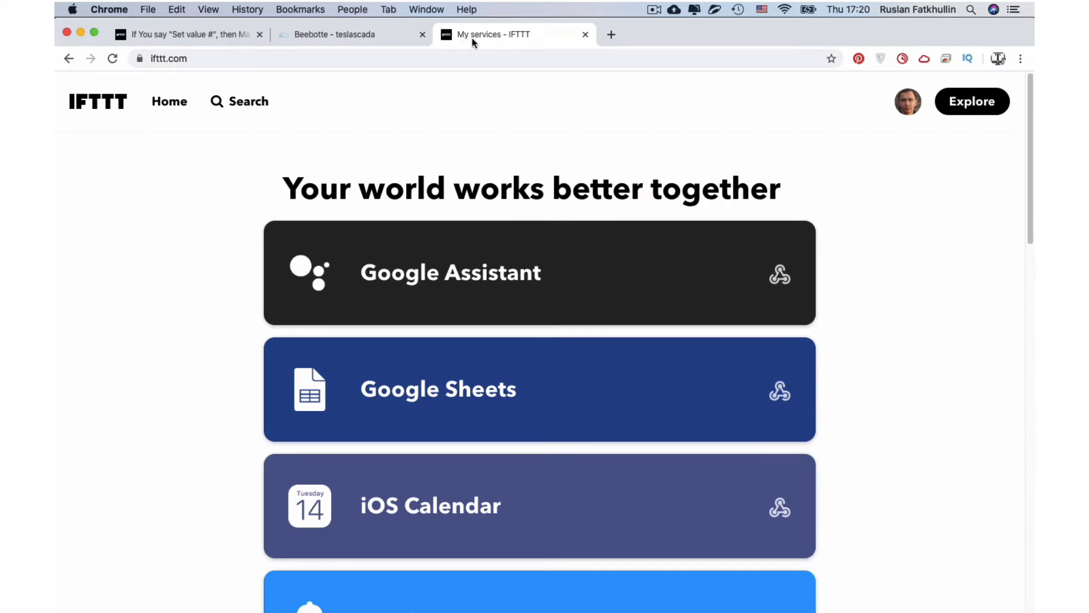
mouse_move(513, 63)
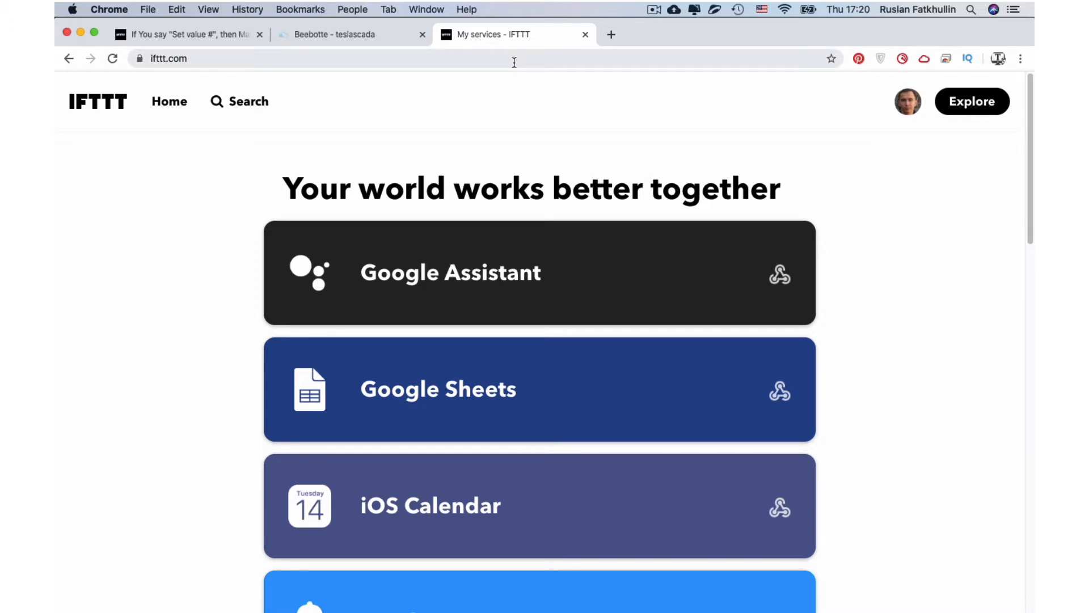
mouse_move(938, 86)
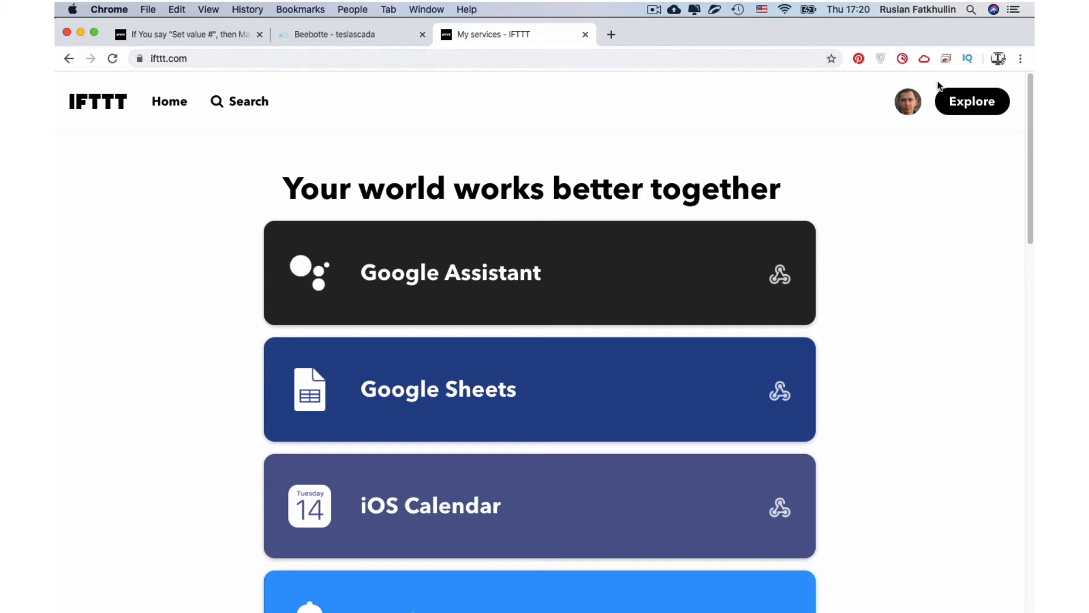
mouse_move(910, 112)
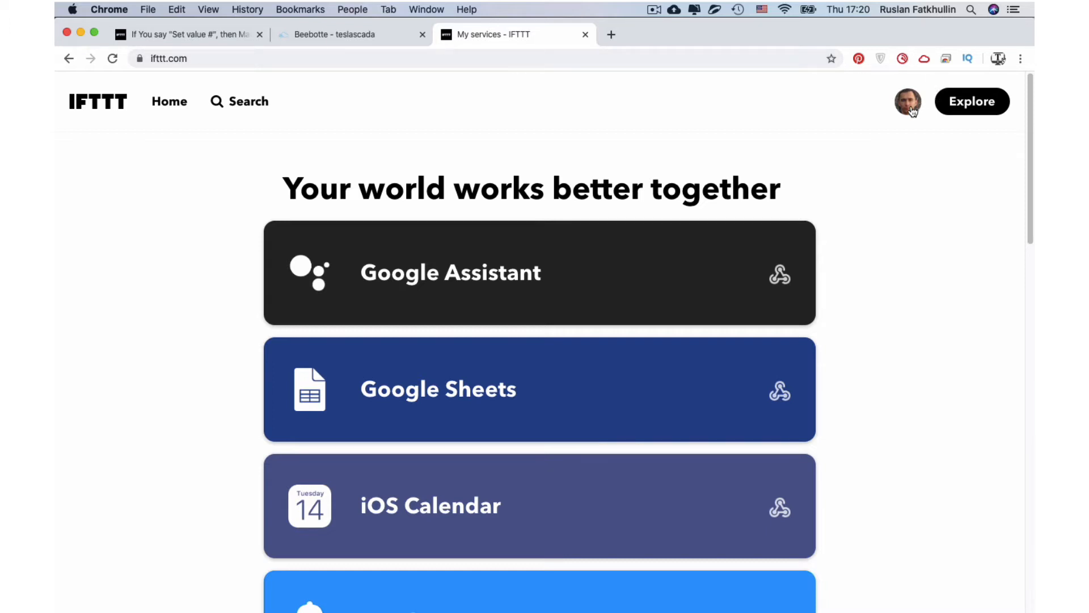
Step: Choose Create from the IFTTT profile menu
click(907, 102)
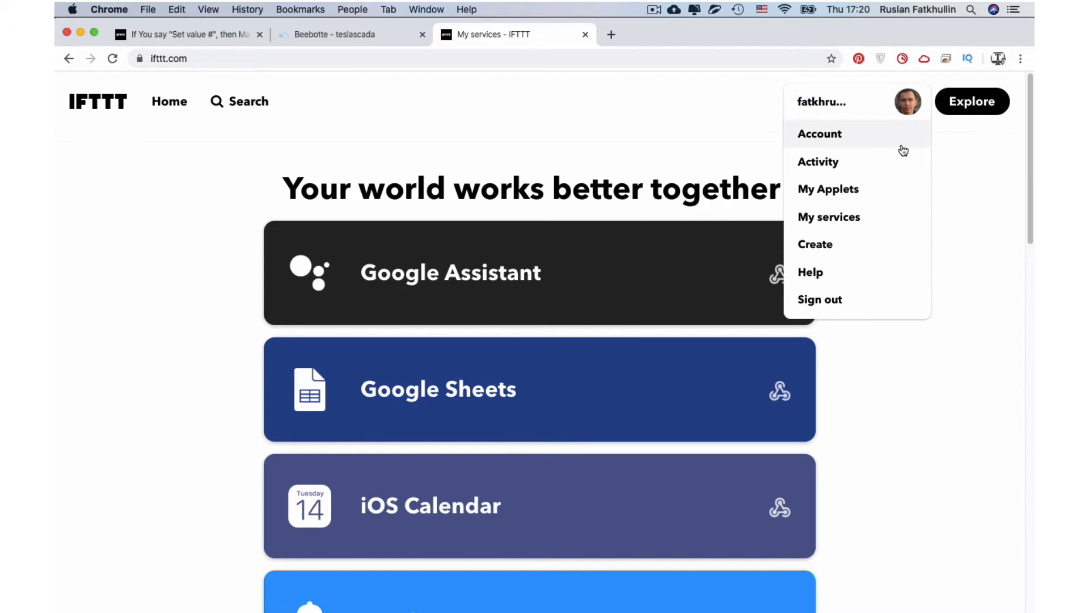
mouse_move(864, 248)
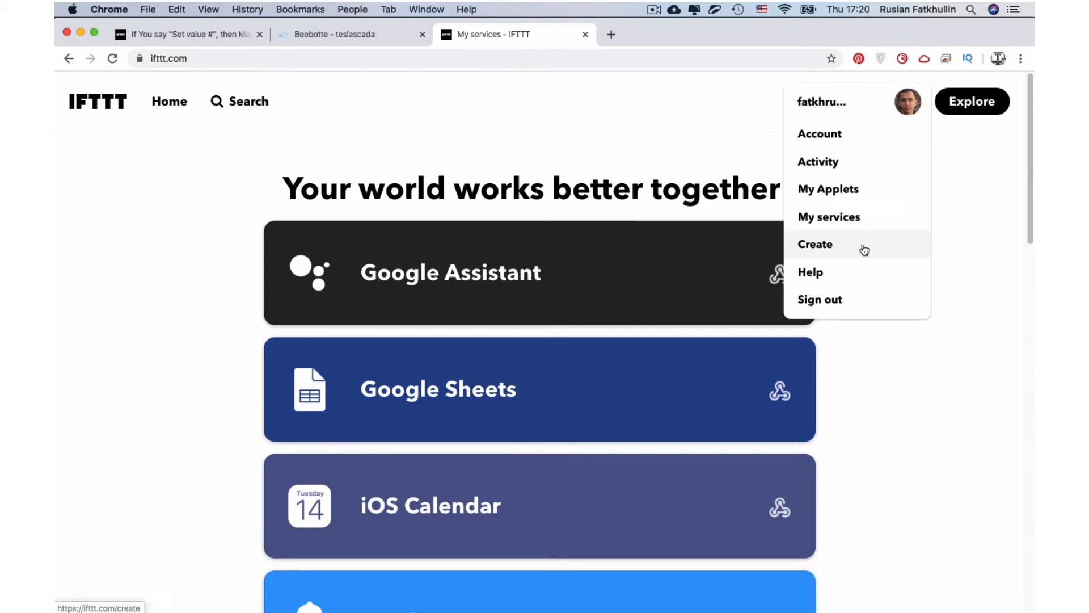
click(816, 244)
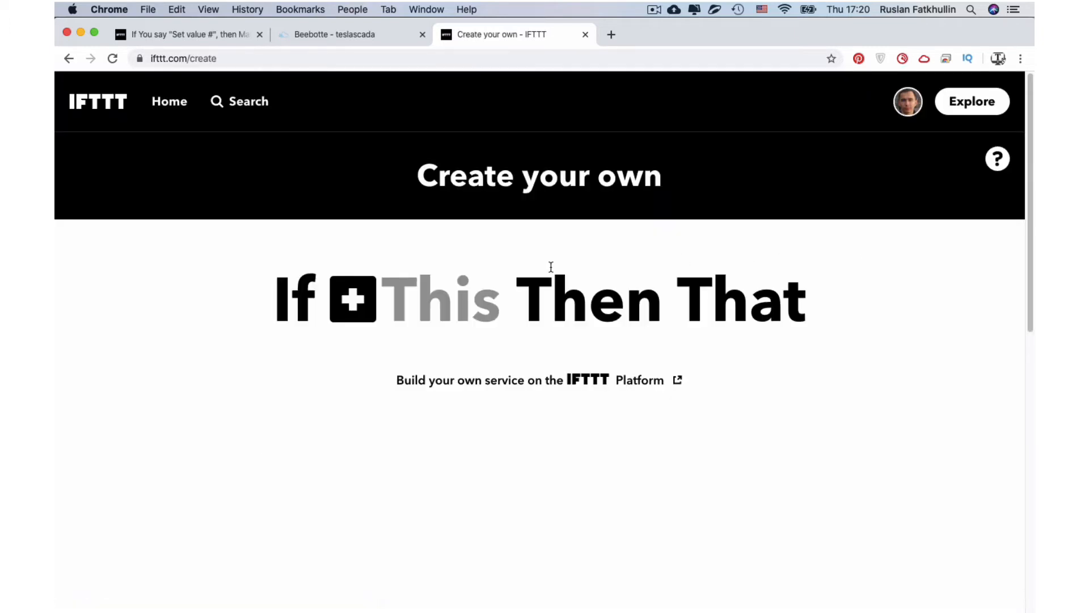
Step: Search 'go', pick Google Assistant, and choose 'Say a phrase with a number'
click(351, 299)
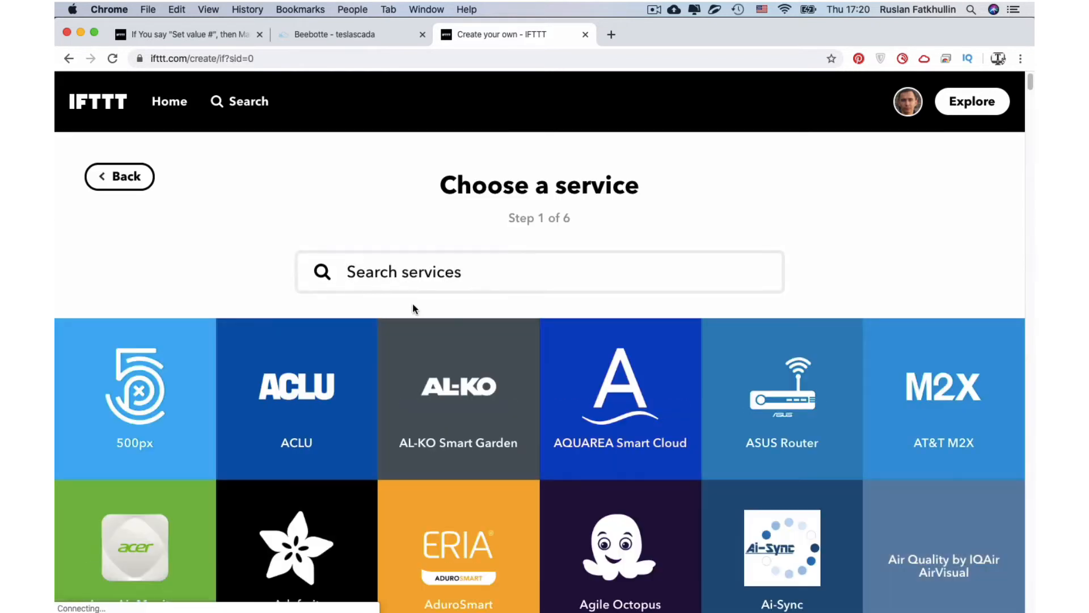
text(g)
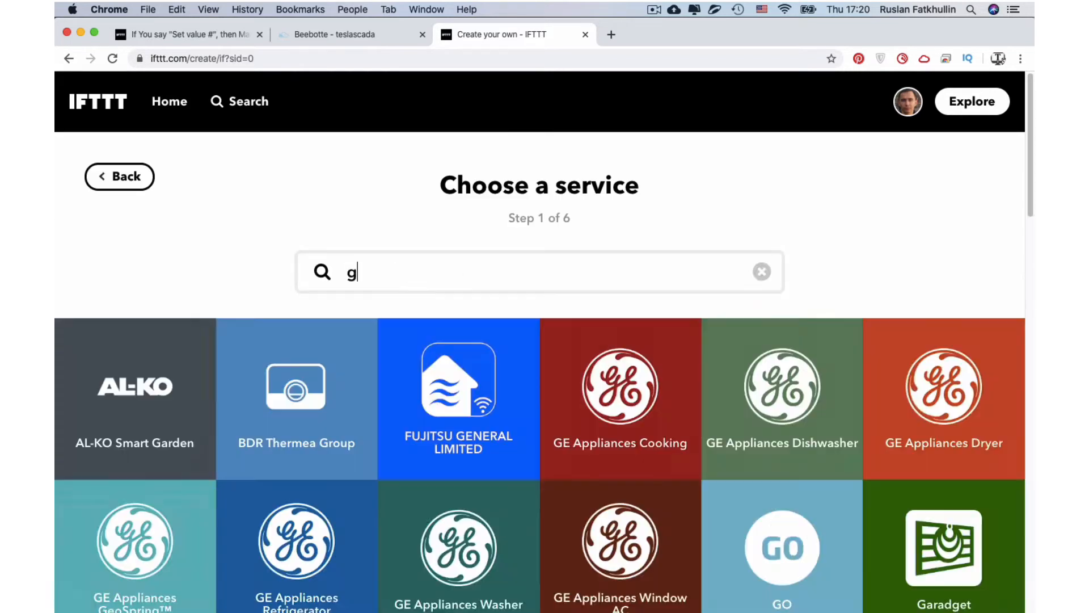
text(o)
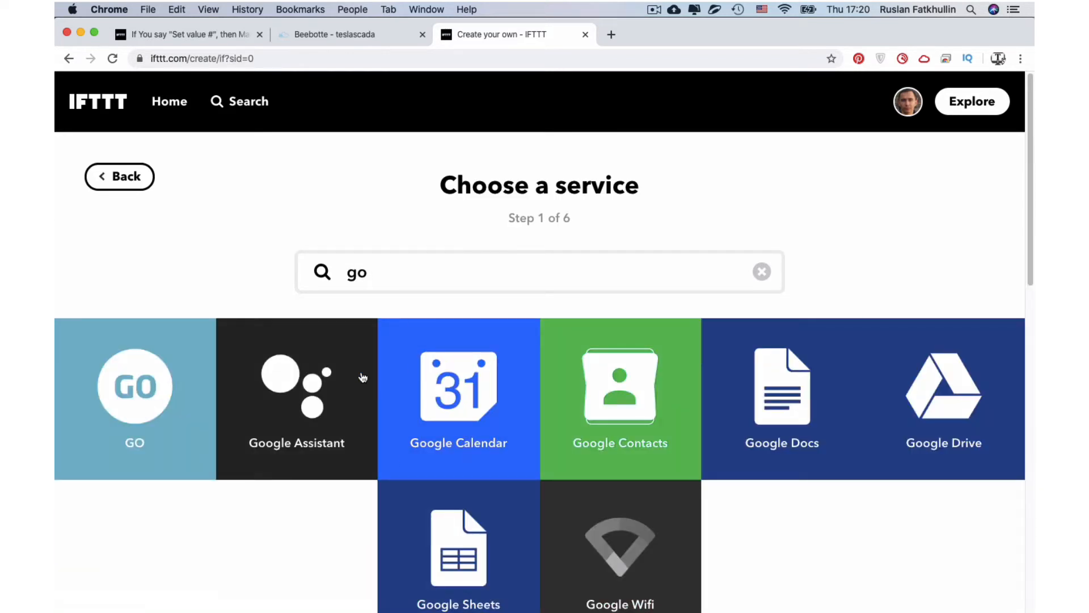
click(296, 385)
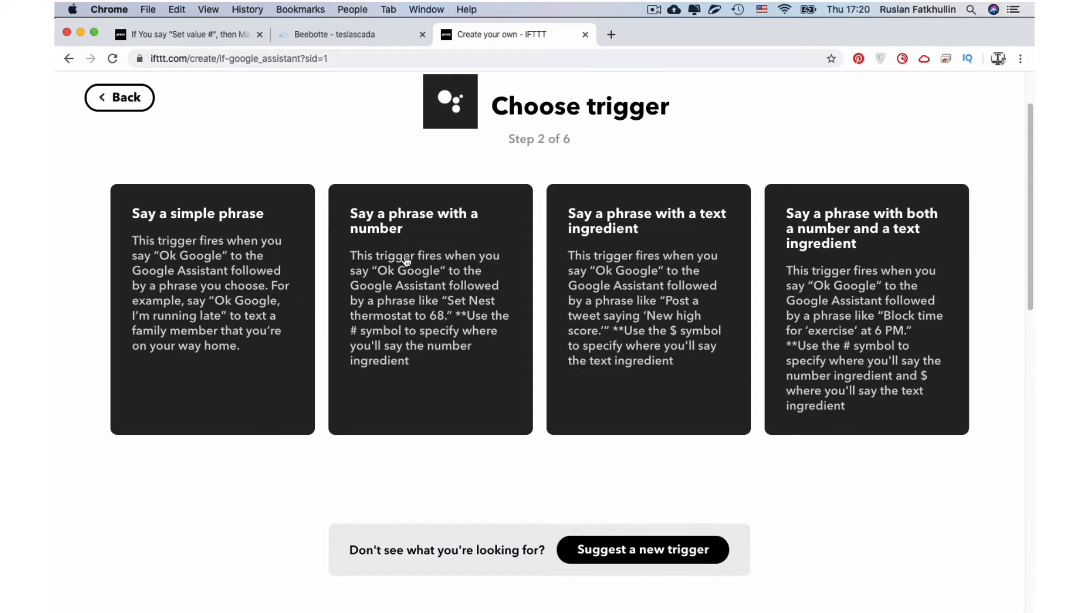
click(430, 278)
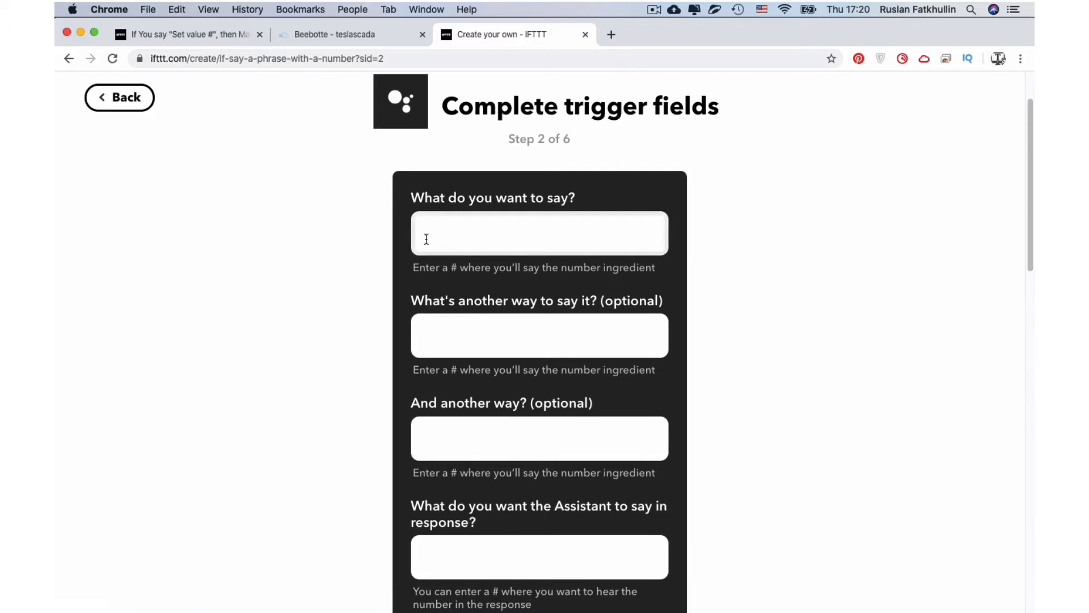
Step: Enter the trigger phrase 'Set parameter #'
text(Set)
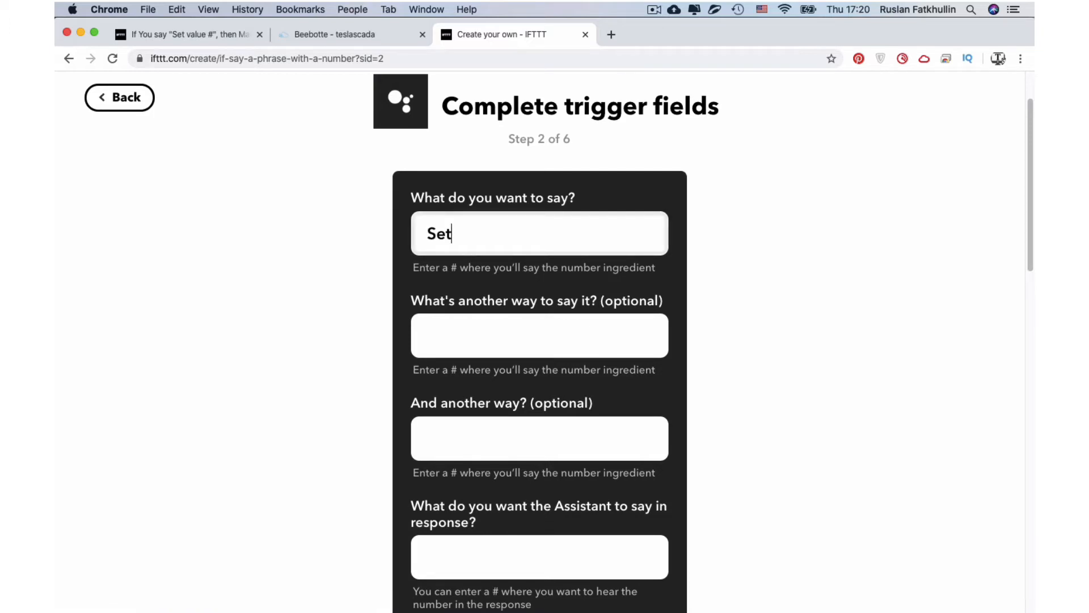
text(parame)
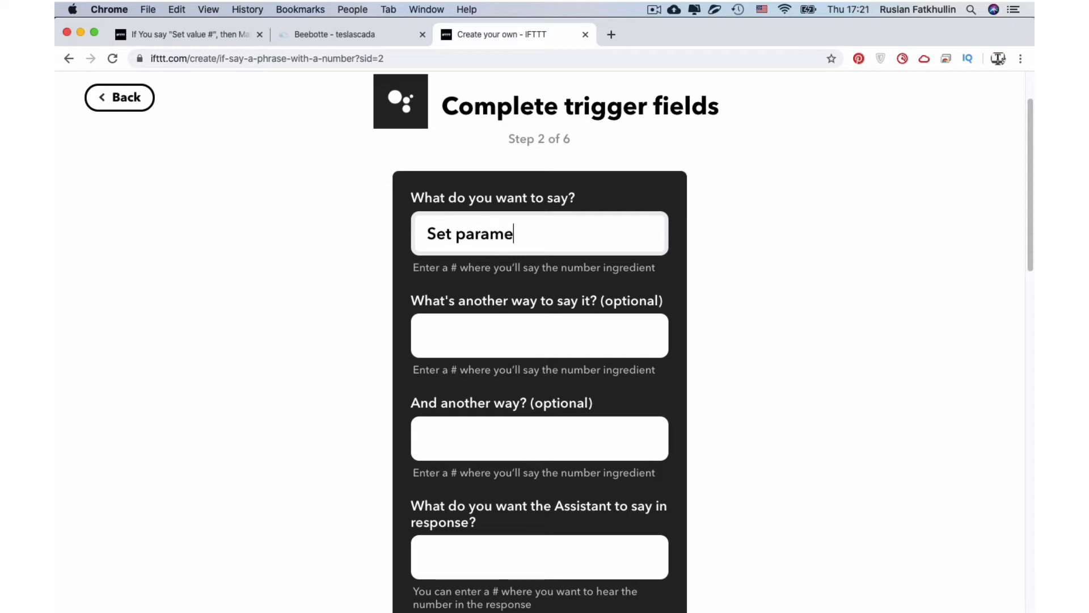
text(ter #)
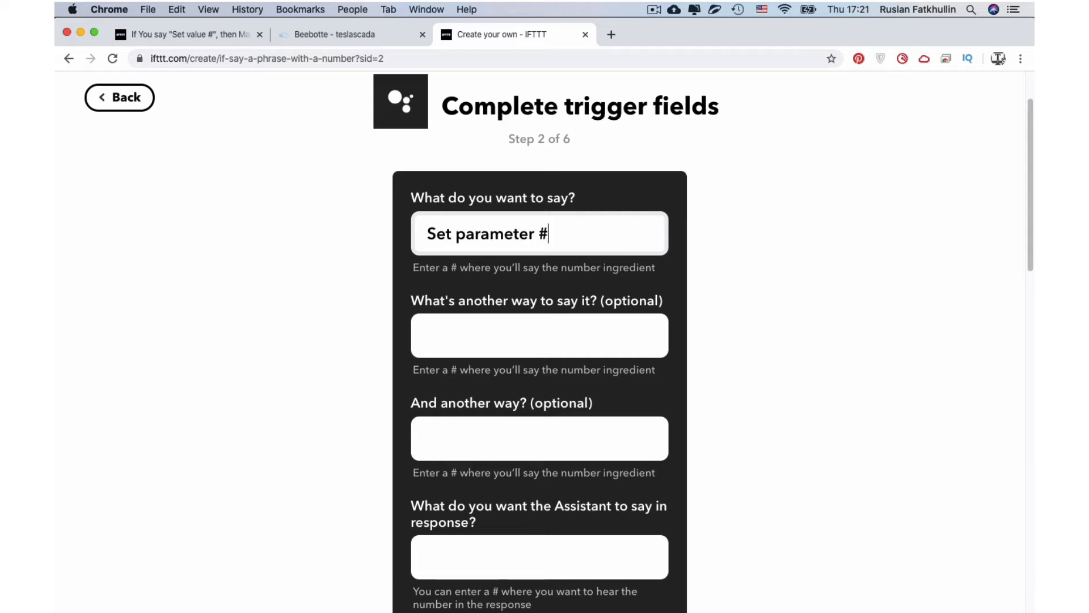
scroll(down, 3)
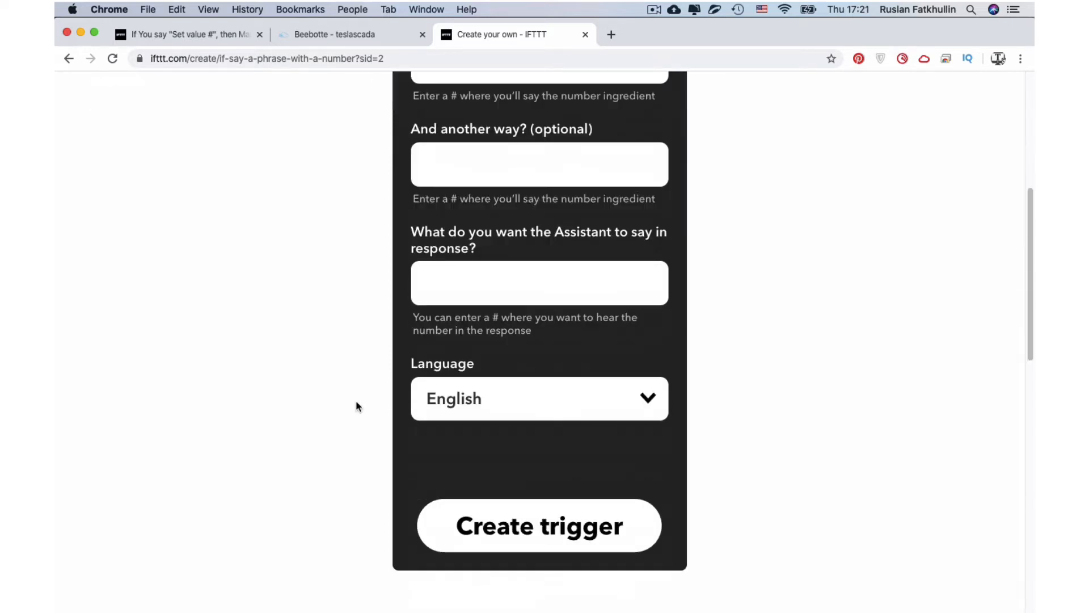
scroll(up, 3)
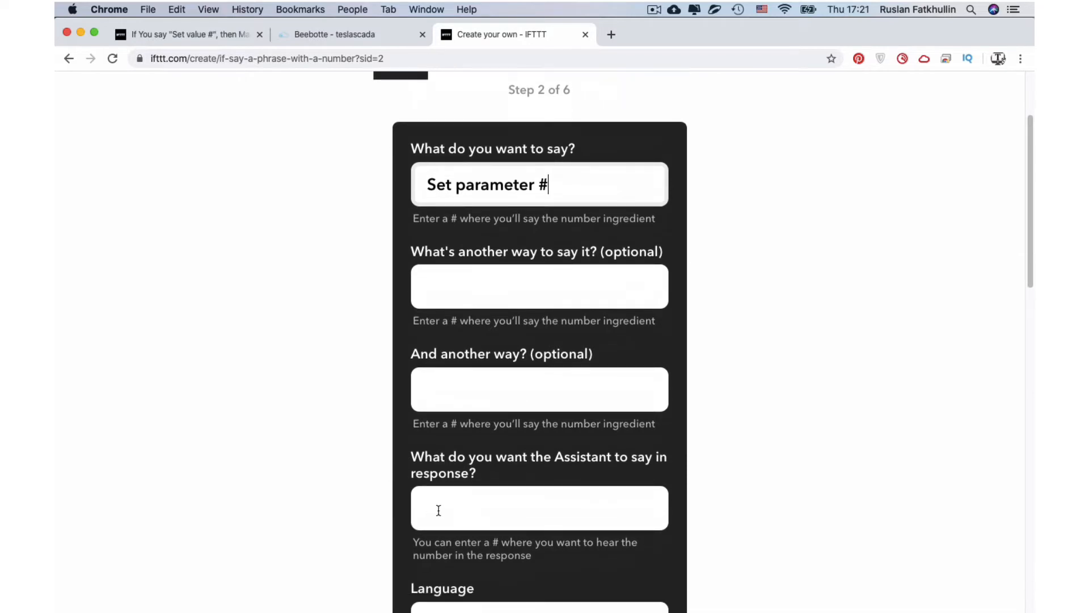
Step: Set the reply 'OK, parameter is set up to #' and create the trigger
text(O)
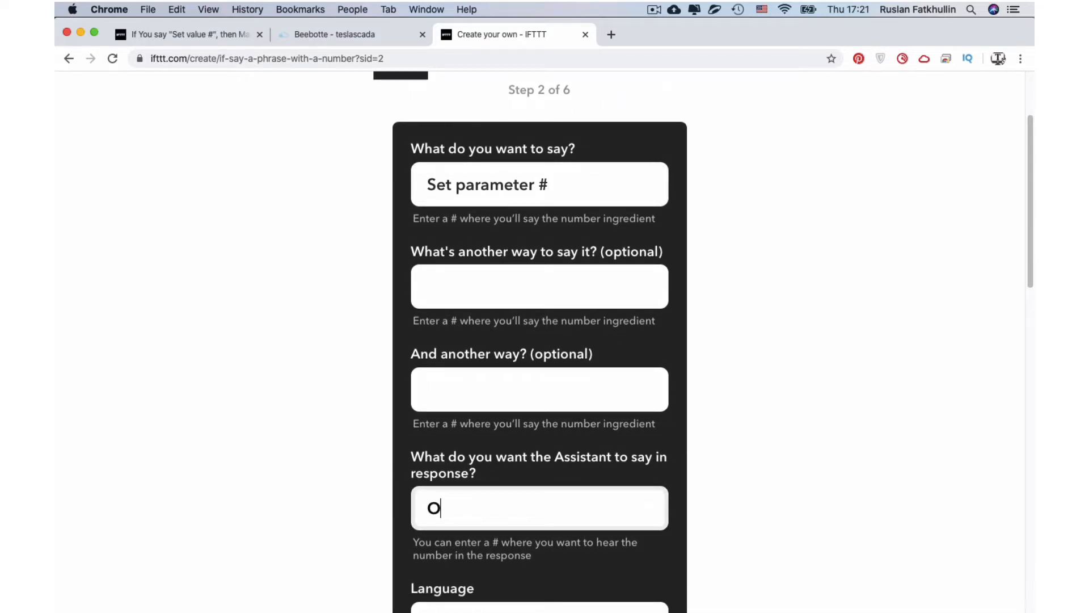
text(K, par)
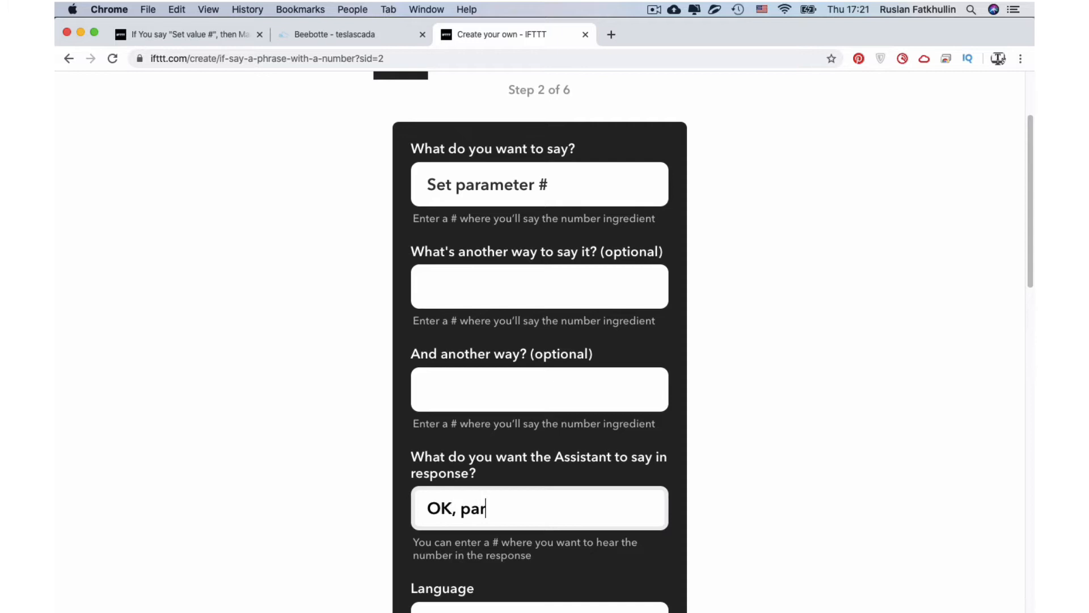
text(ameter is s)
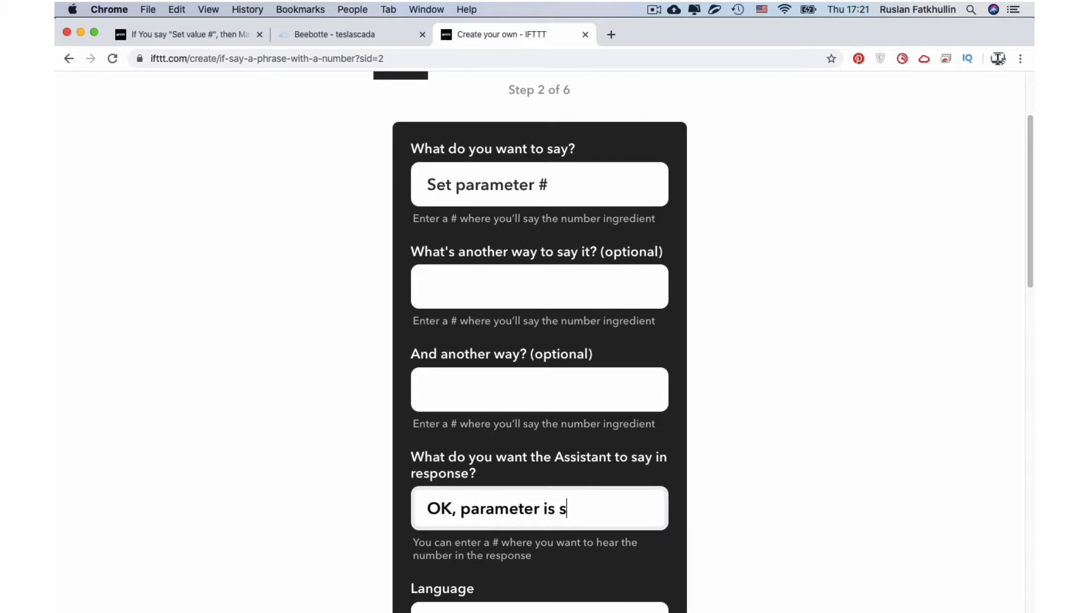
text(et up to)
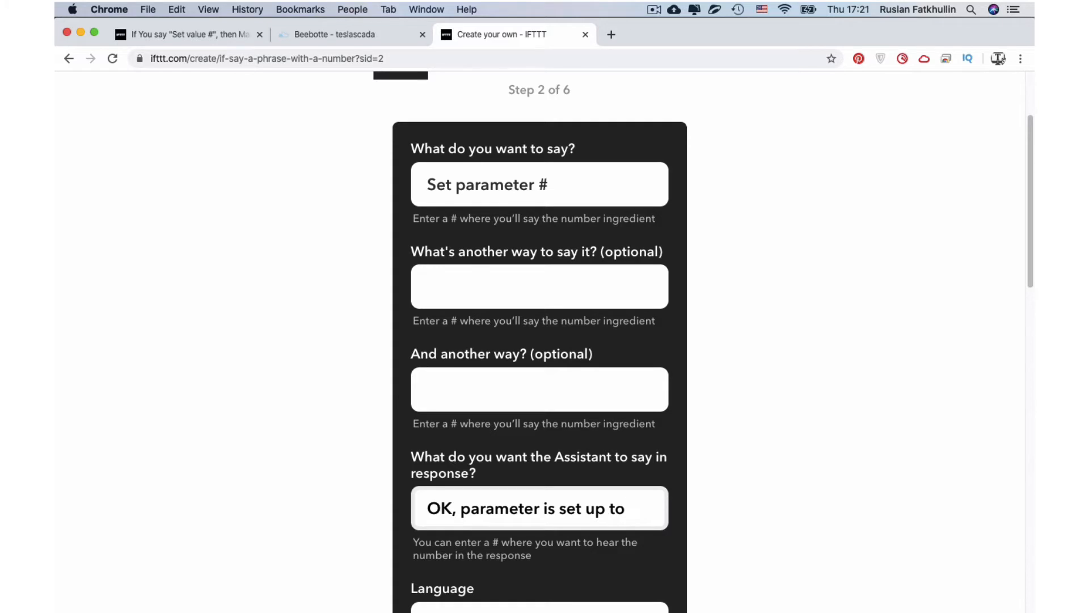
text(#)
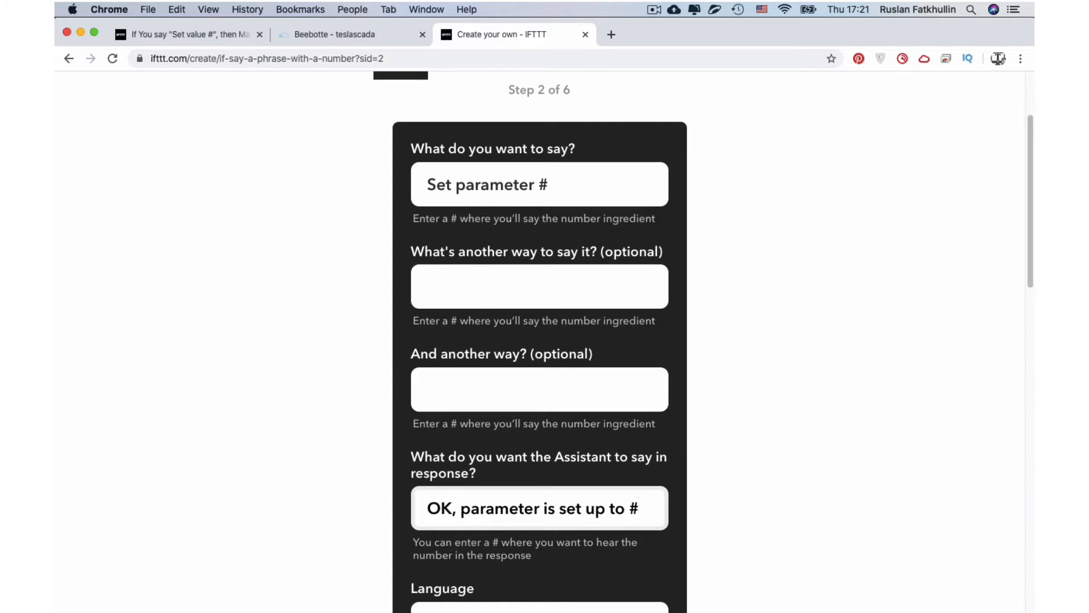
scroll(down, 3)
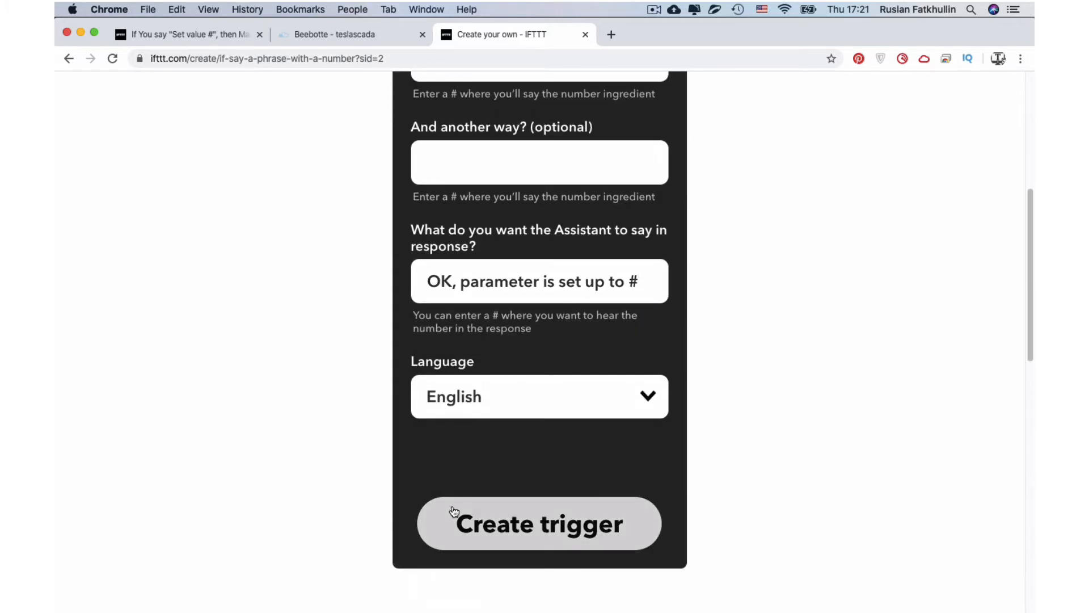
click(538, 523)
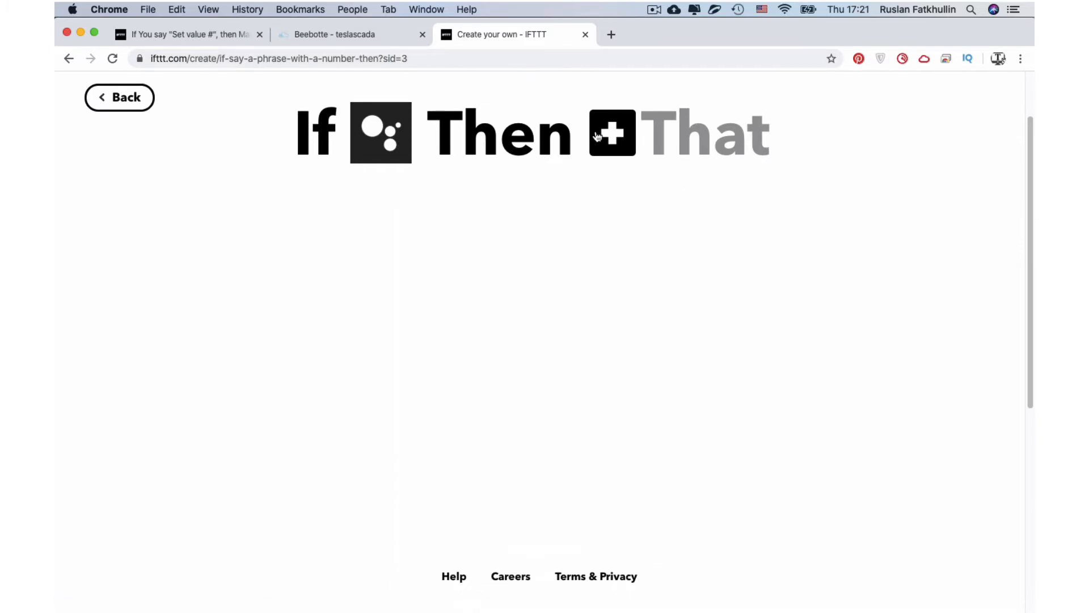
Step: Search 'web' among action services and select Webhooks
click(611, 133)
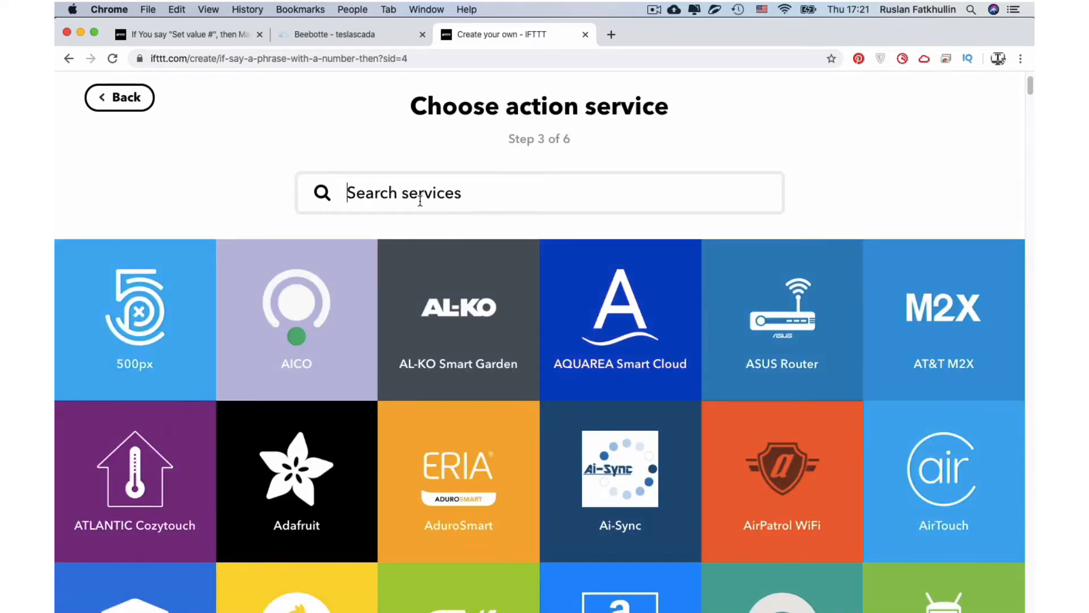
text(we)
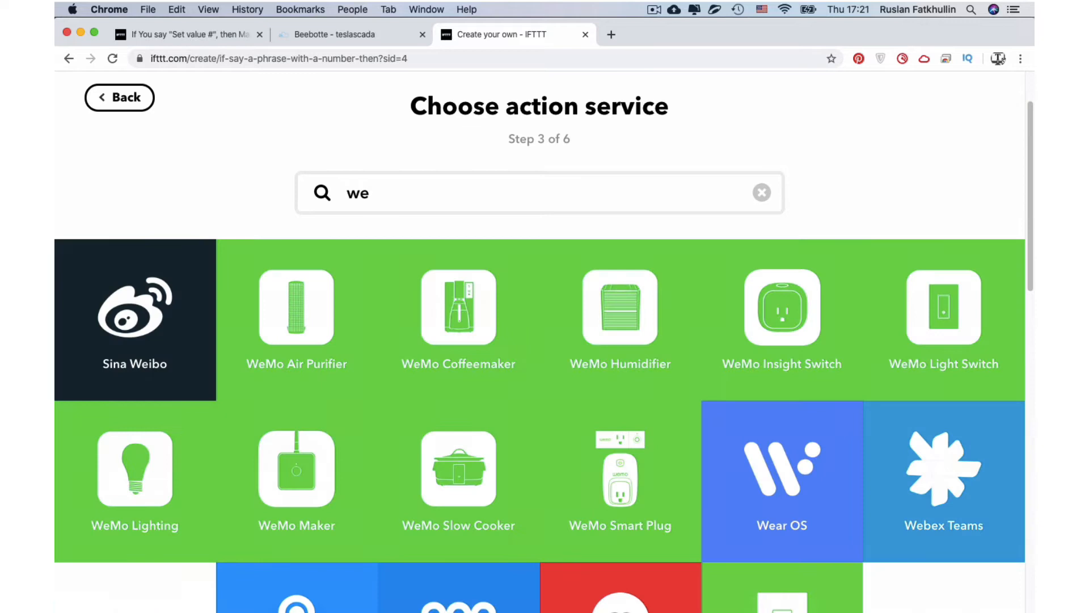
text(b)
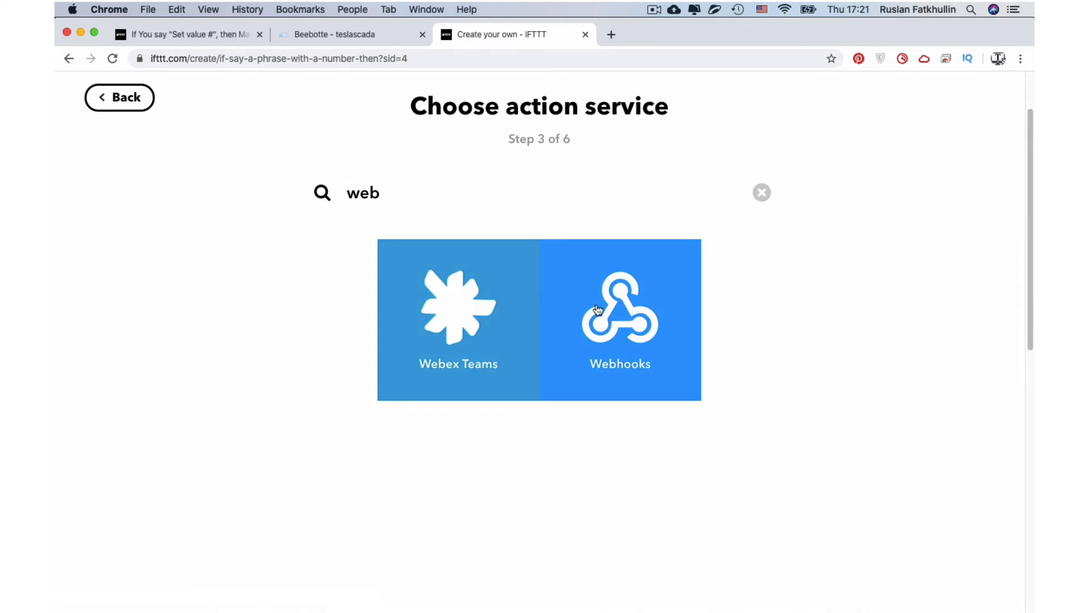
click(619, 312)
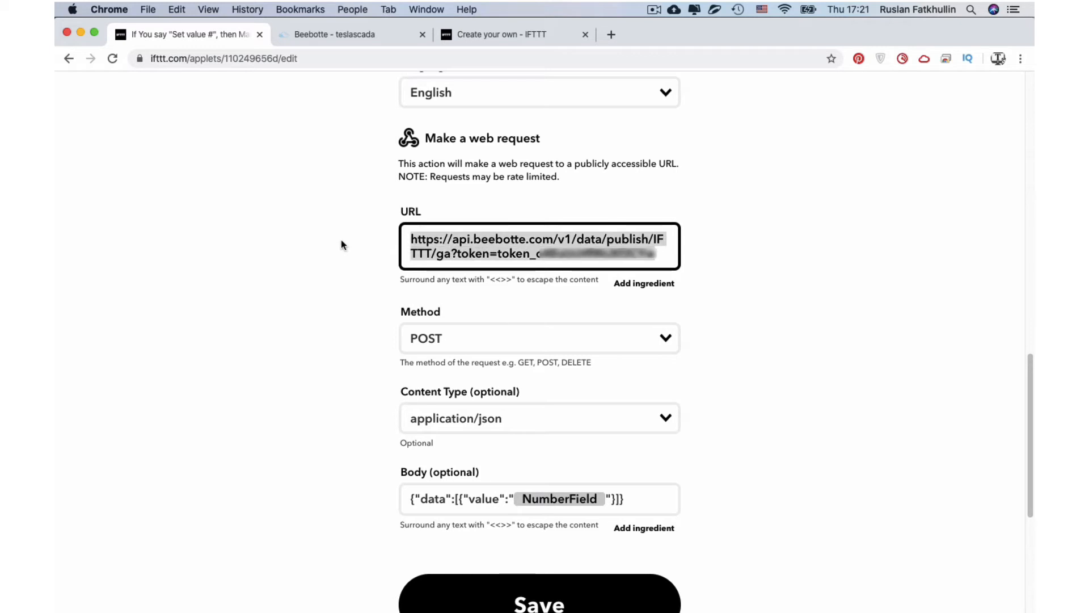
Step: Reuse the Beebotte URL, with method POST and content type application/json
right_click(539, 246)
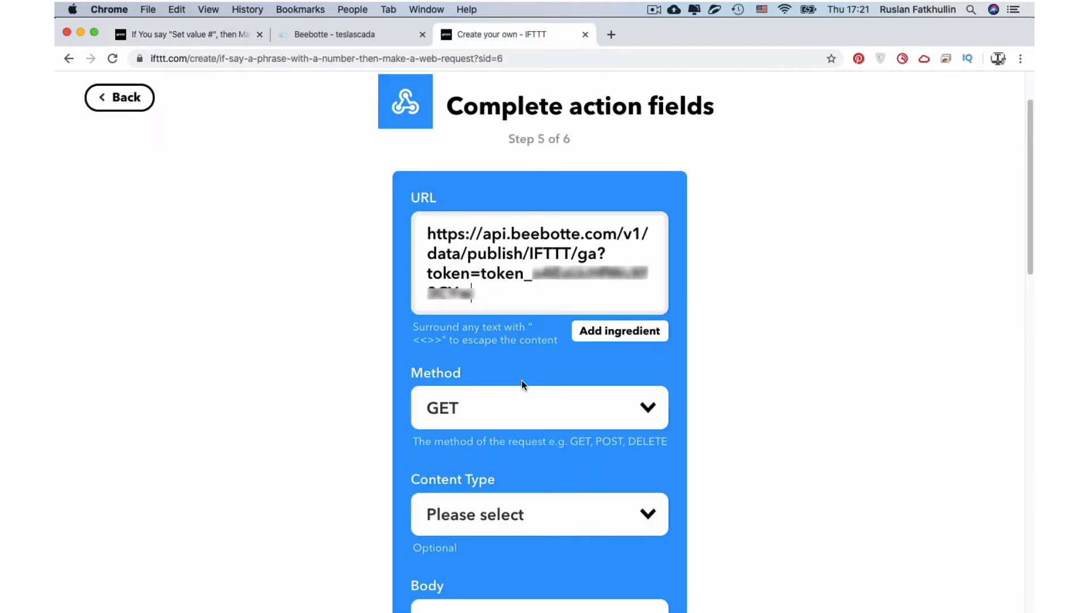
click(539, 407)
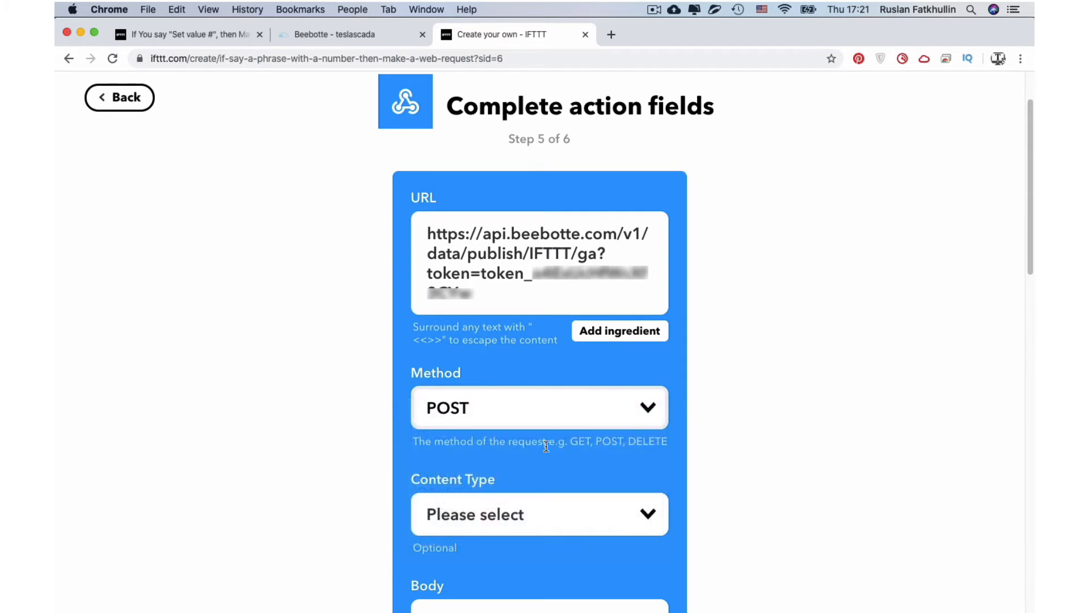
click(538, 513)
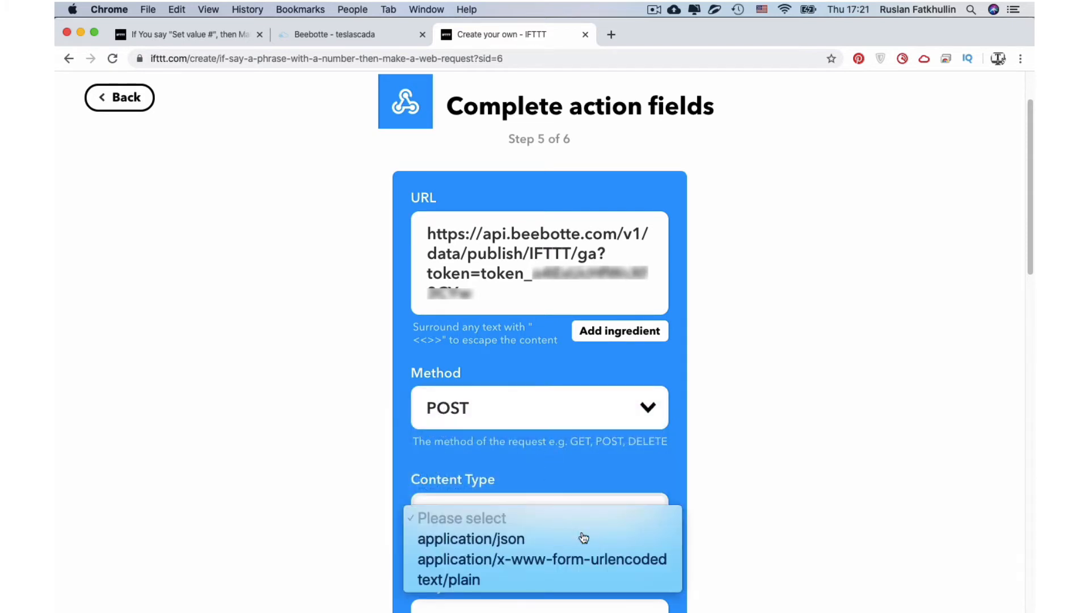
click(470, 538)
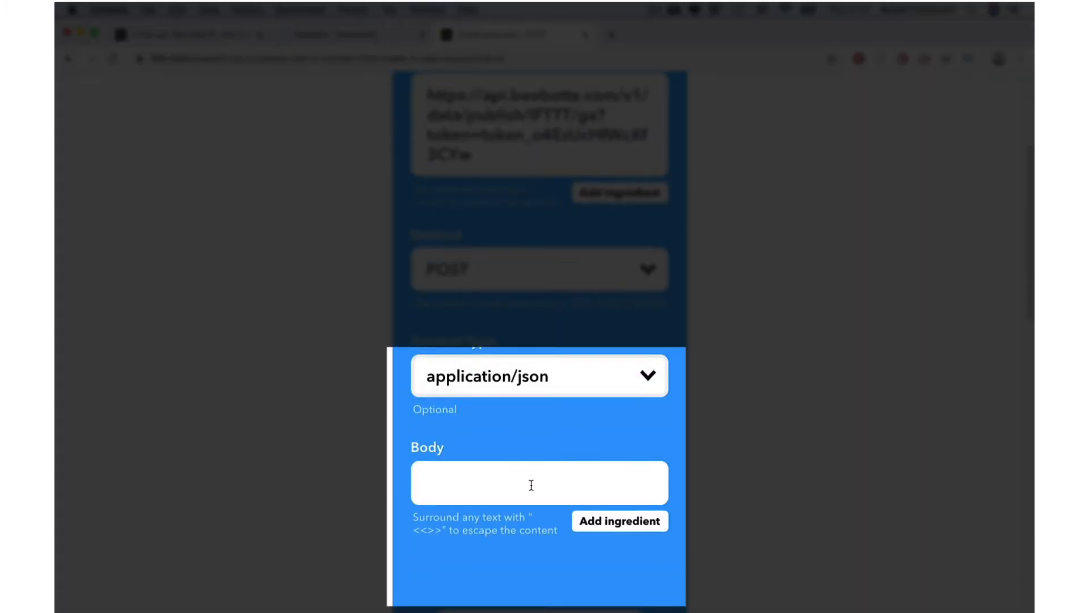
Step: Set the request body to {"data":[{"value":"{{NumberField}}"}]}
click(539, 482)
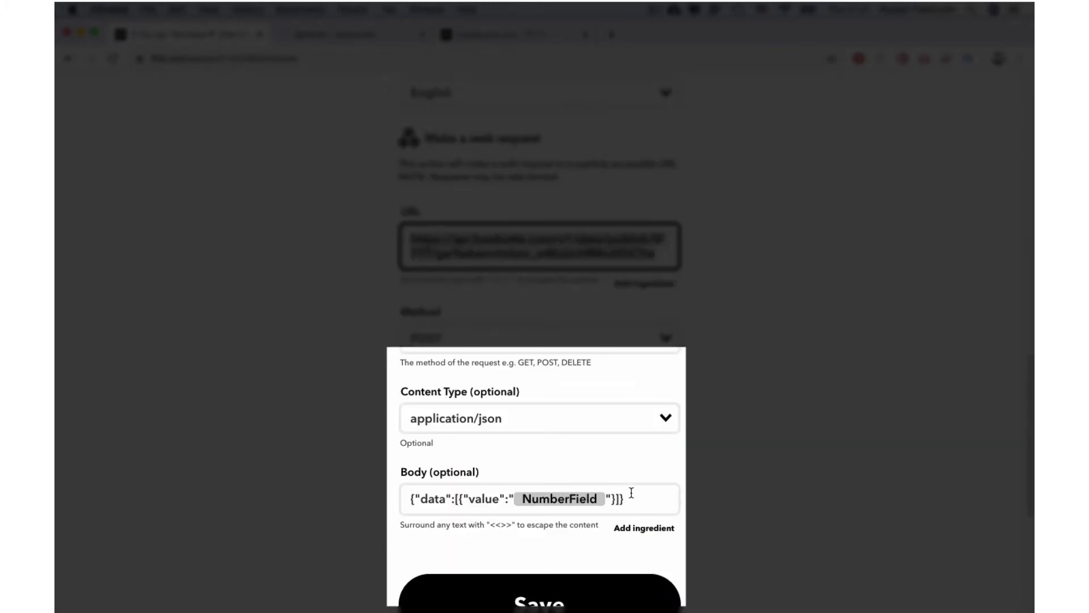
click(538, 499)
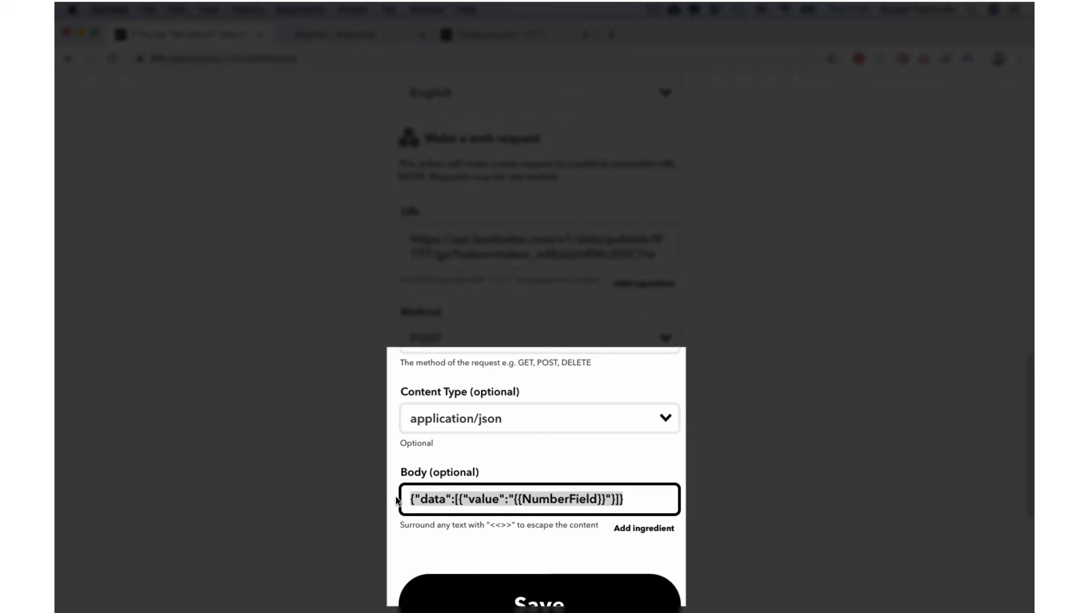
right_click(510, 498)
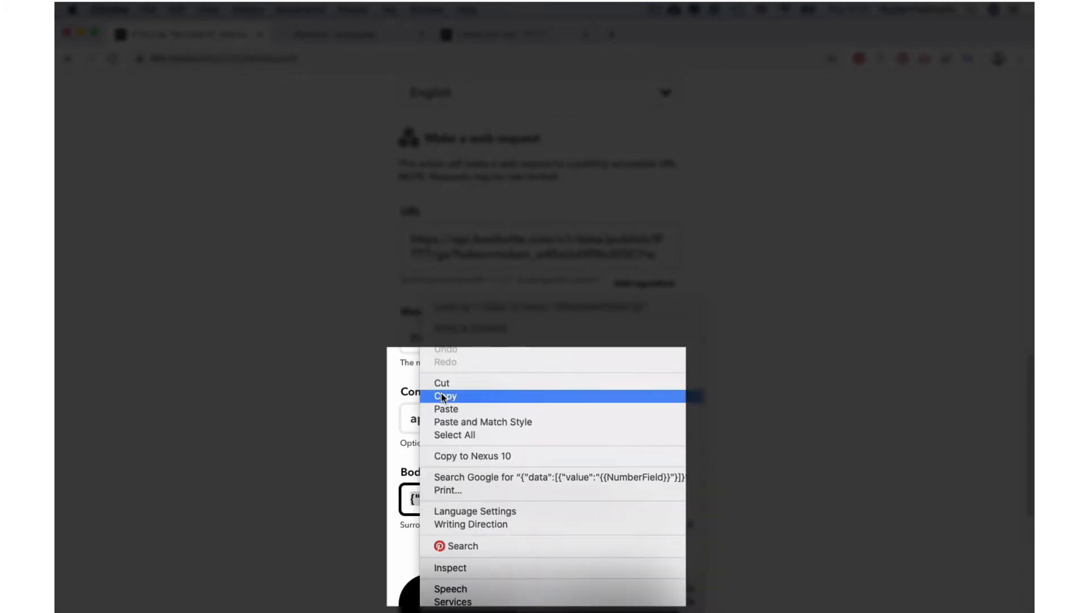
click(445, 395)
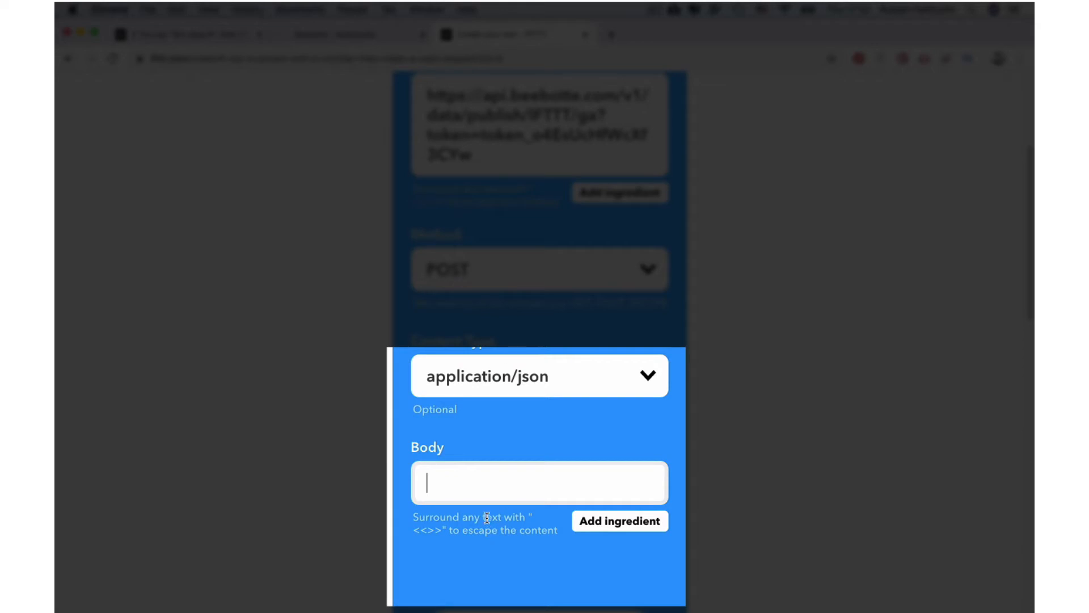
mouse_move(463, 472)
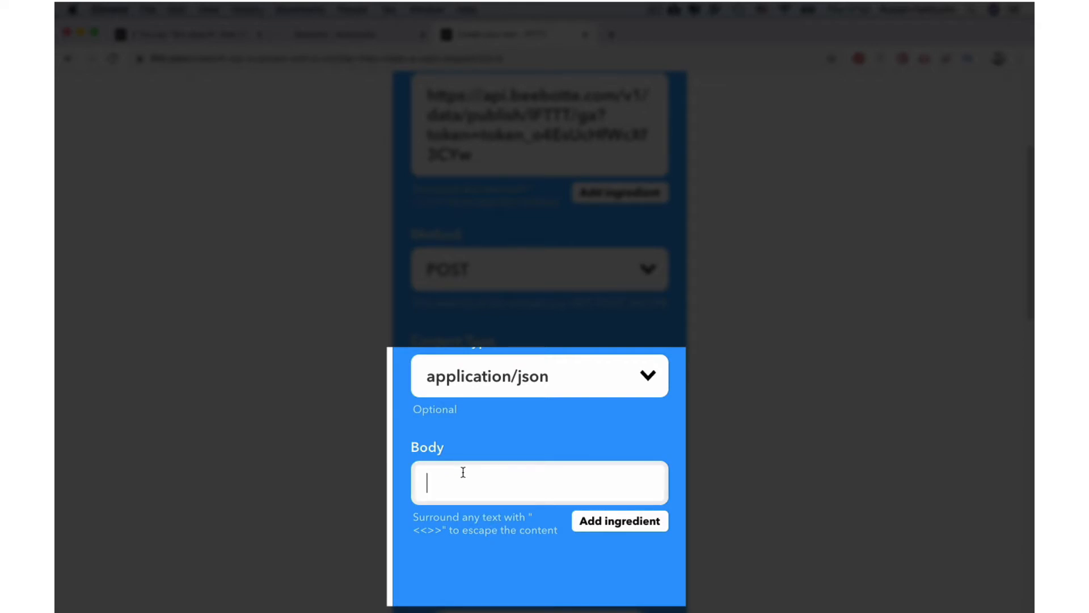
text({"data":[{"value":"{{NumberField}}"}]})
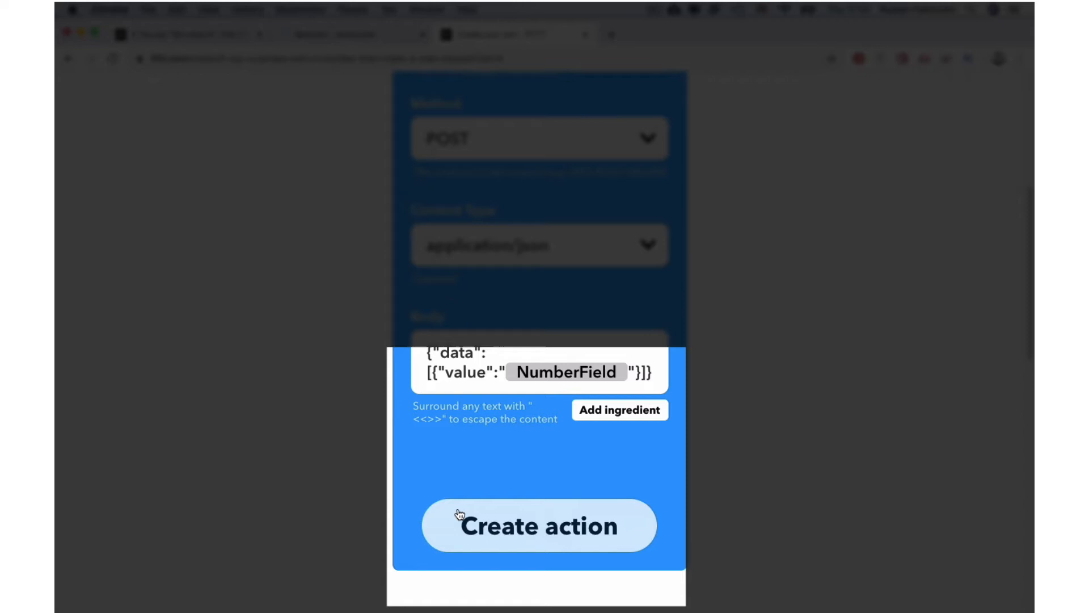
Step: Create the action, turn off notifications, and finish the applet
click(538, 525)
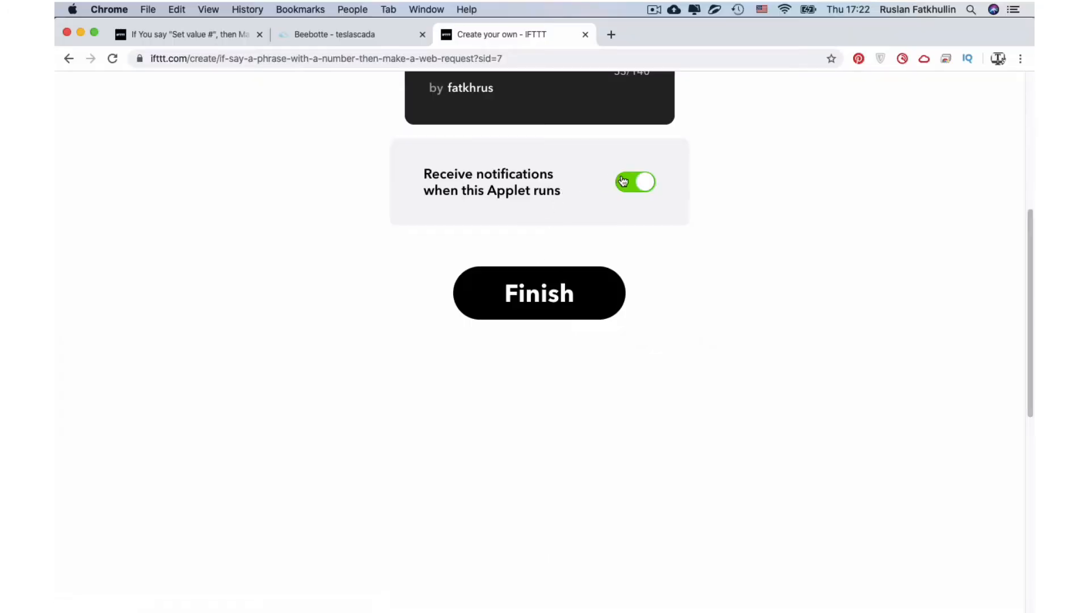
click(634, 182)
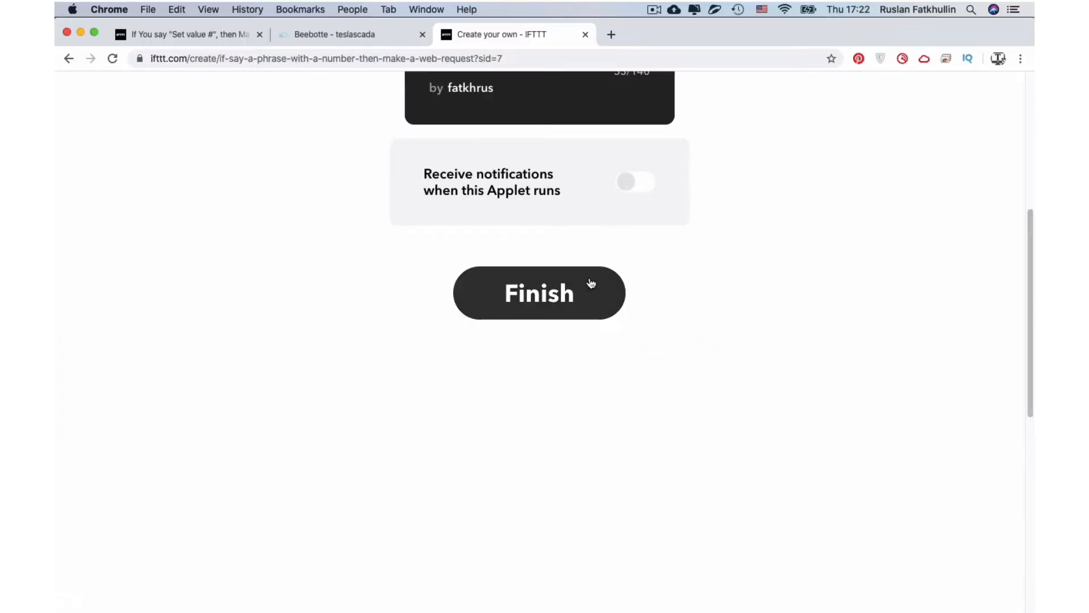
click(538, 293)
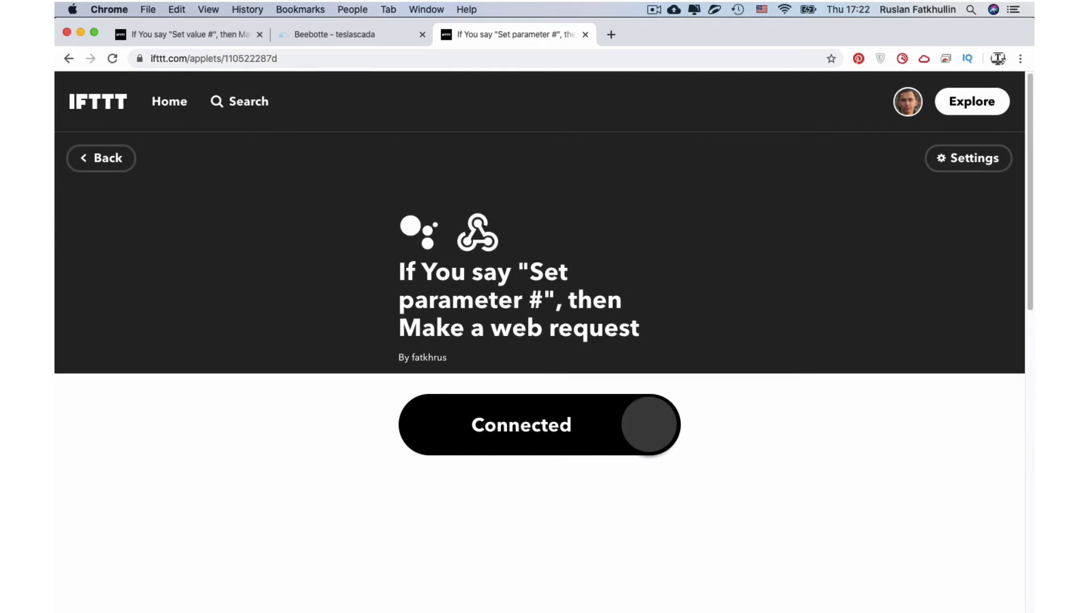
click(819, 591)
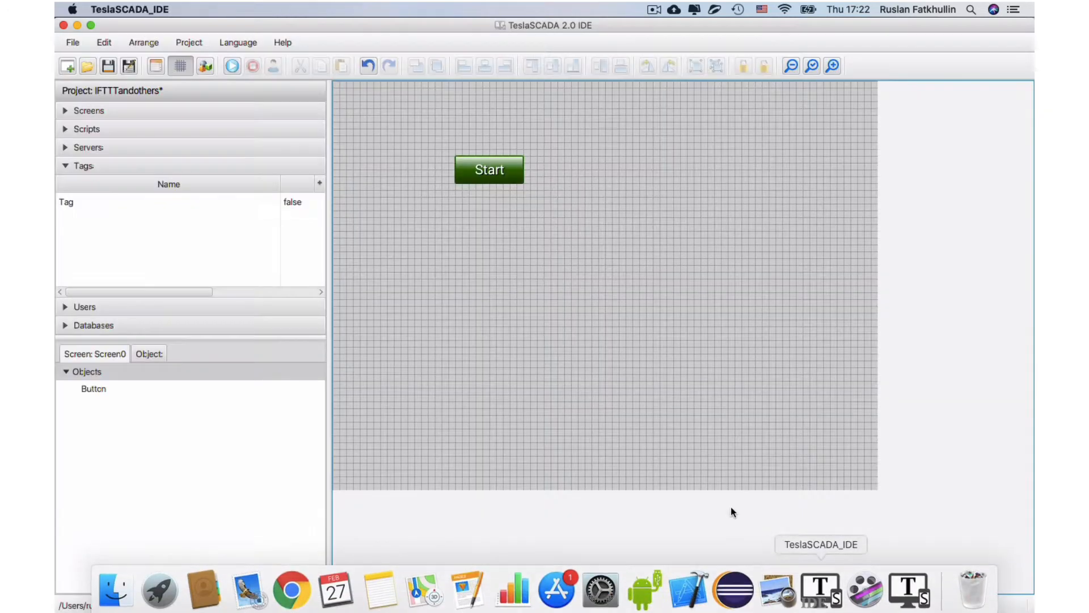
Step: Confirm MQTTServer1 uses URI tcp://mqtt.beebotte.com:1883 with the token username
click(87, 148)
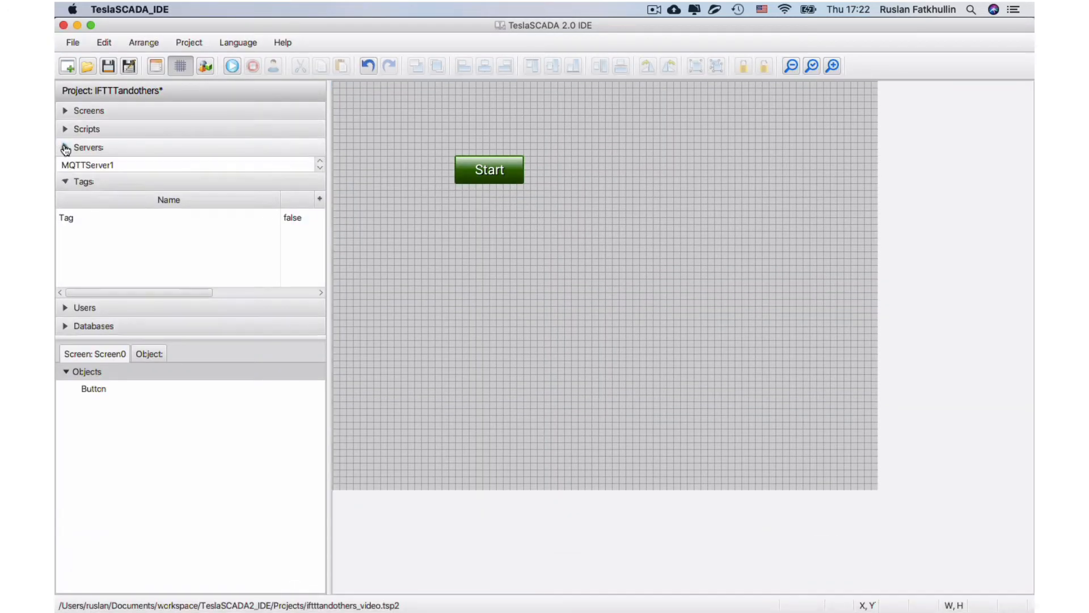
double_click(87, 164)
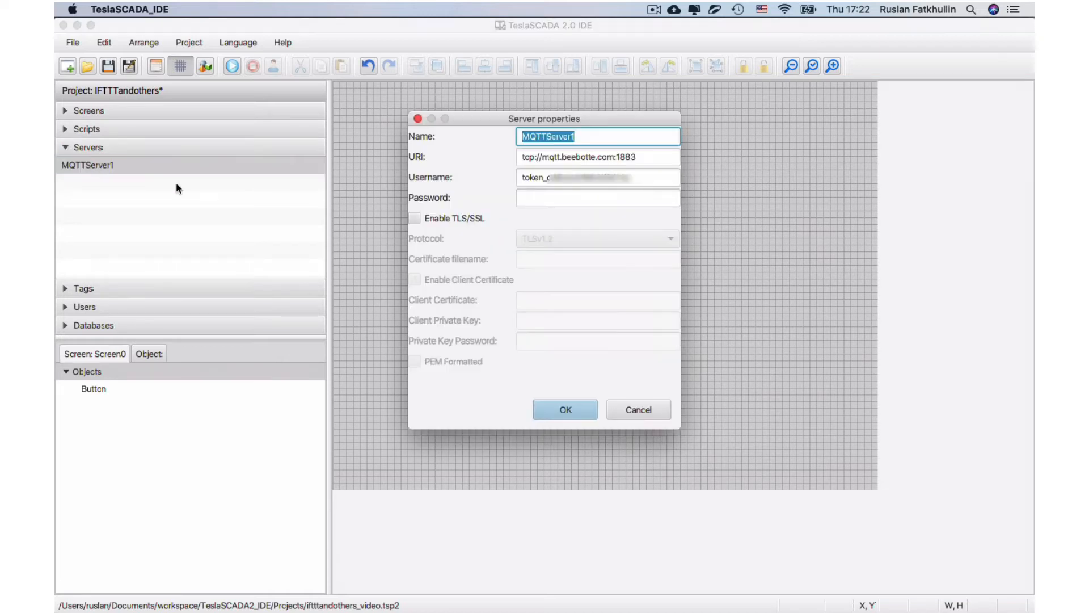
mouse_move(582, 183)
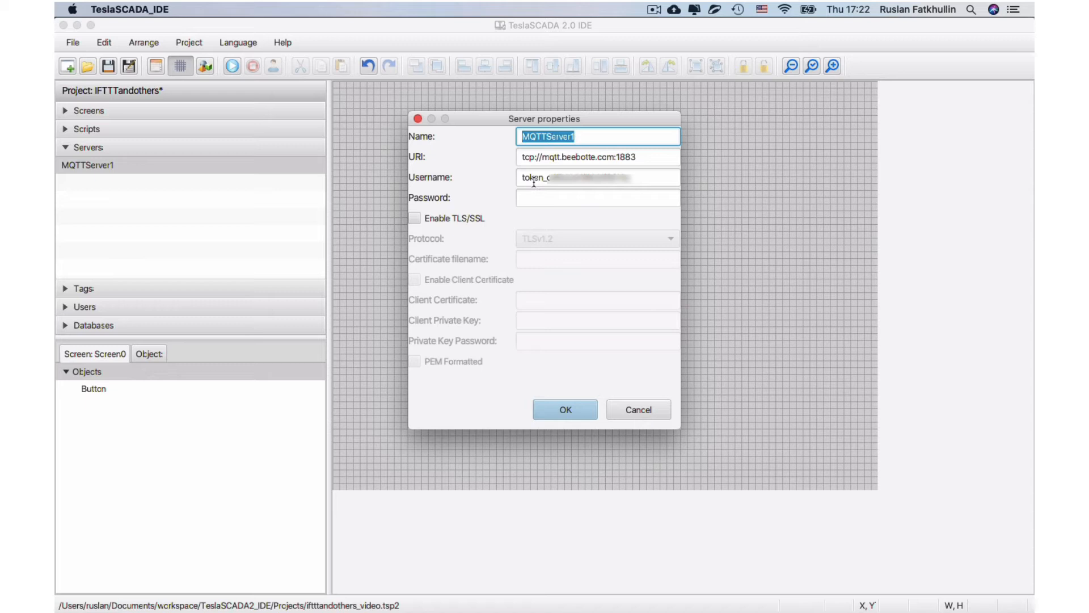
mouse_move(623, 177)
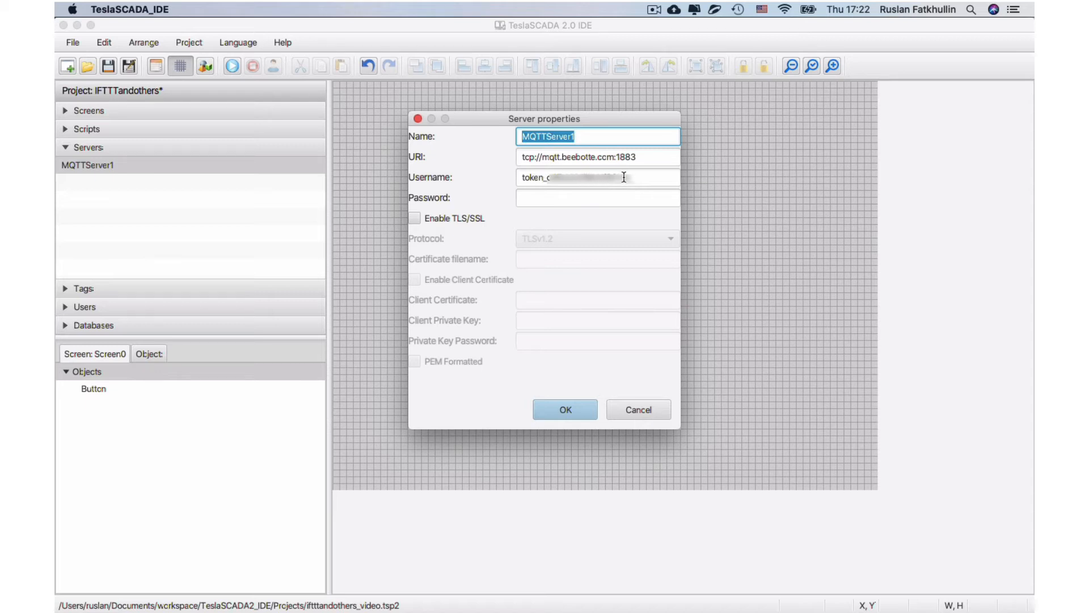
mouse_move(631, 400)
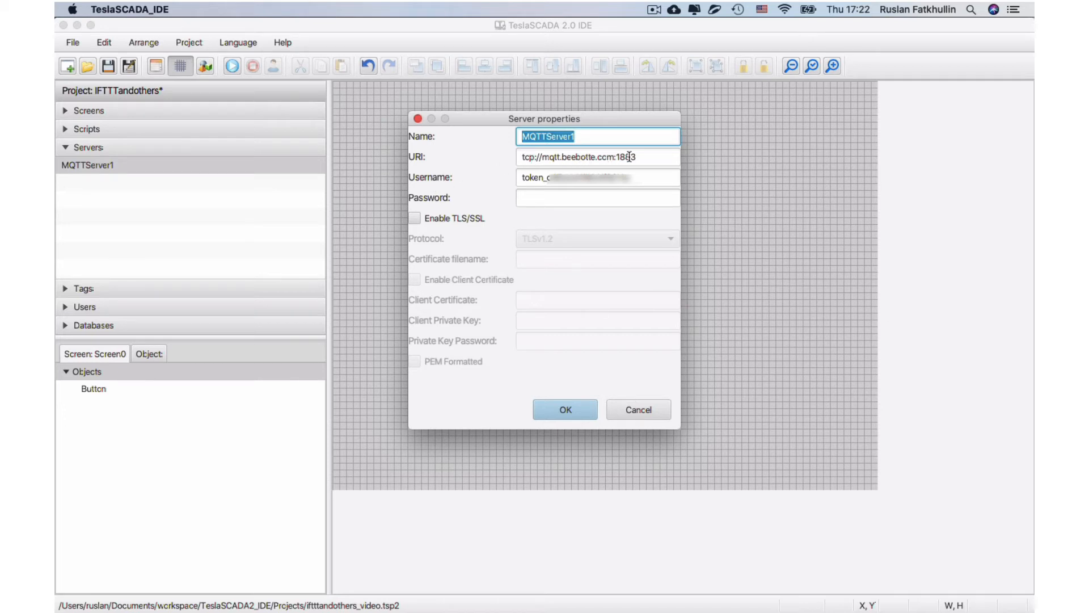
mouse_move(640, 172)
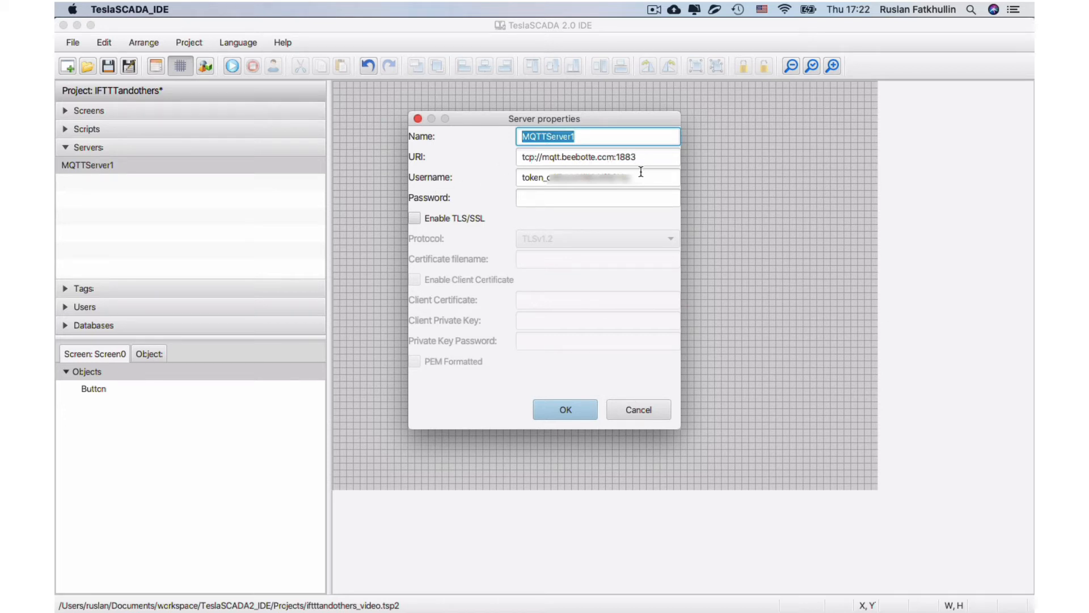
mouse_move(622, 171)
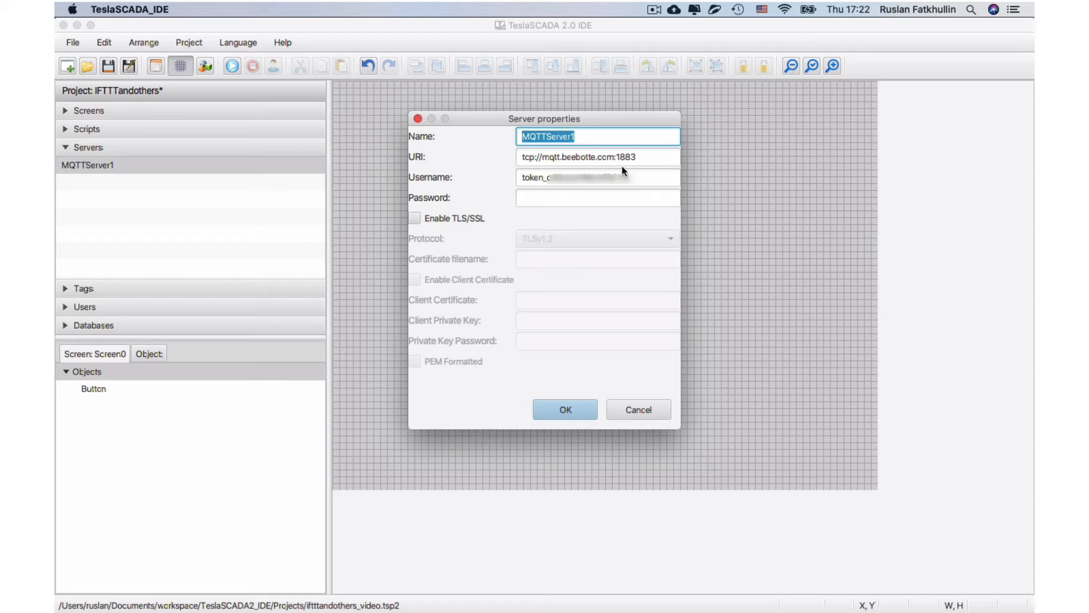
mouse_move(607, 353)
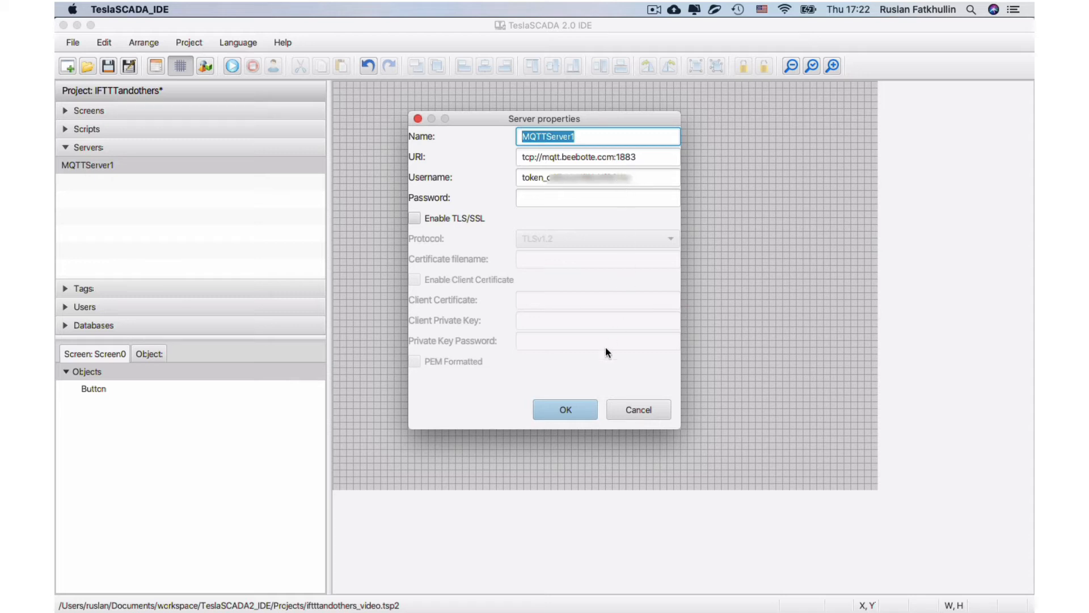
click(564, 409)
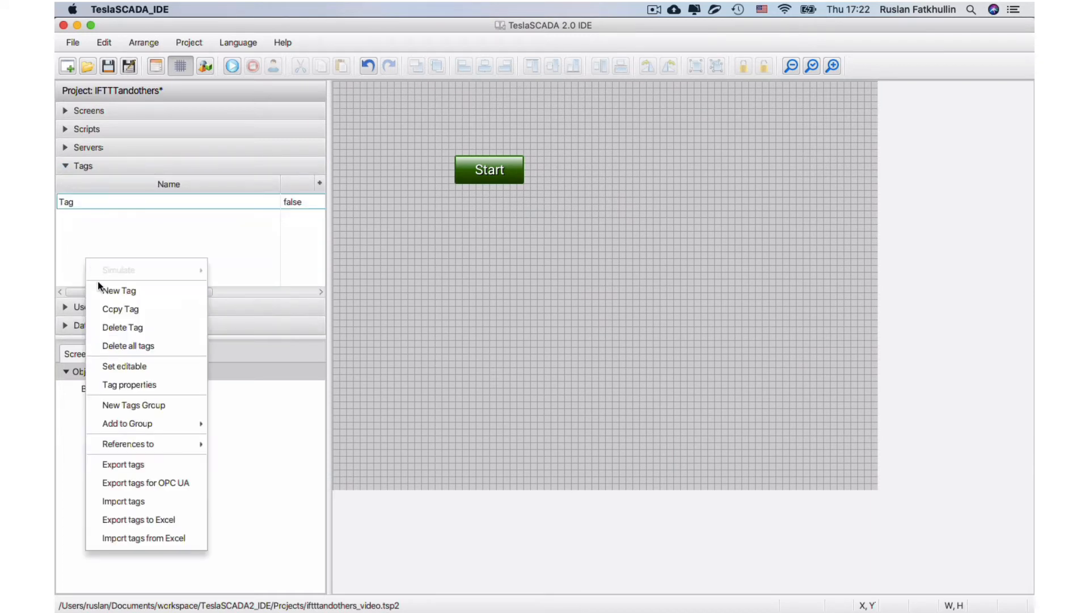
Step: Create a new tag named 'value' with MQTTServer1 as its input server
click(129, 384)
text(v)
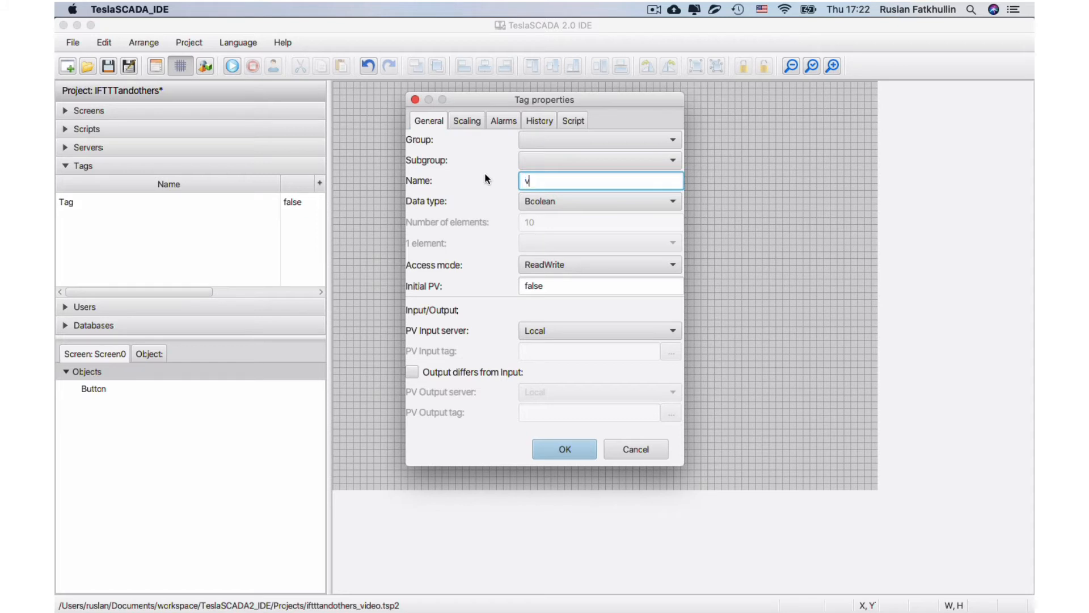
text(alue)
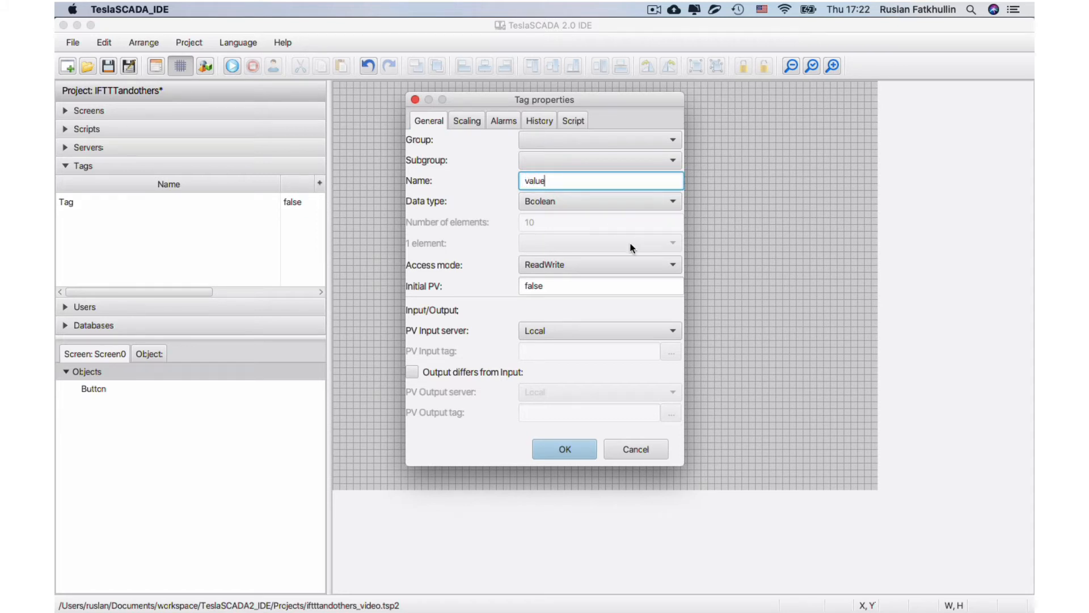
mouse_move(692, 388)
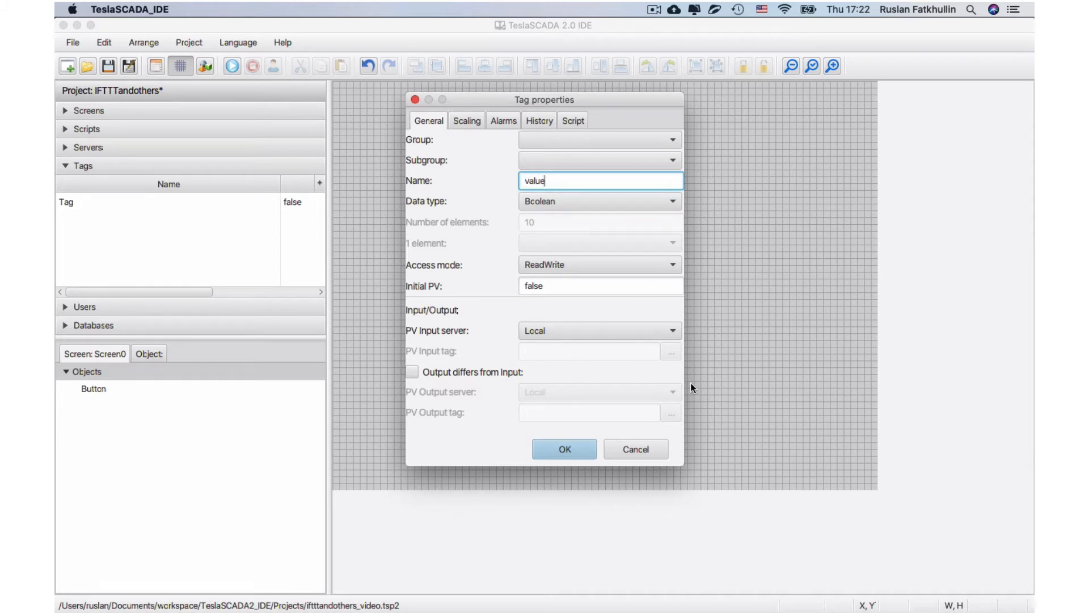
click(597, 331)
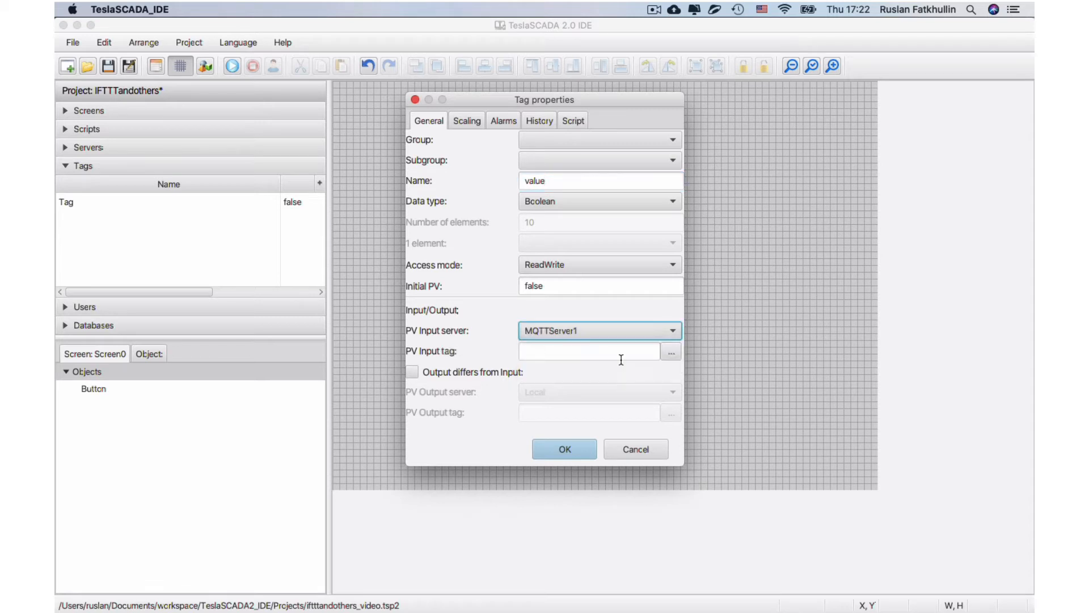
Step: Set the tag's MQTT topic to IFTTT/ga and data type String, then confirm
click(670, 351)
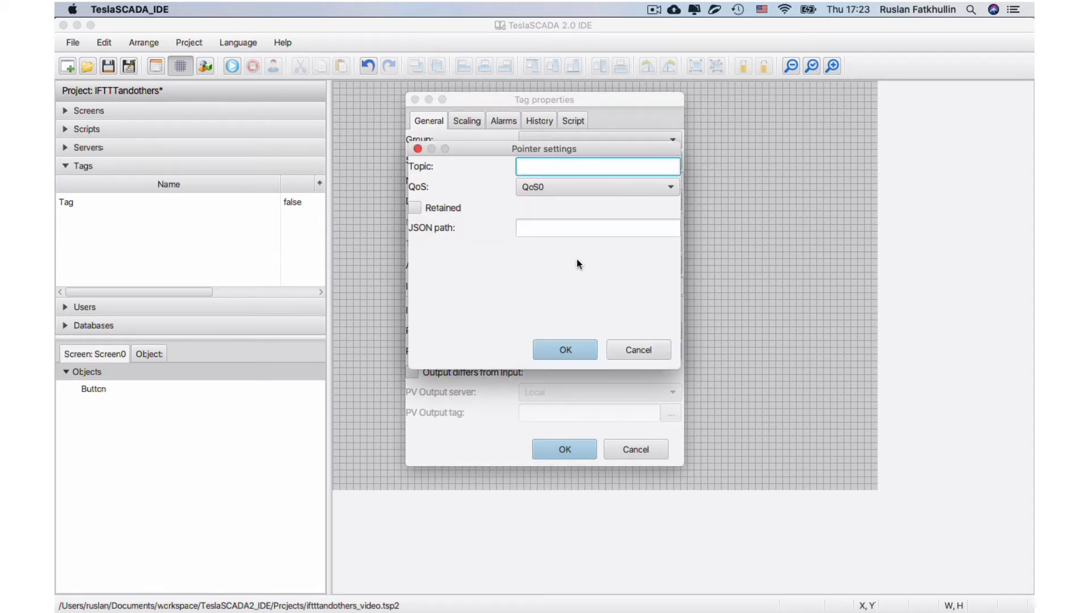
click(597, 165)
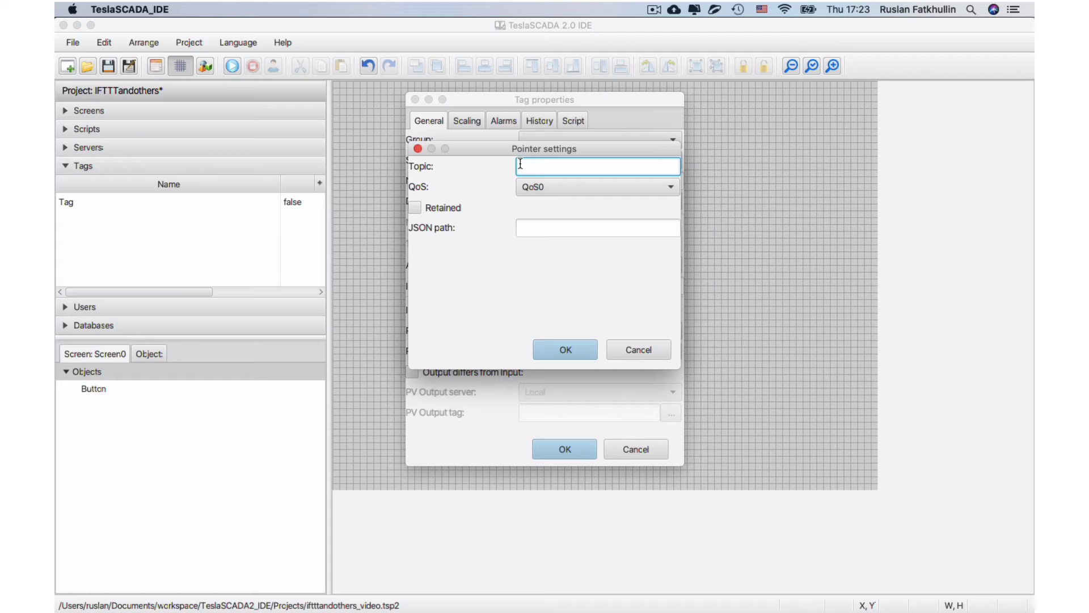
text(IFTTT)
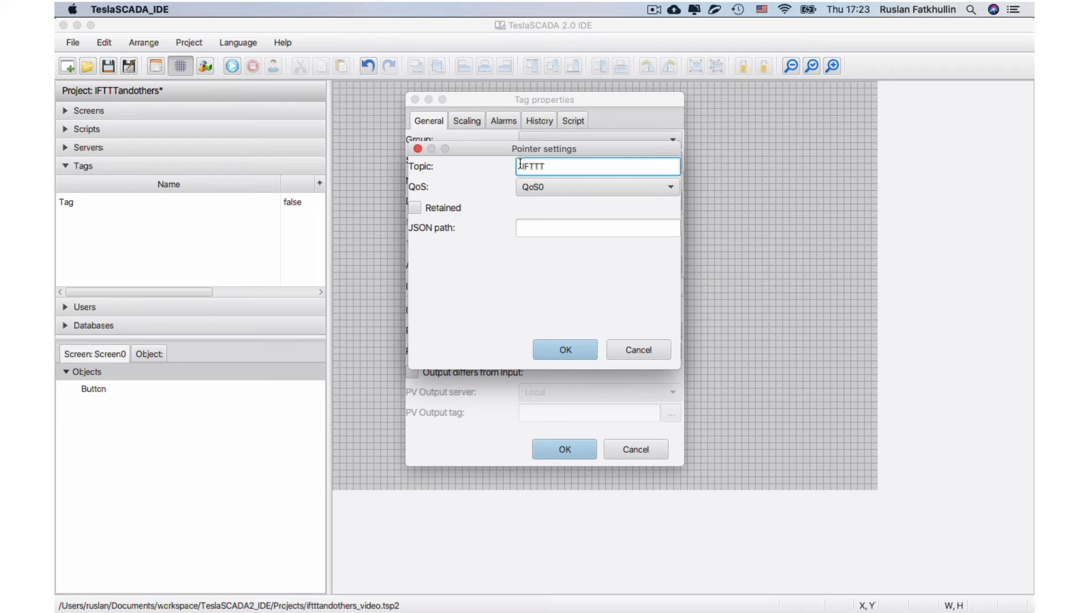
text(/)
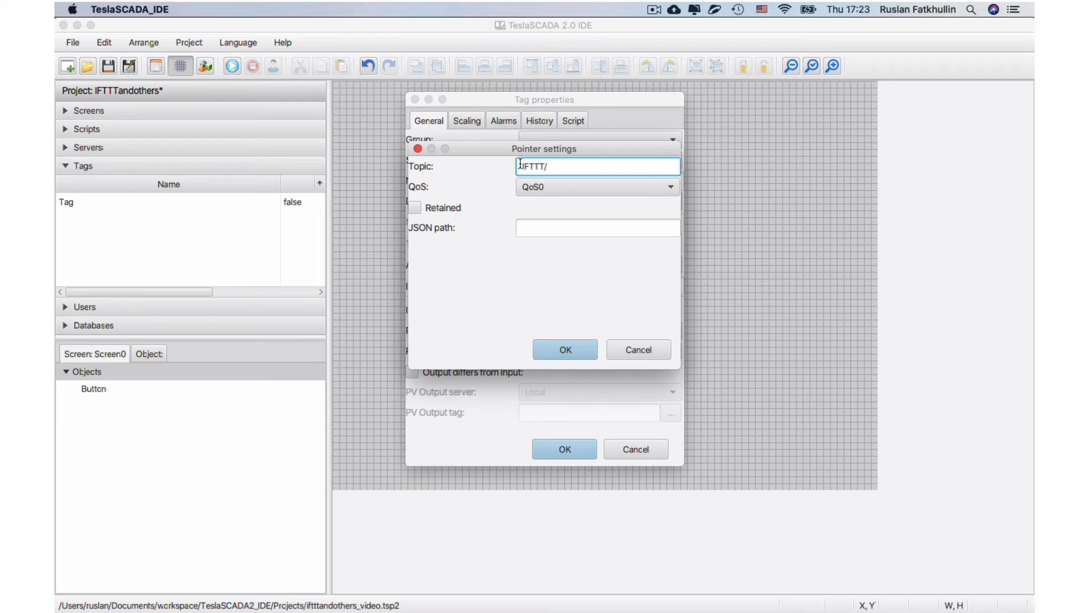
text(ga)
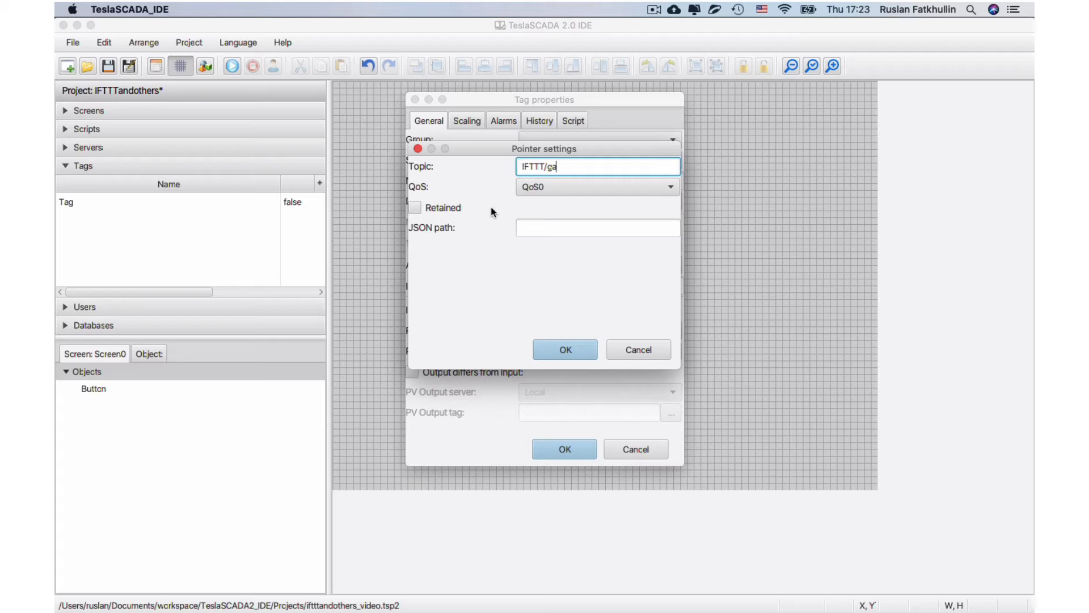
mouse_move(521, 343)
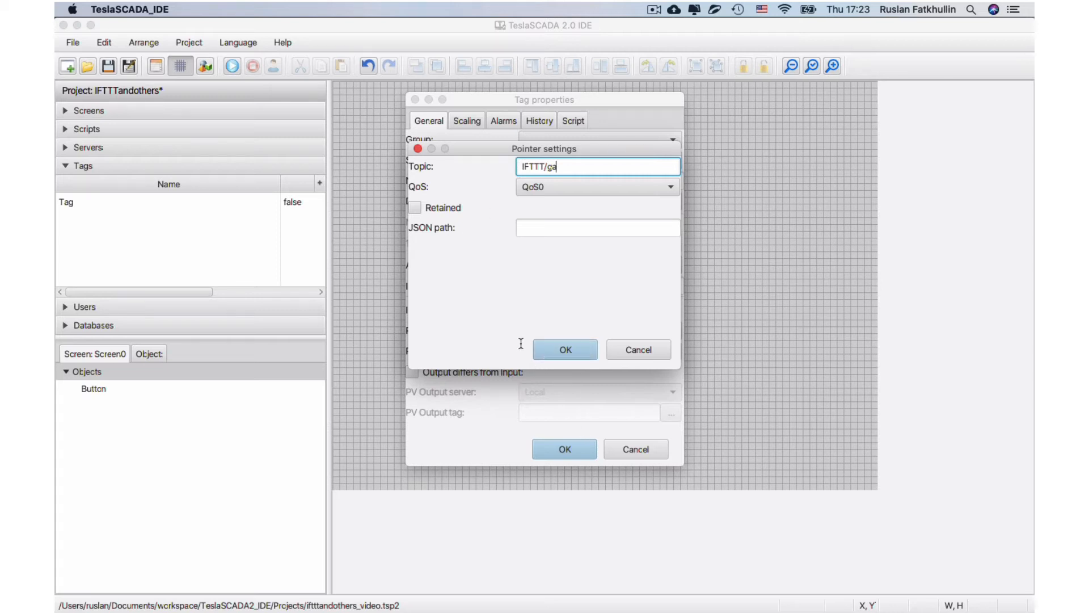
click(564, 349)
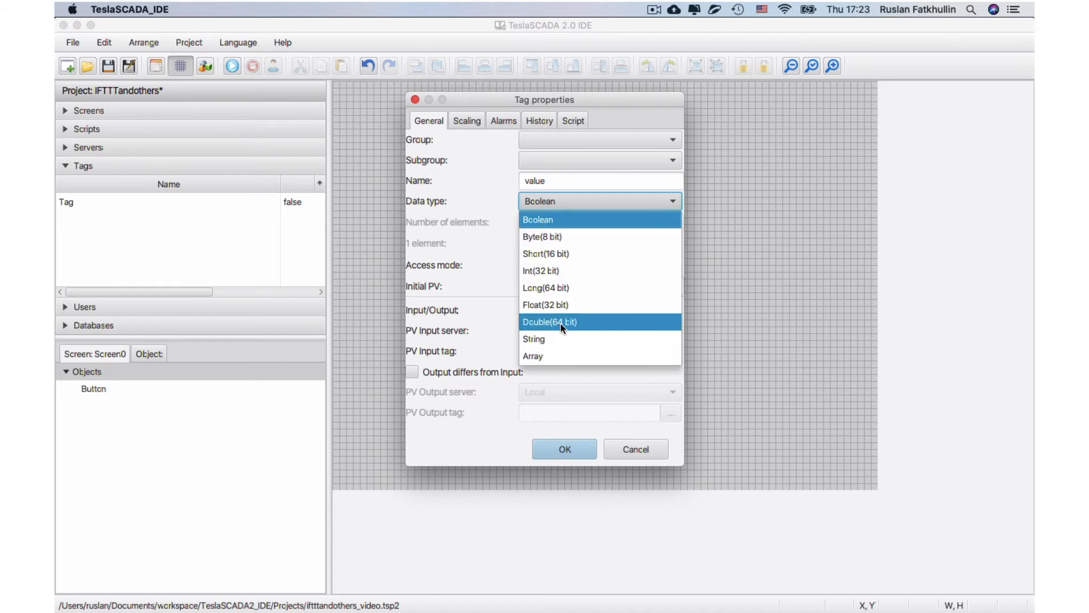
click(533, 339)
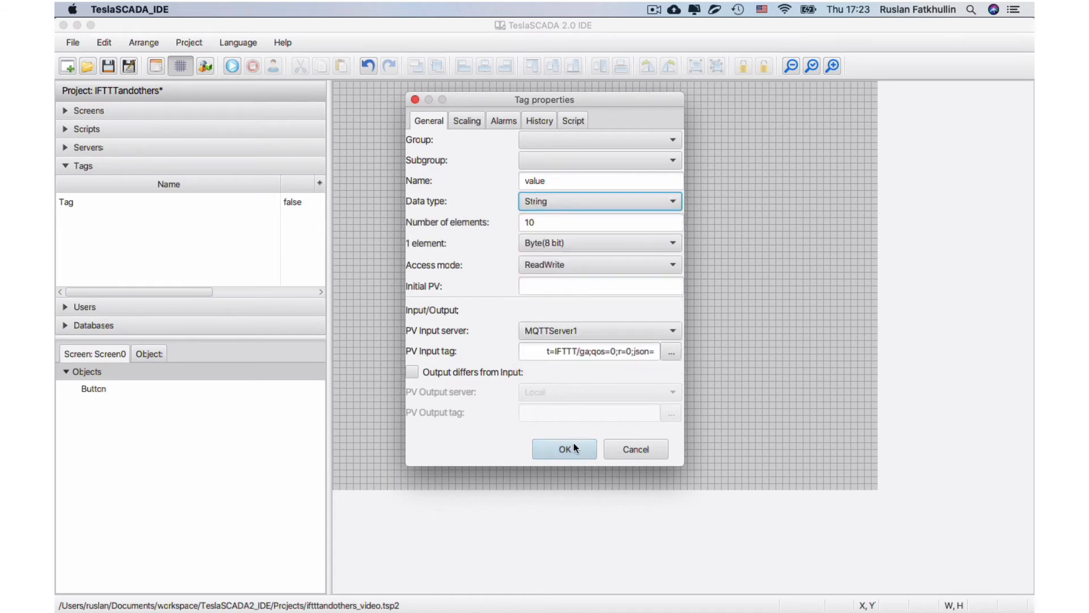
click(564, 449)
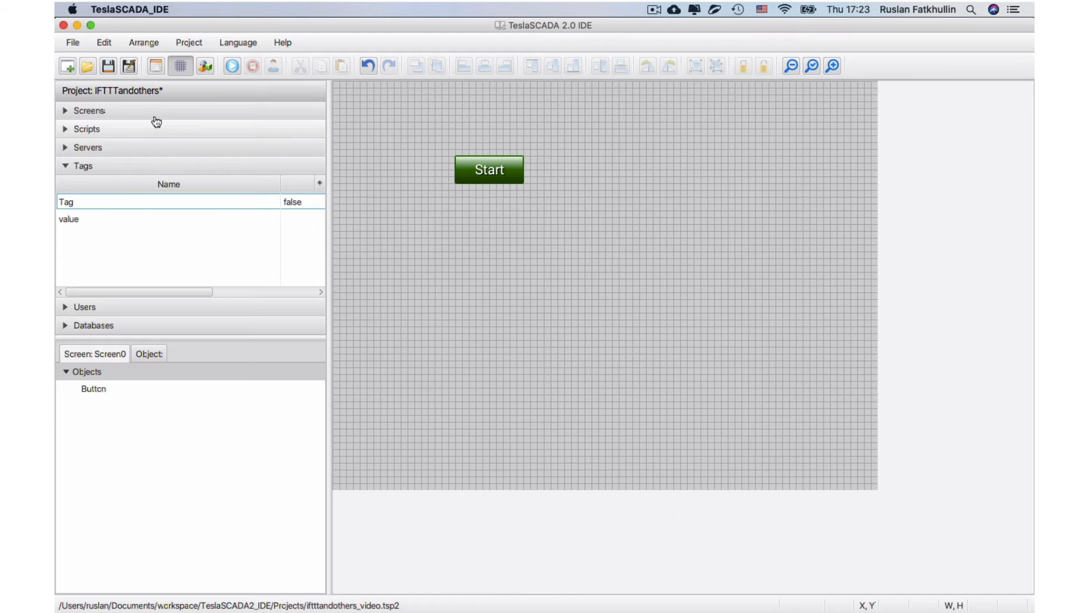
mouse_move(108, 66)
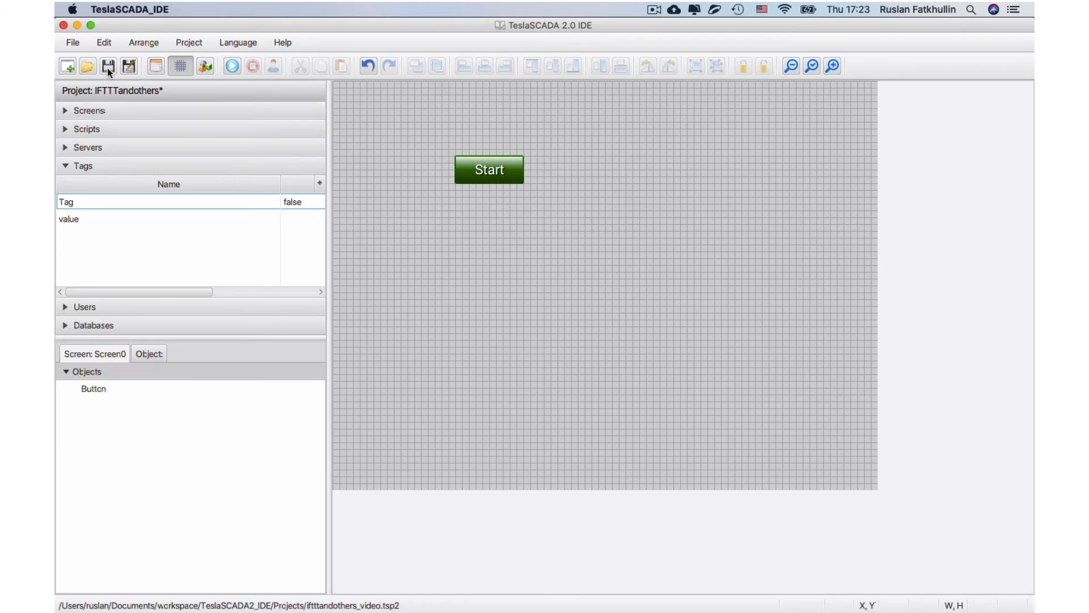
Step: Add a text field to Screen0 and check its input binding to the value tag
right_click(486, 315)
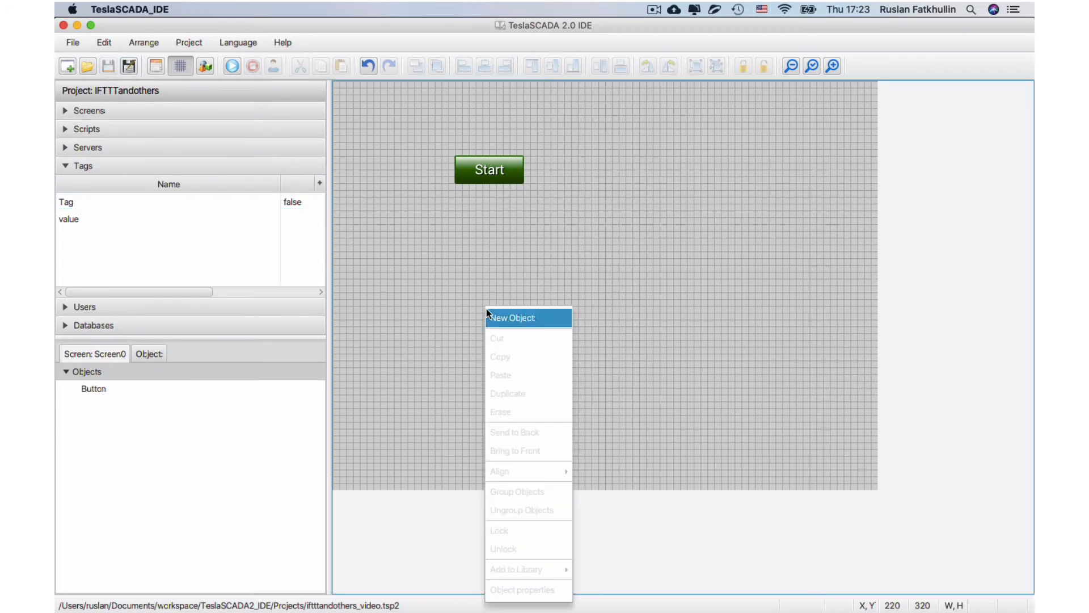
click(511, 317)
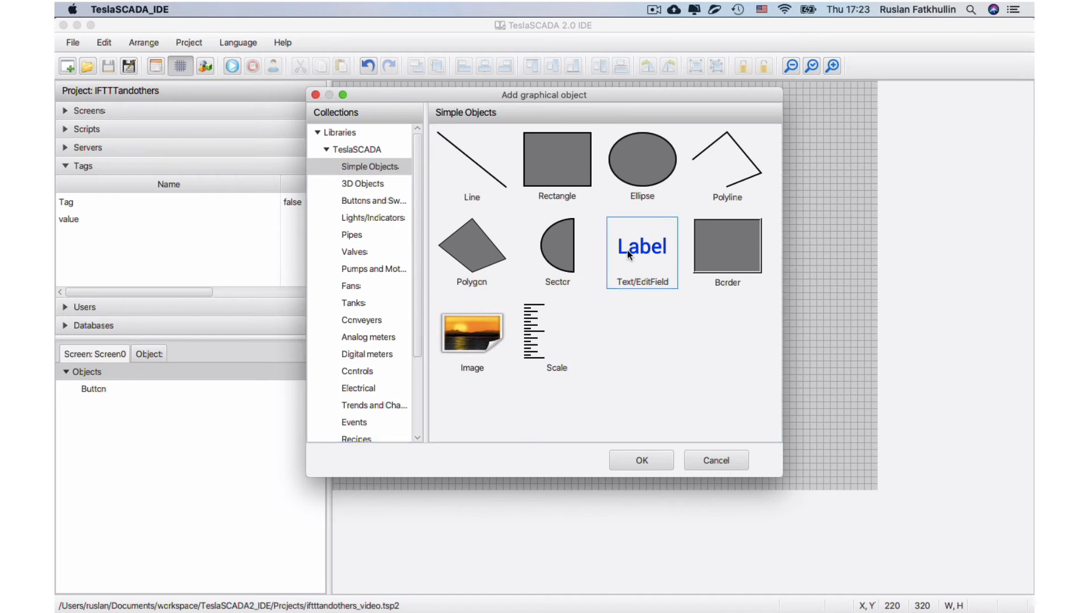
click(640, 459)
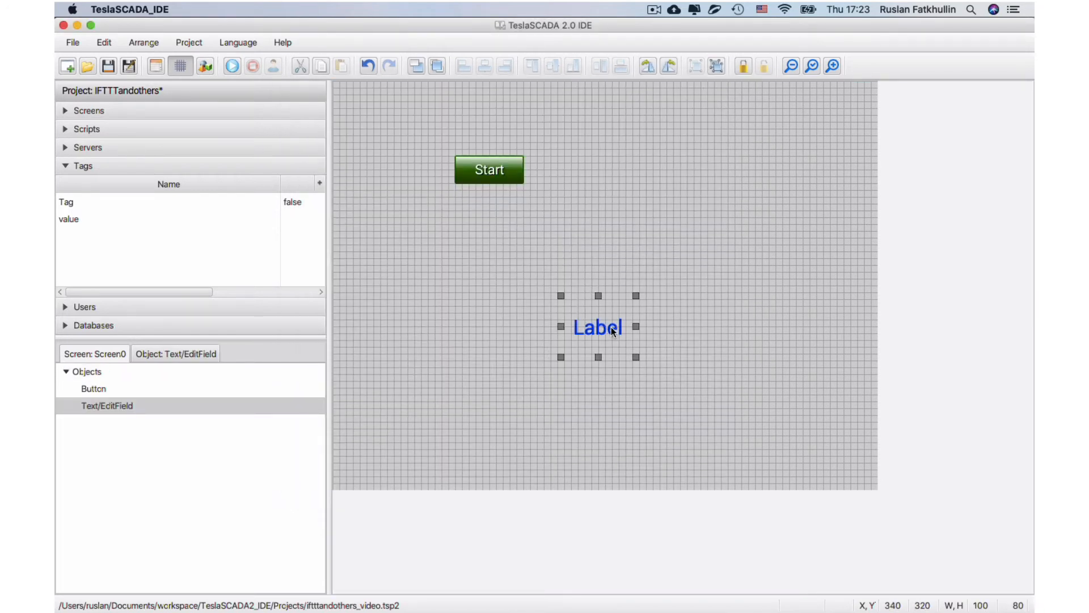
double_click(597, 327)
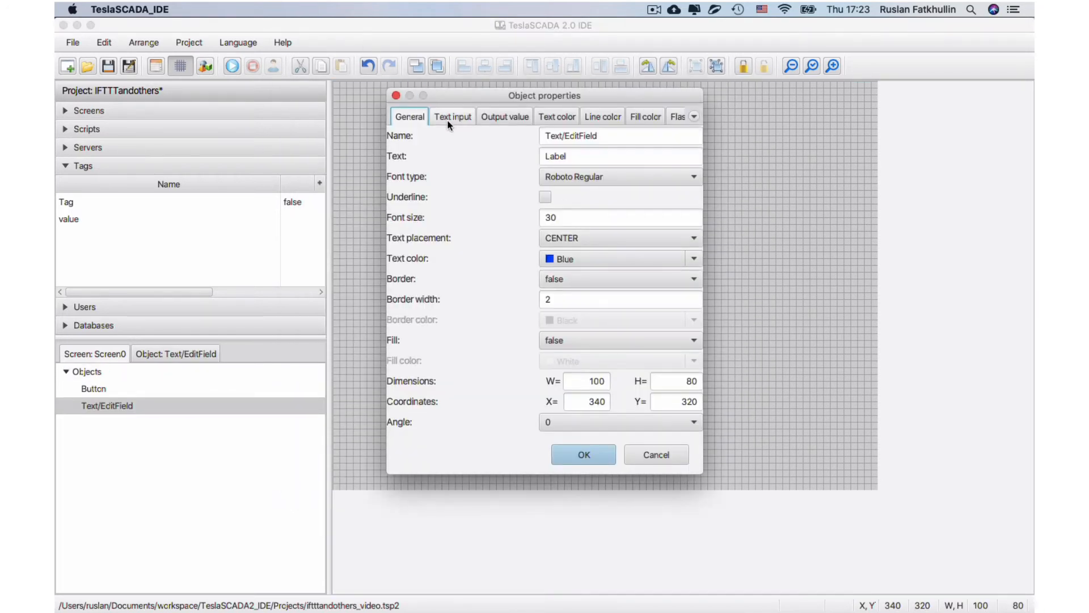
click(452, 116)
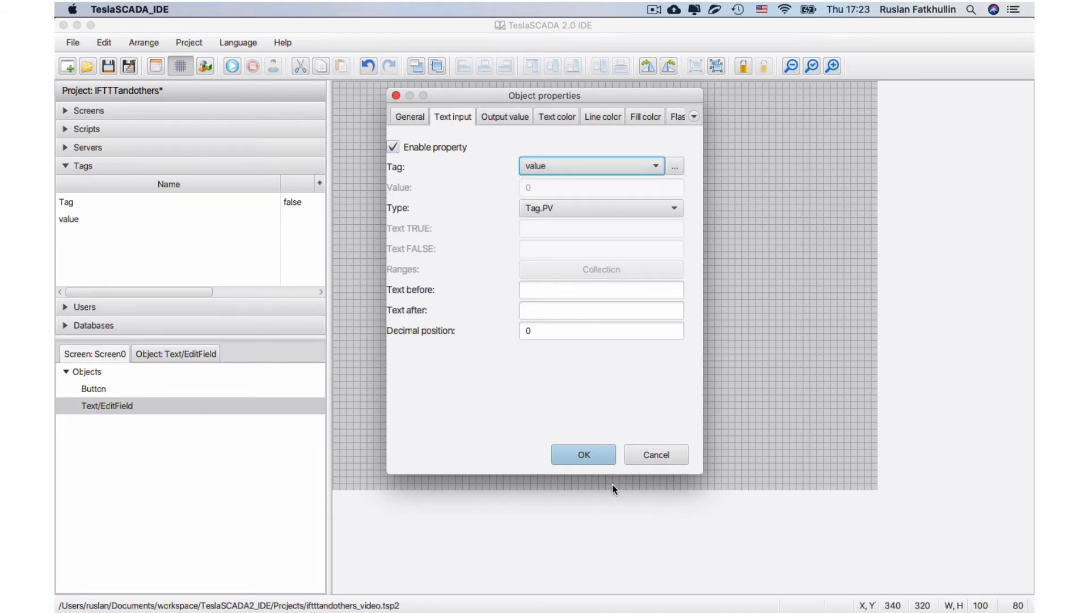
click(409, 116)
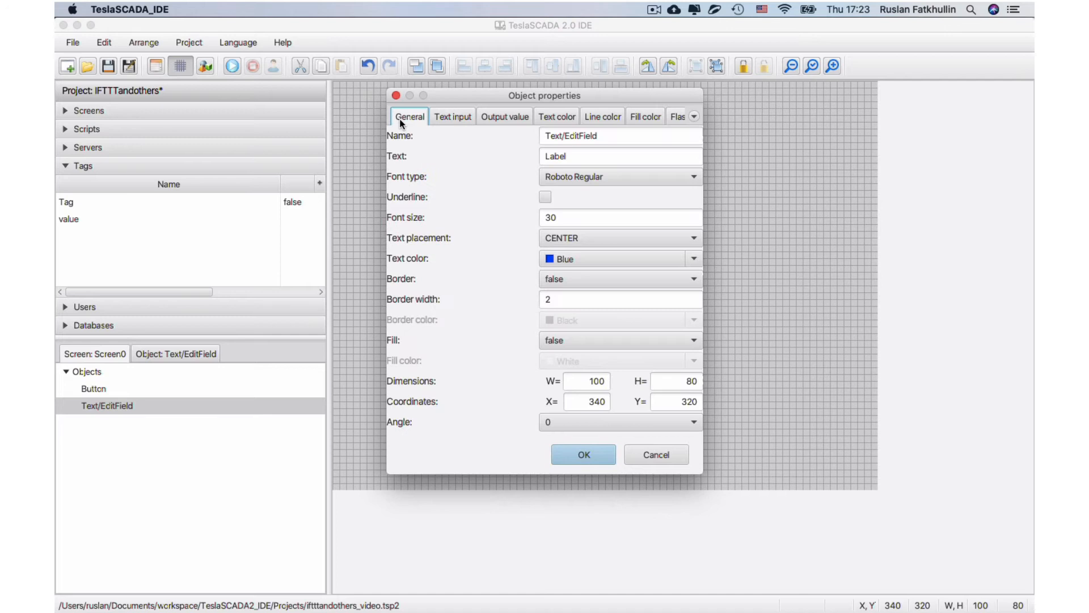
Step: Give the text field font size 15, width 800, and X position 0
triple_click(618, 217)
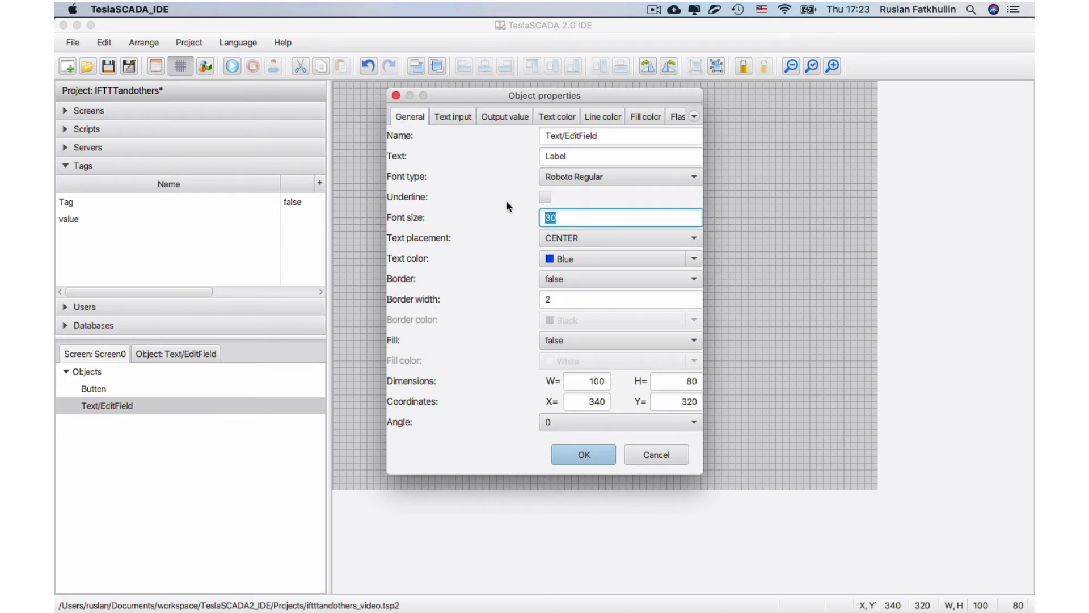
text(15)
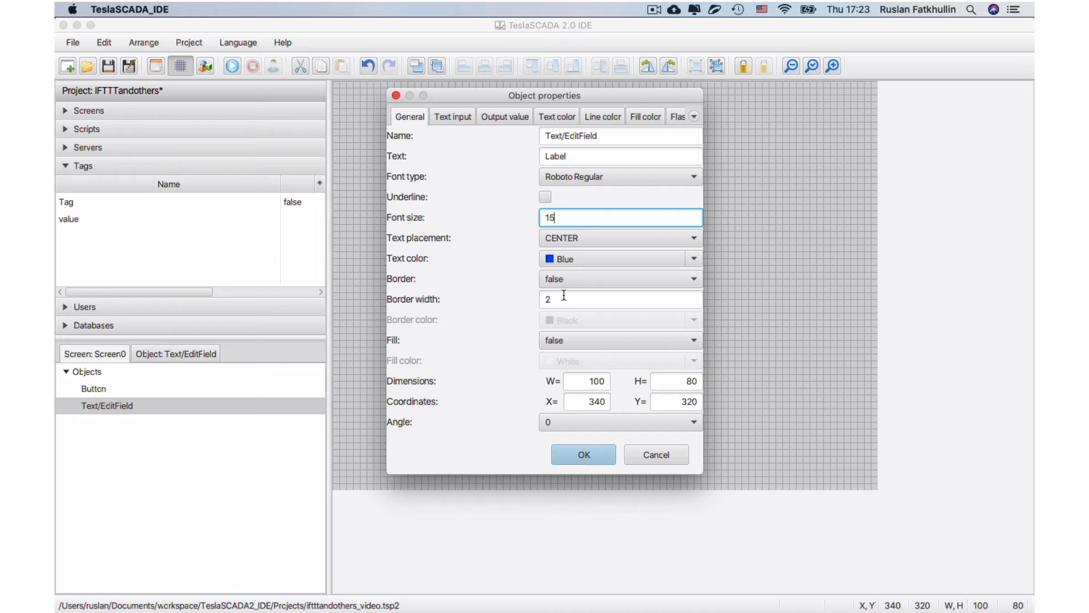
mouse_move(568, 340)
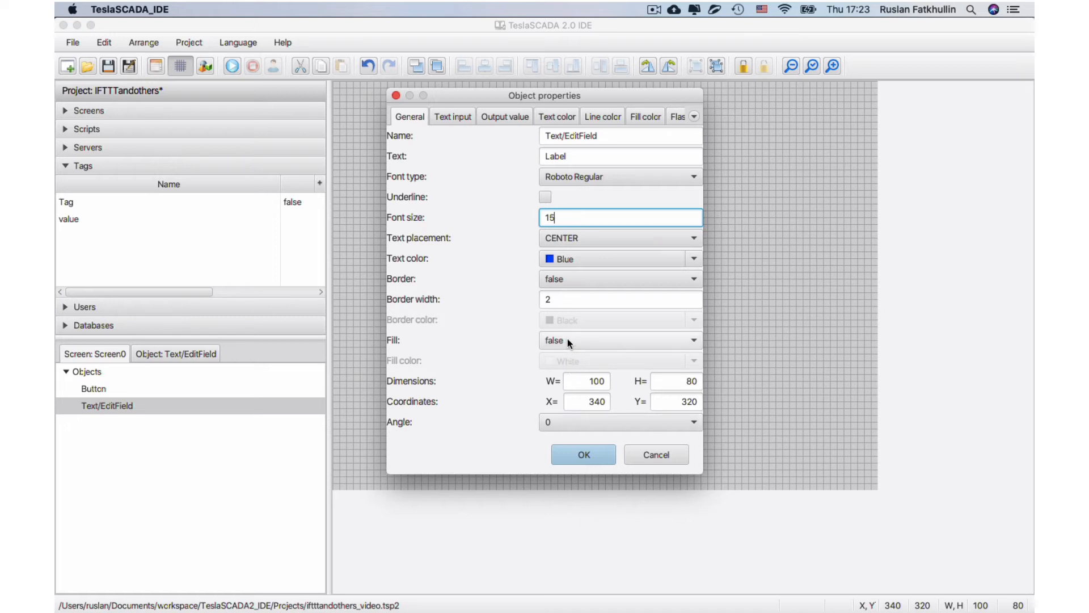
click(586, 401)
text(0)
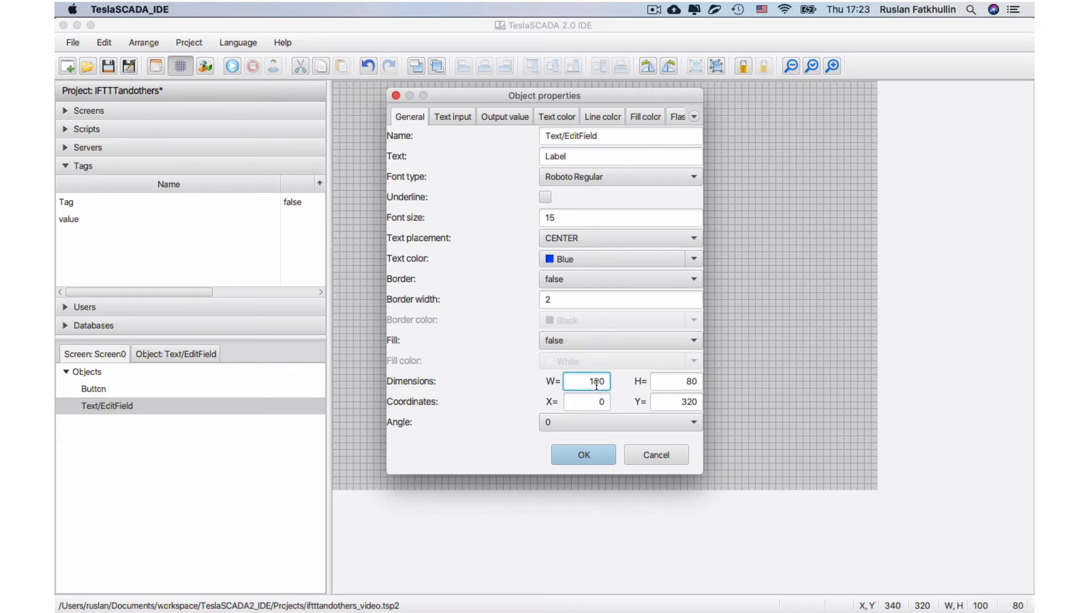
text(800)
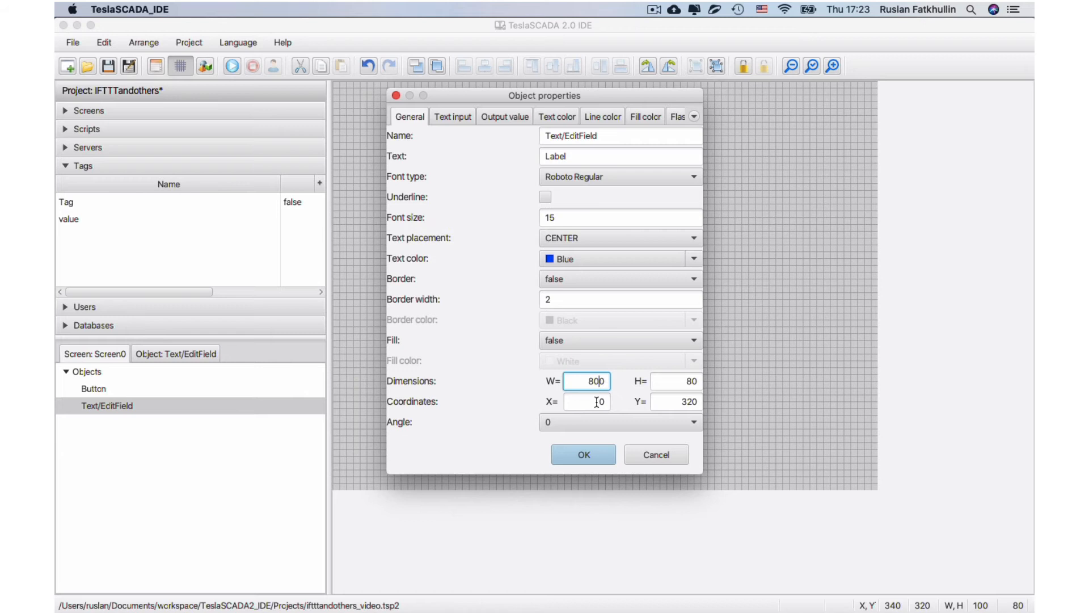
click(582, 454)
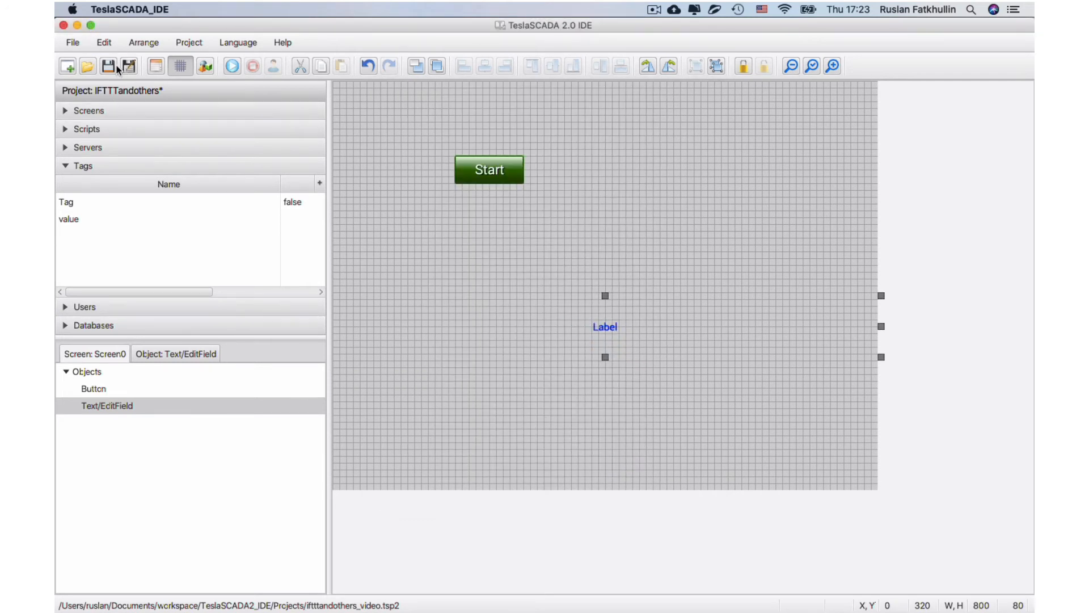
Step: Save the project, then open iftttandothers_video.tsp2 in Runtime and run it
click(108, 65)
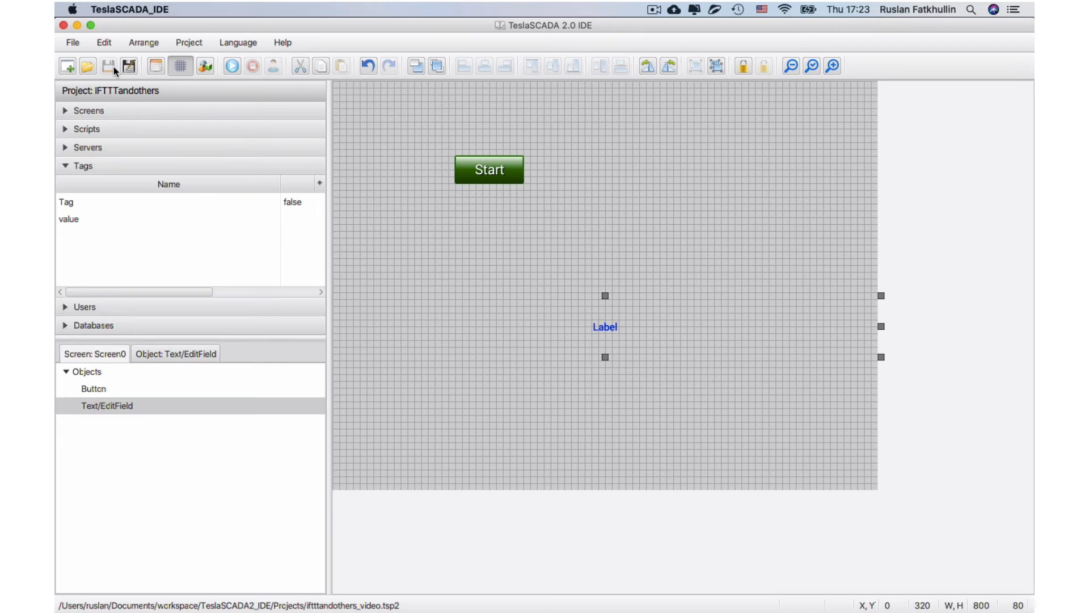
mouse_move(885, 561)
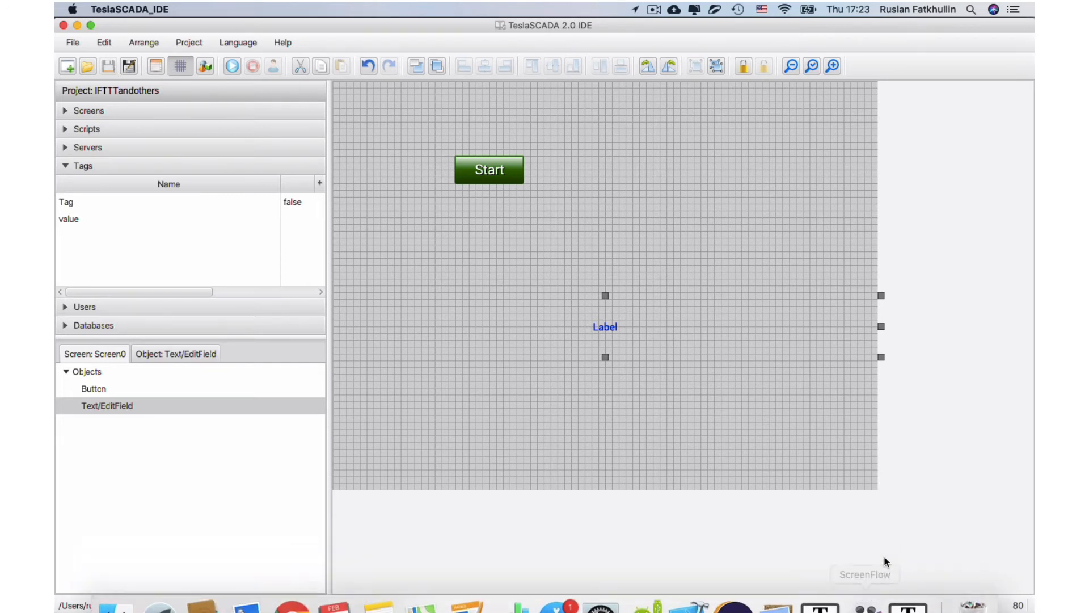
mouse_move(907, 587)
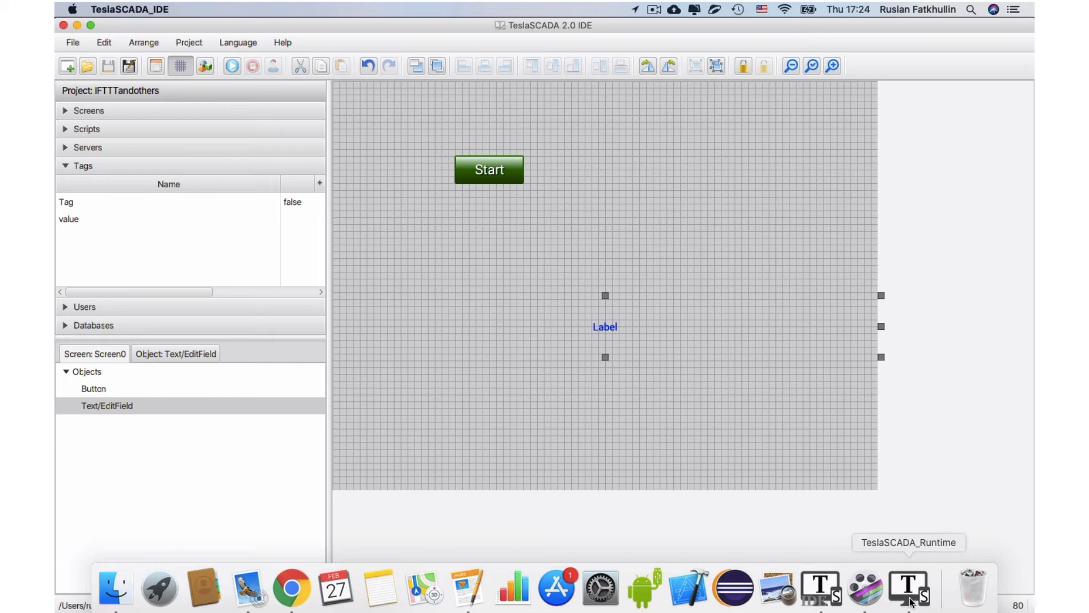
mouse_move(907, 588)
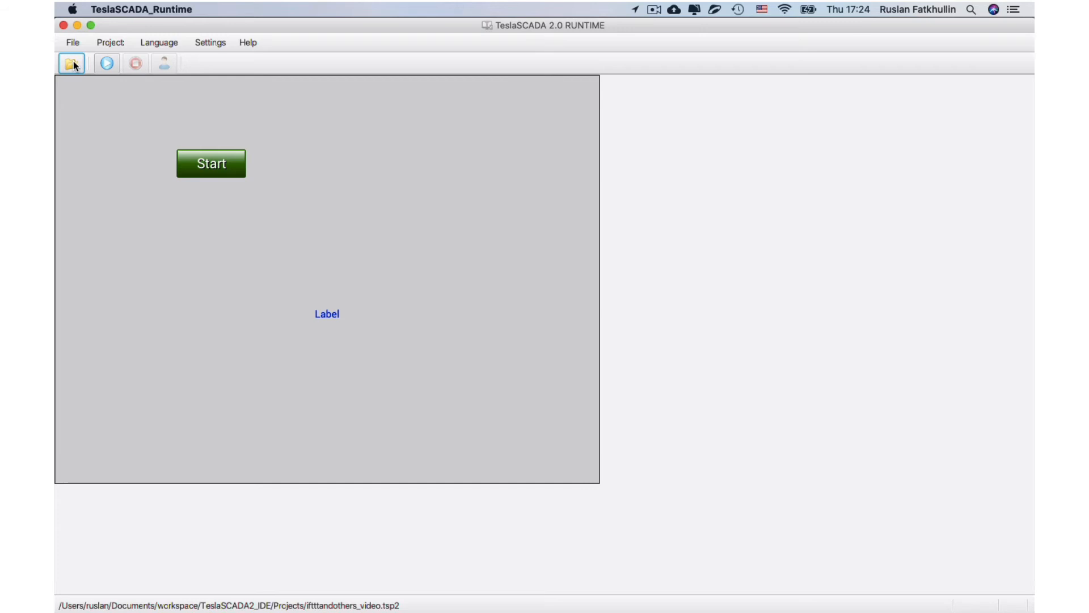
click(70, 63)
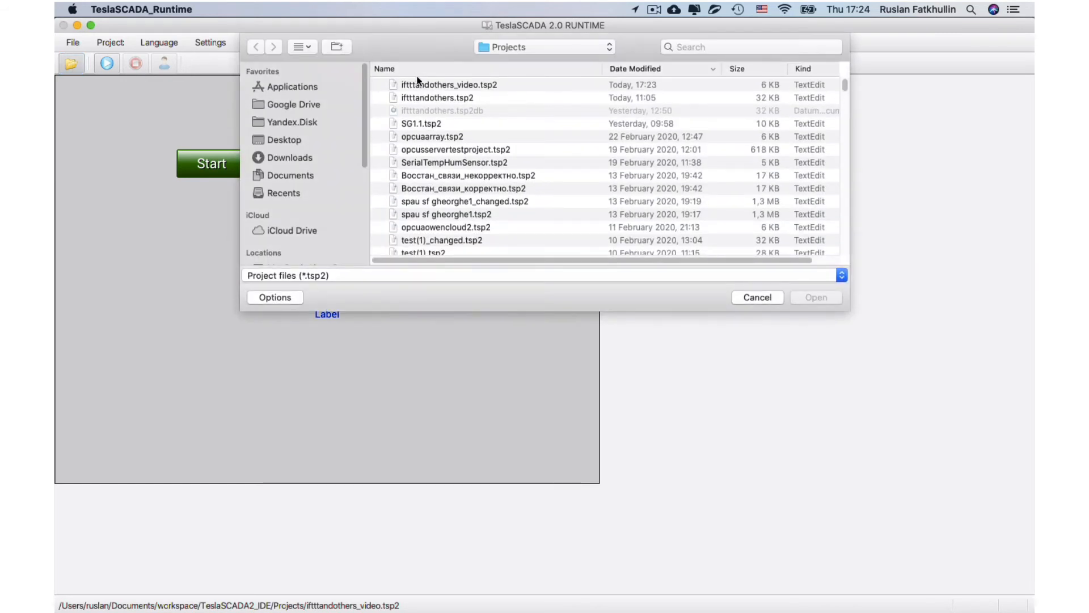
click(756, 297)
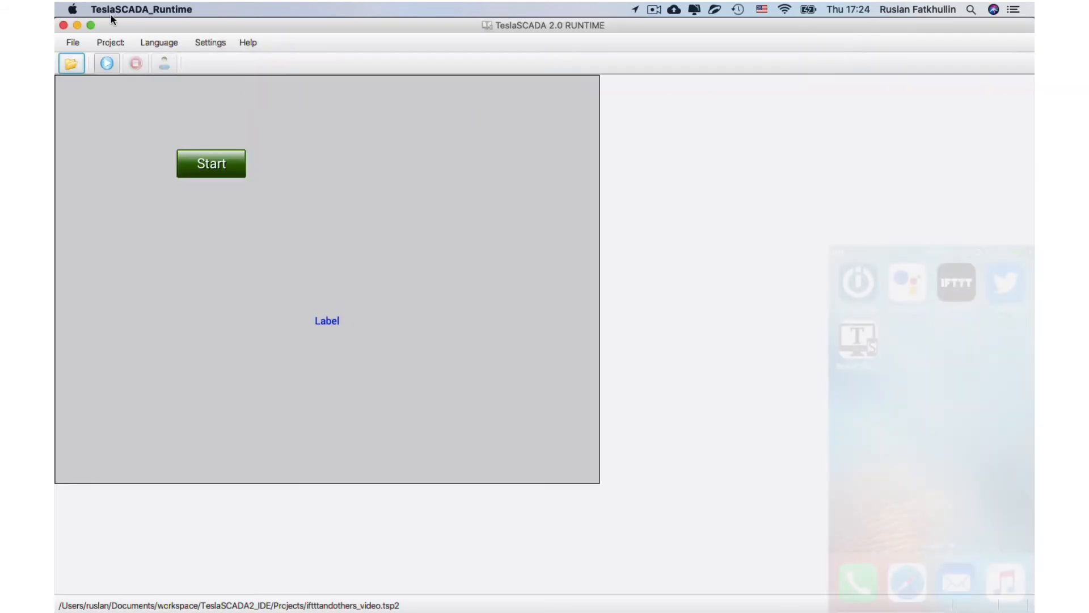
click(106, 63)
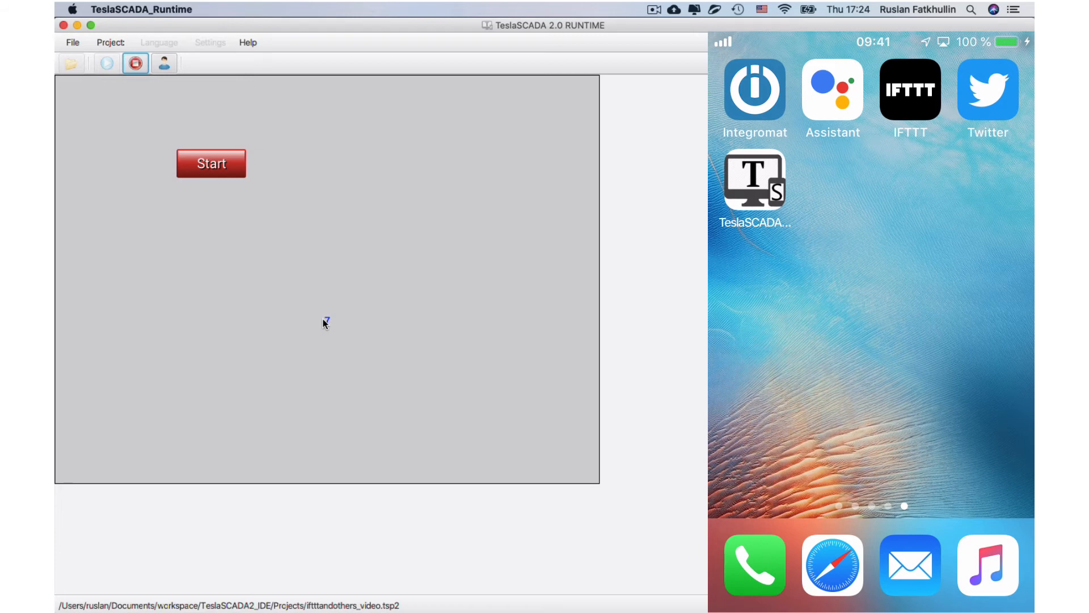
Step: Say 'set parameter 15' to Google Assistant so the label displays the raw JSON message
click(831, 89)
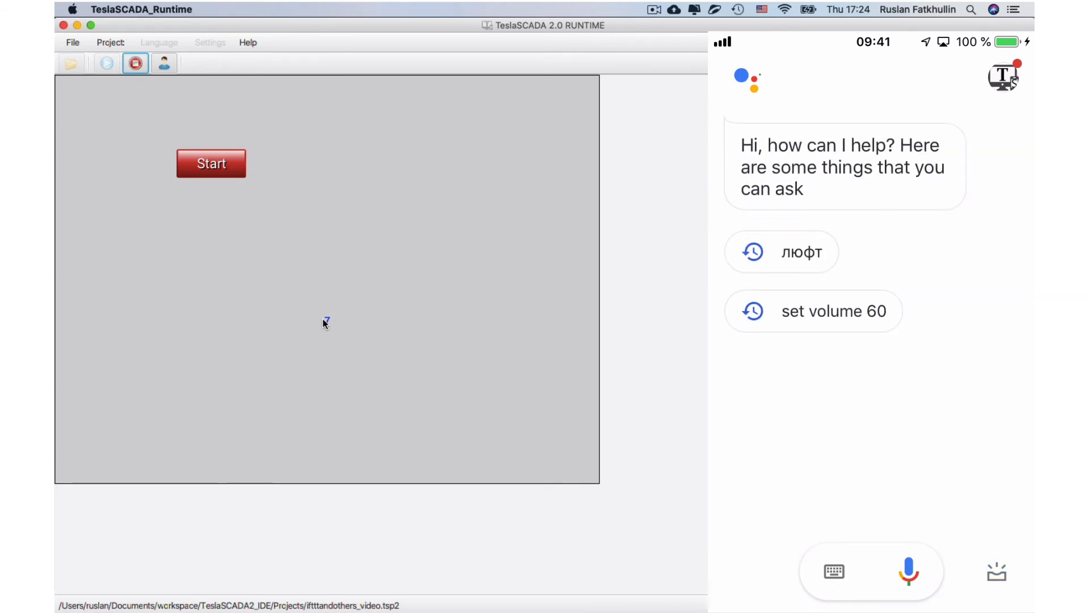
click(909, 571)
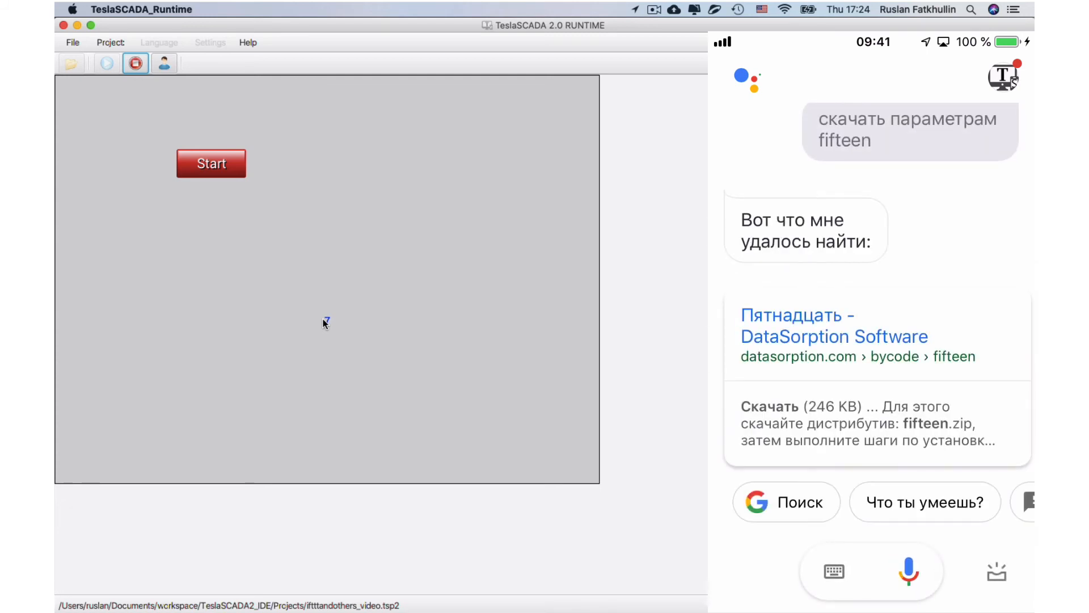
click(909, 572)
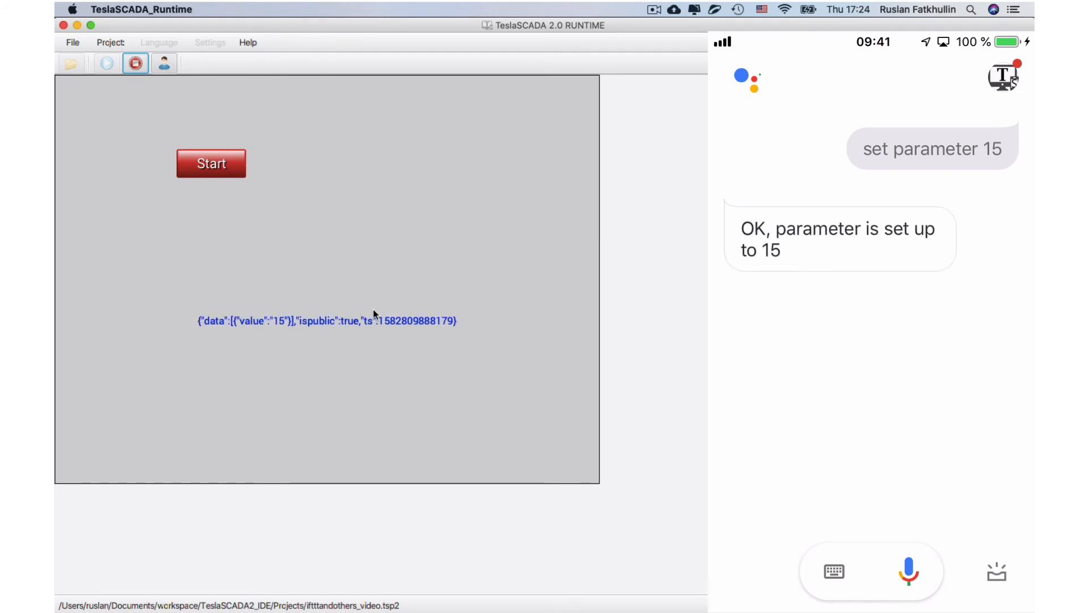
mouse_move(255, 337)
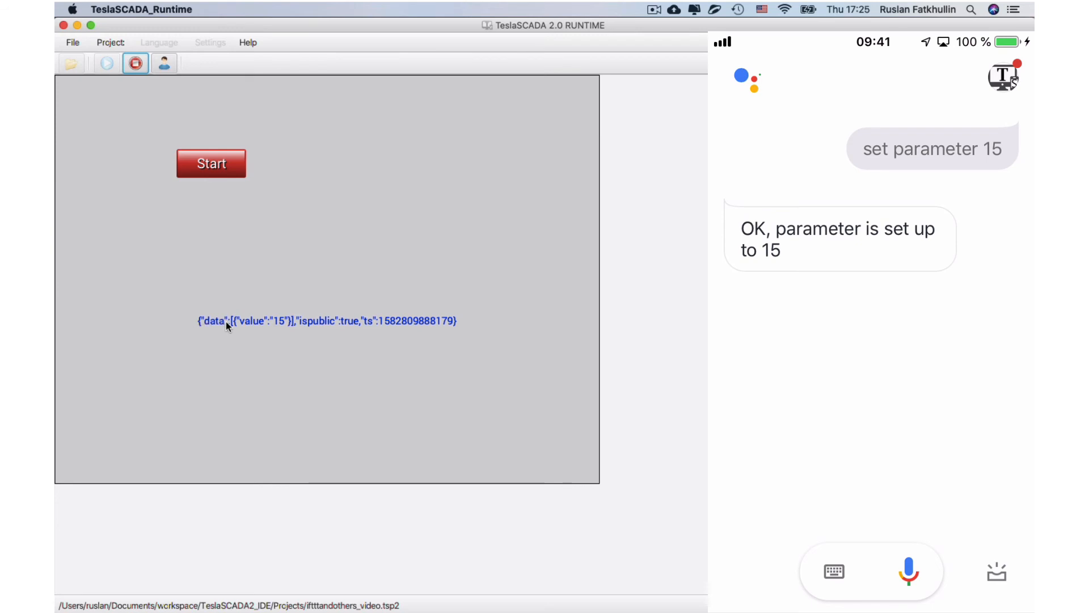
mouse_move(317, 330)
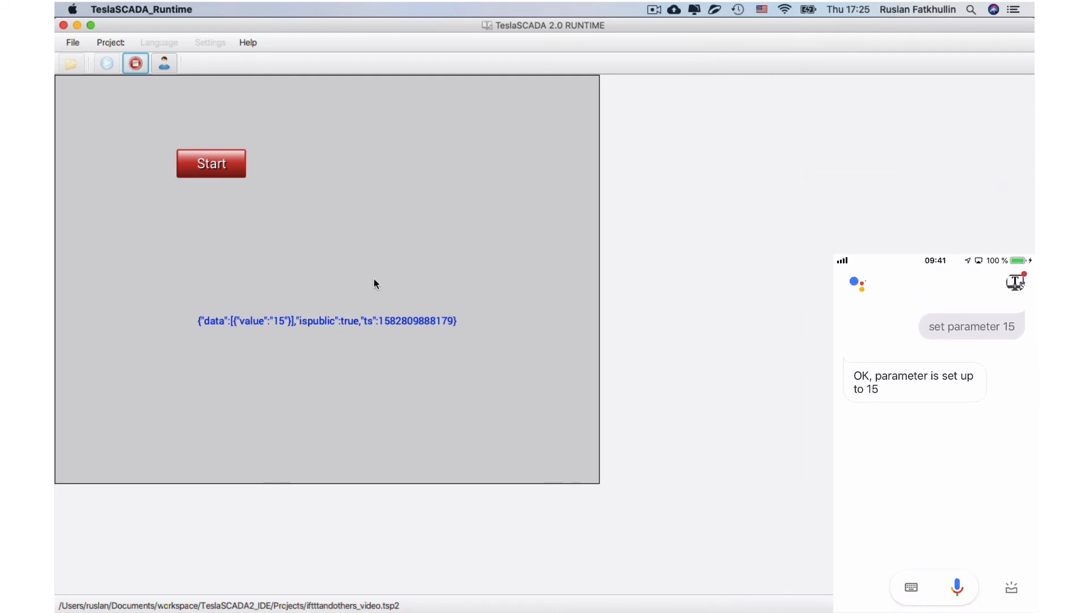
Step: Enter data,0,value in the value tag's MQTT Pointer JSON path field and confirm
click(135, 63)
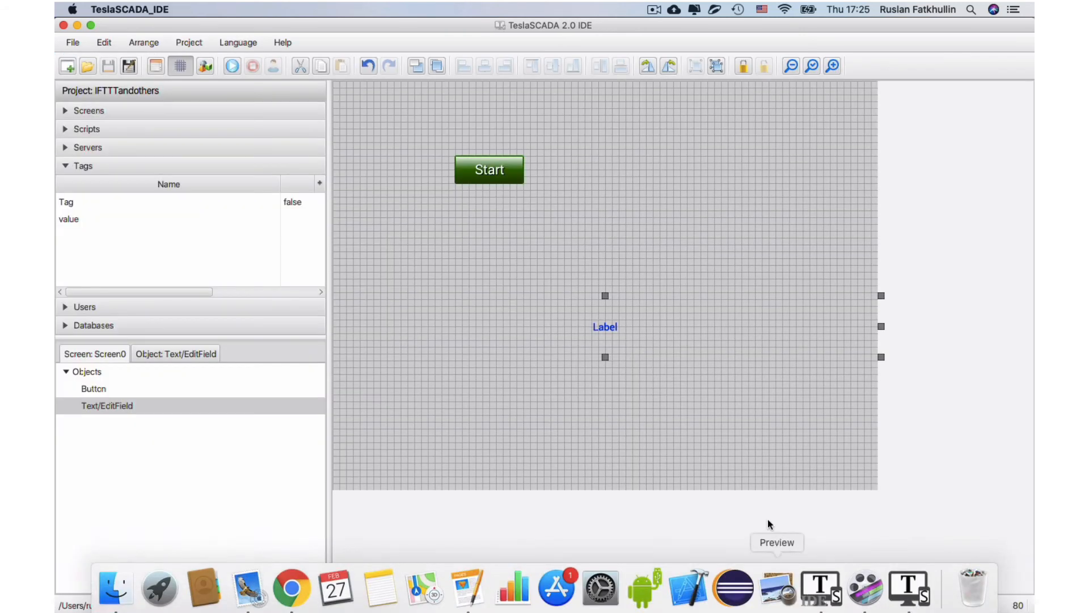
click(68, 219)
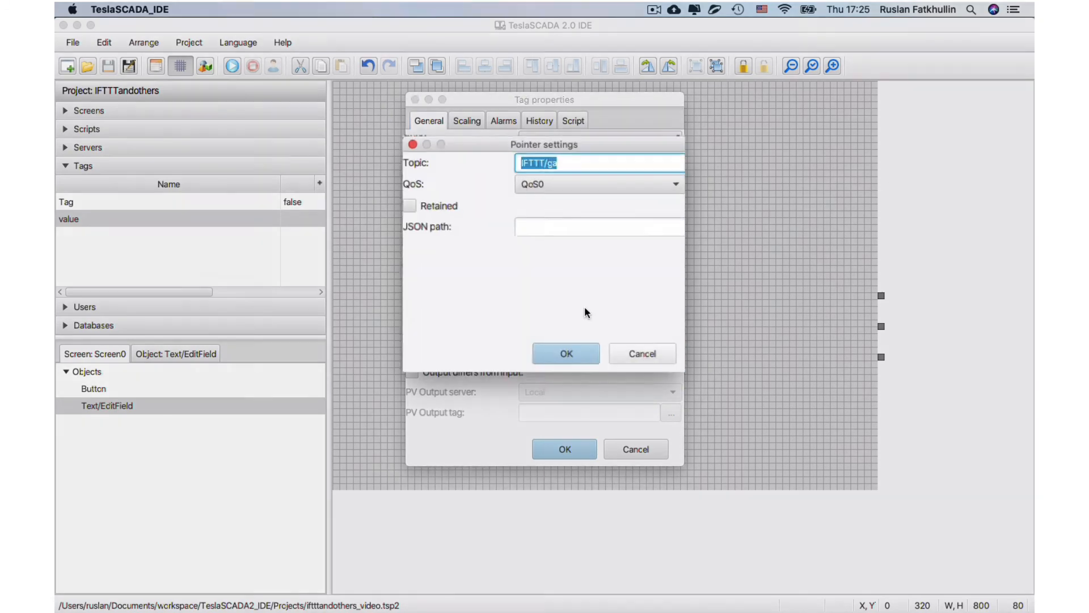
click(599, 226)
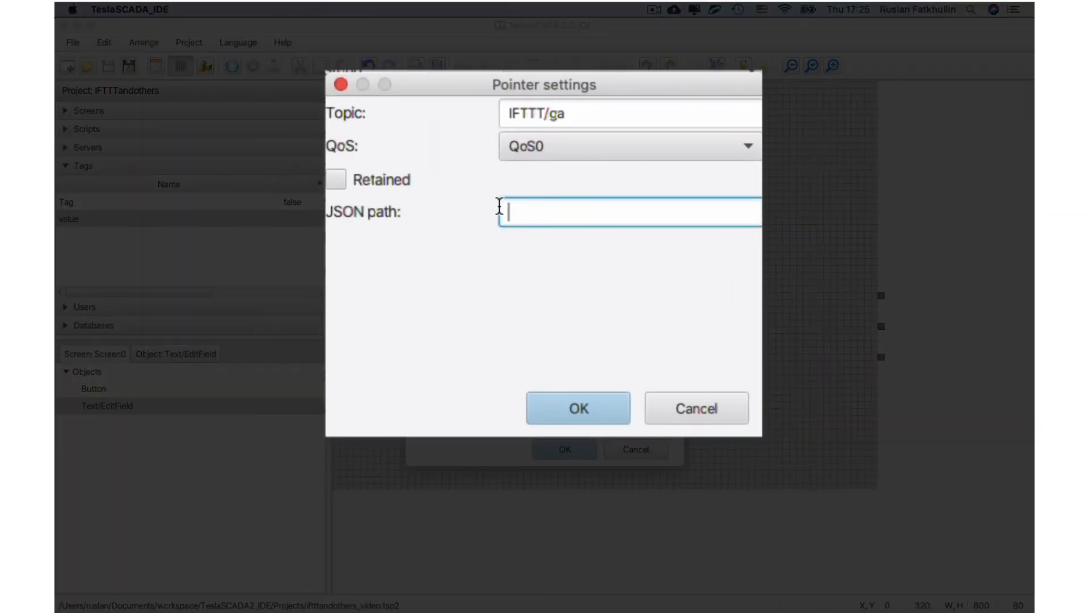
text(value)
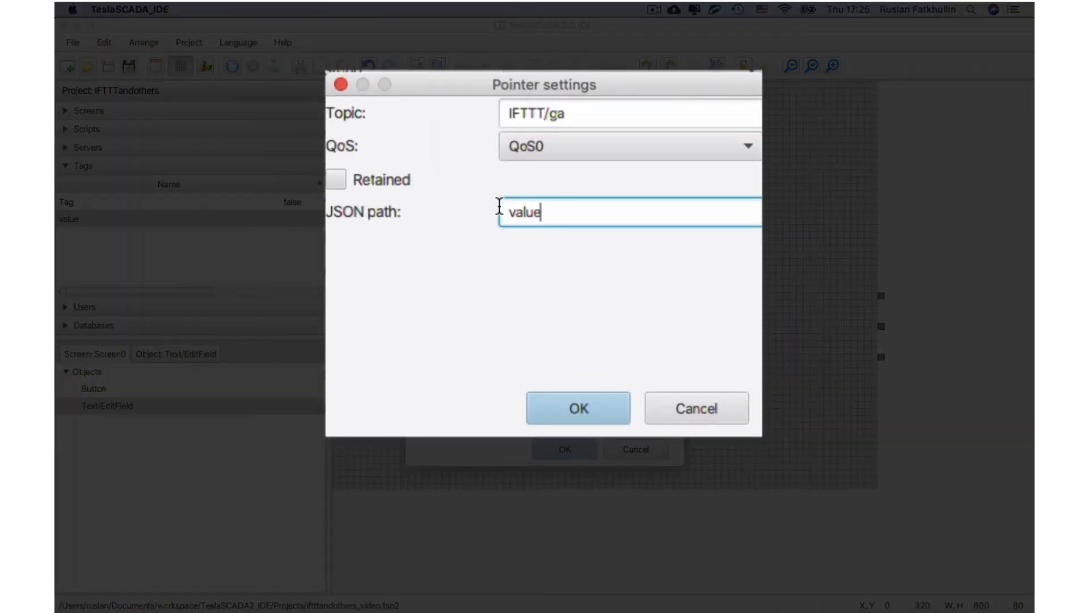
text(data)
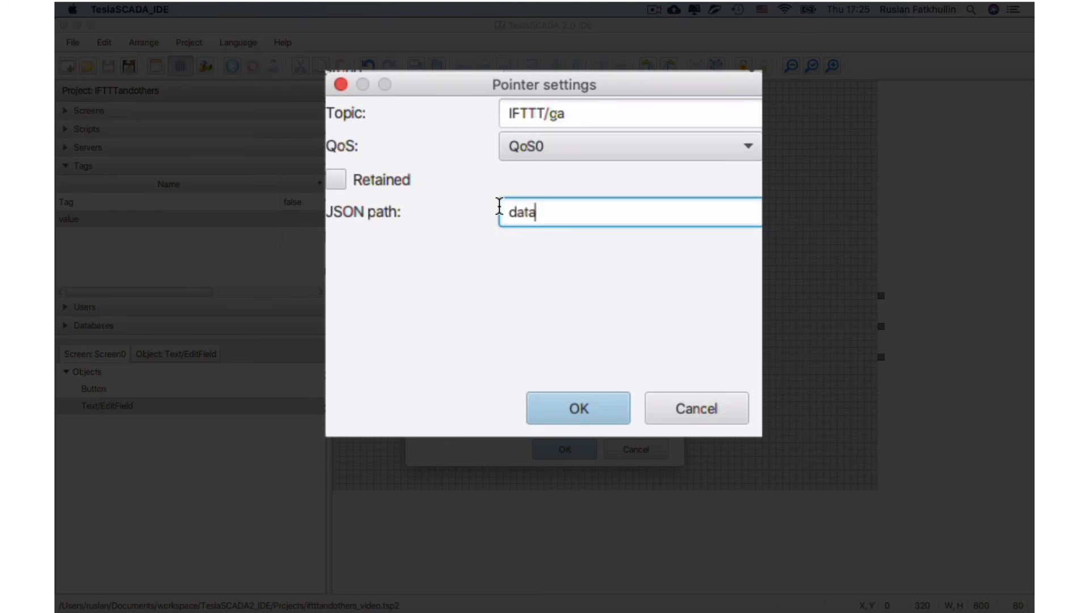
text(,0,)
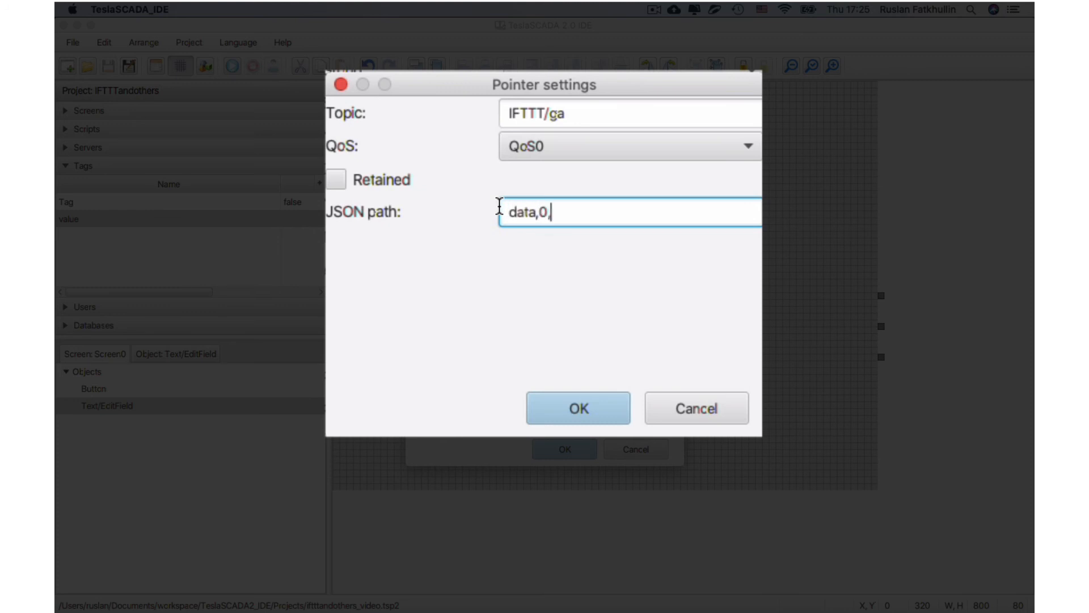
text(value)
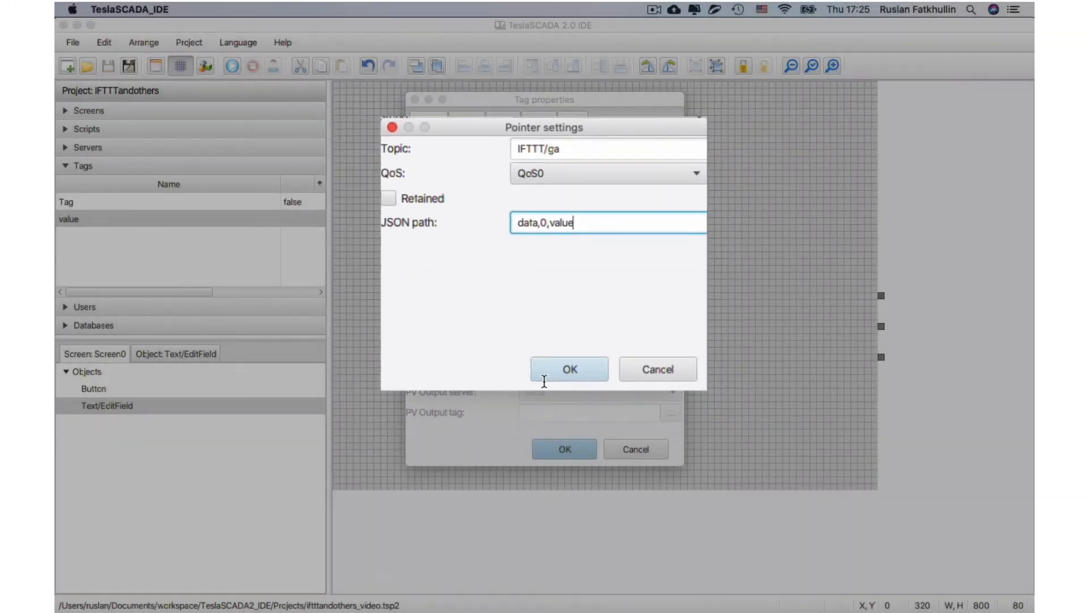
click(569, 369)
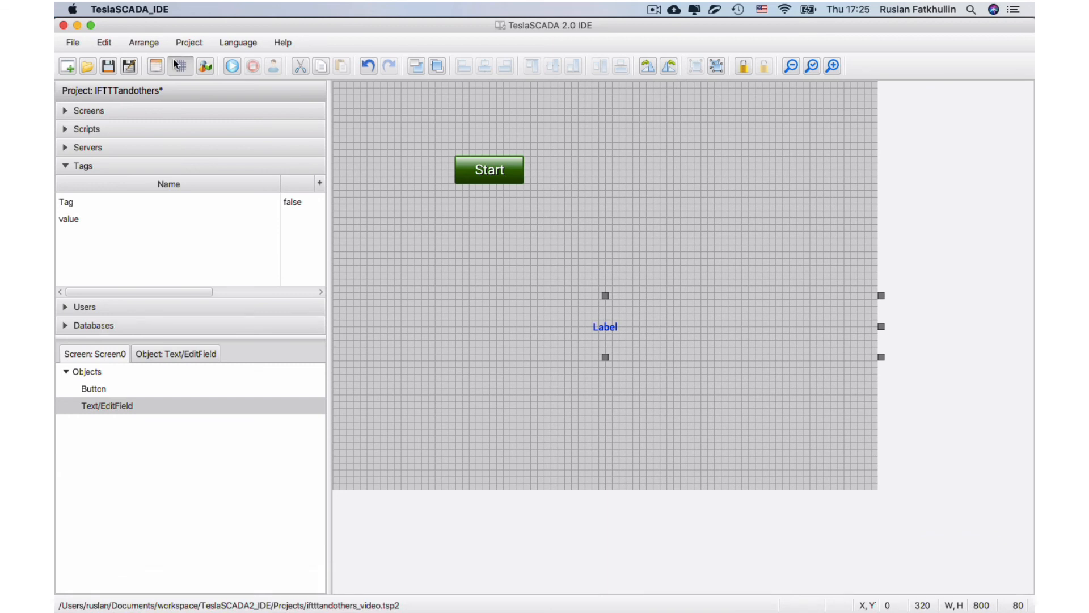
Step: Save the project, reload and run it in Runtime, then start a new voice command
click(108, 66)
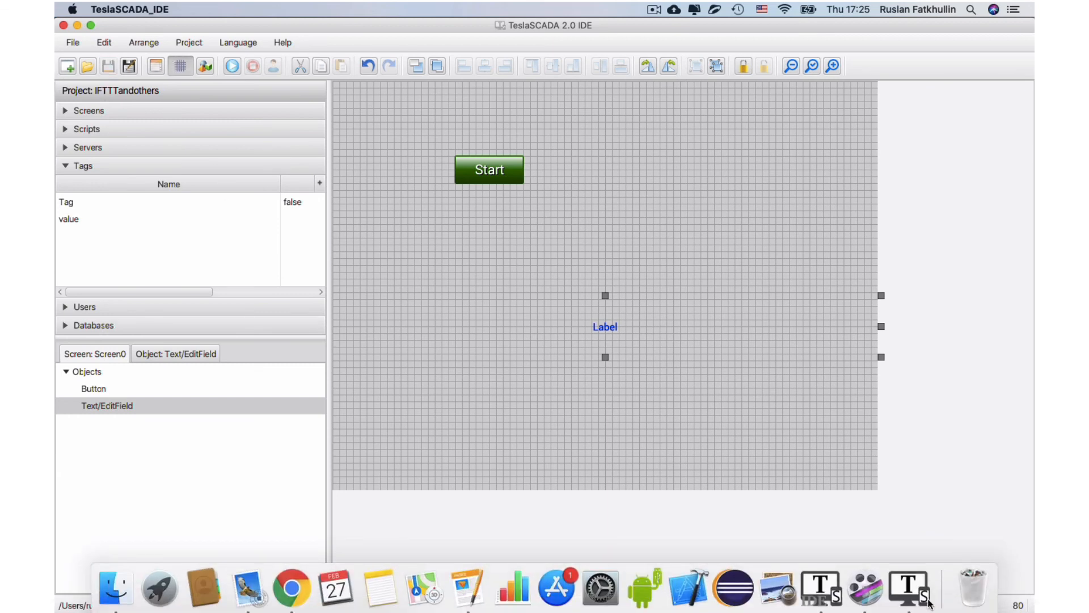
click(232, 65)
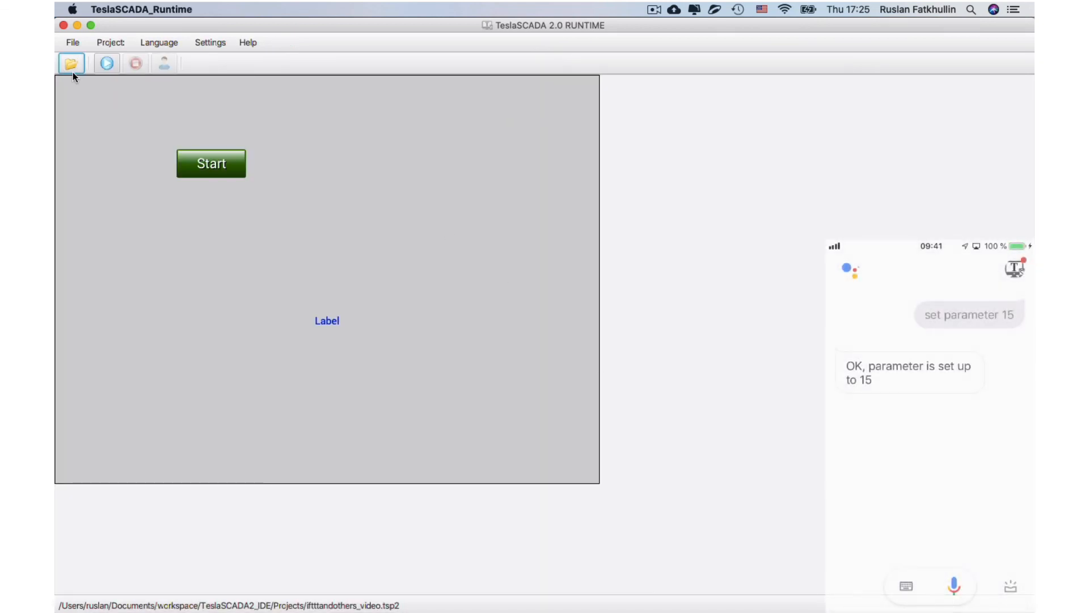
click(69, 63)
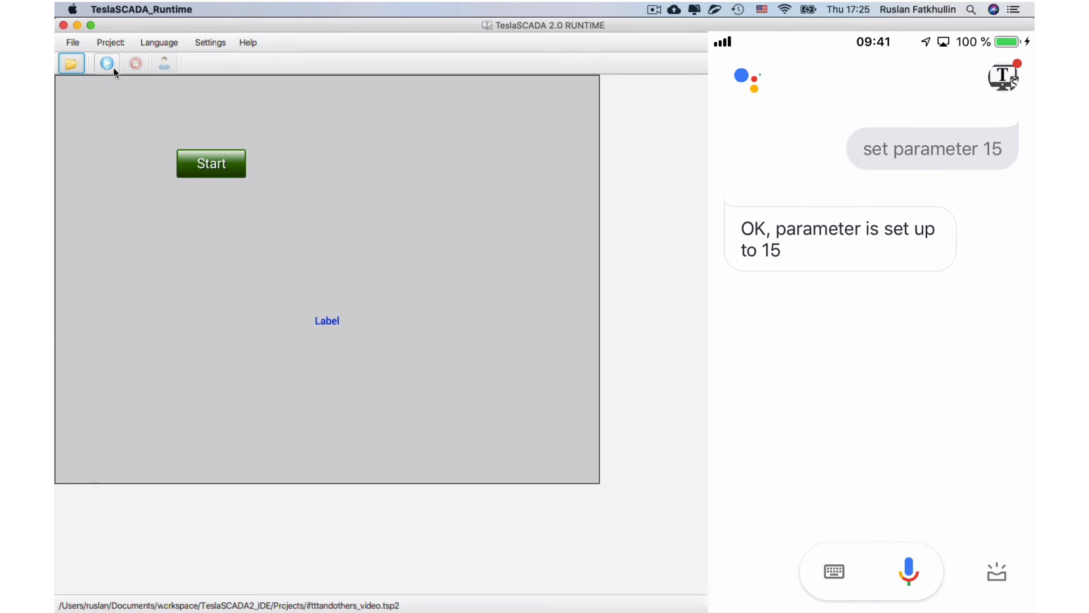
click(106, 63)
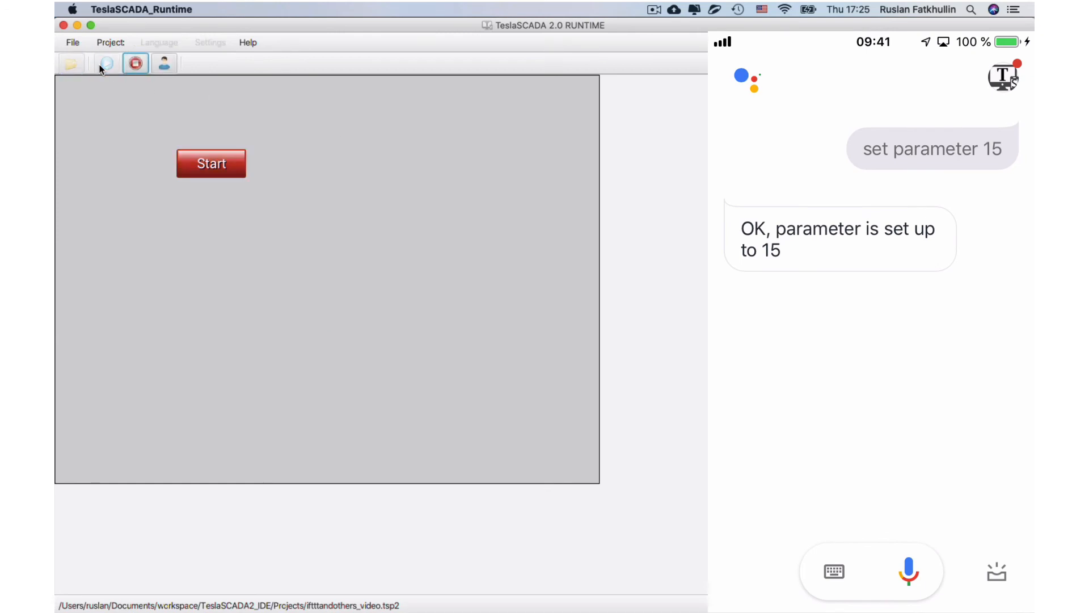
click(211, 163)
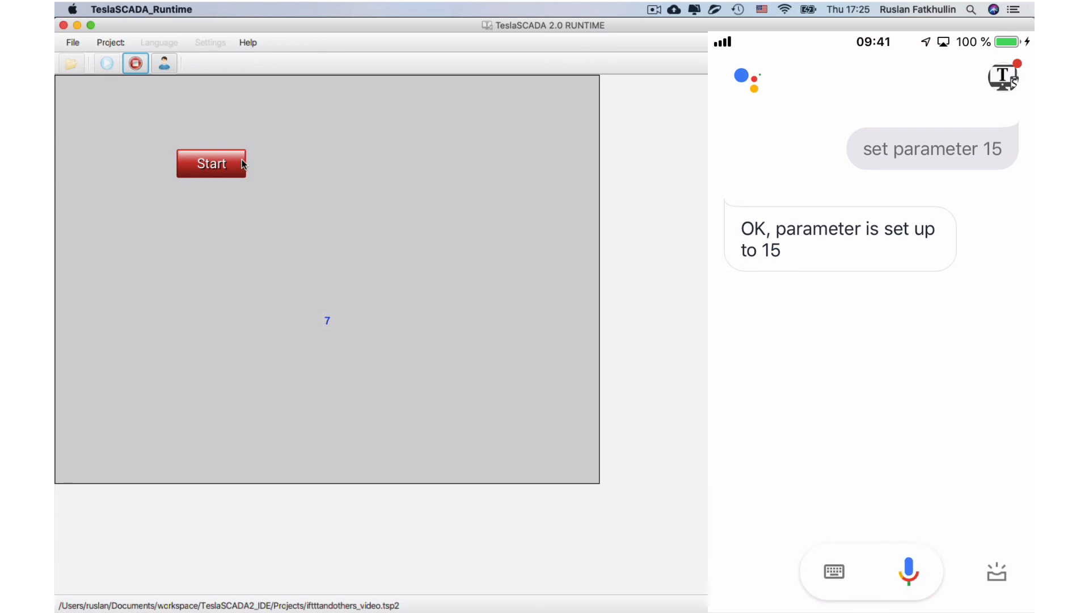
click(908, 572)
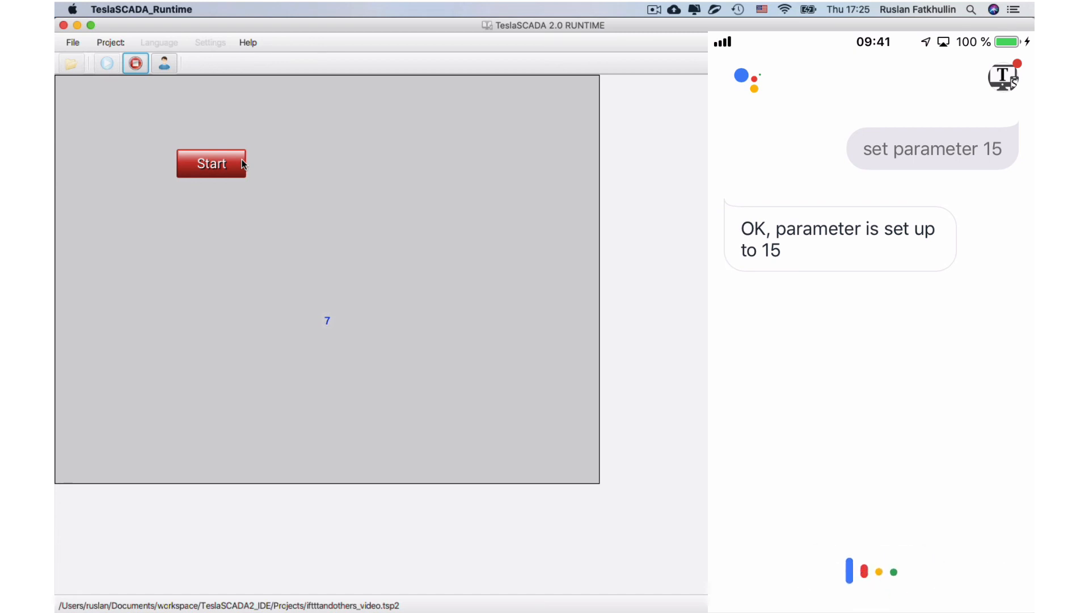